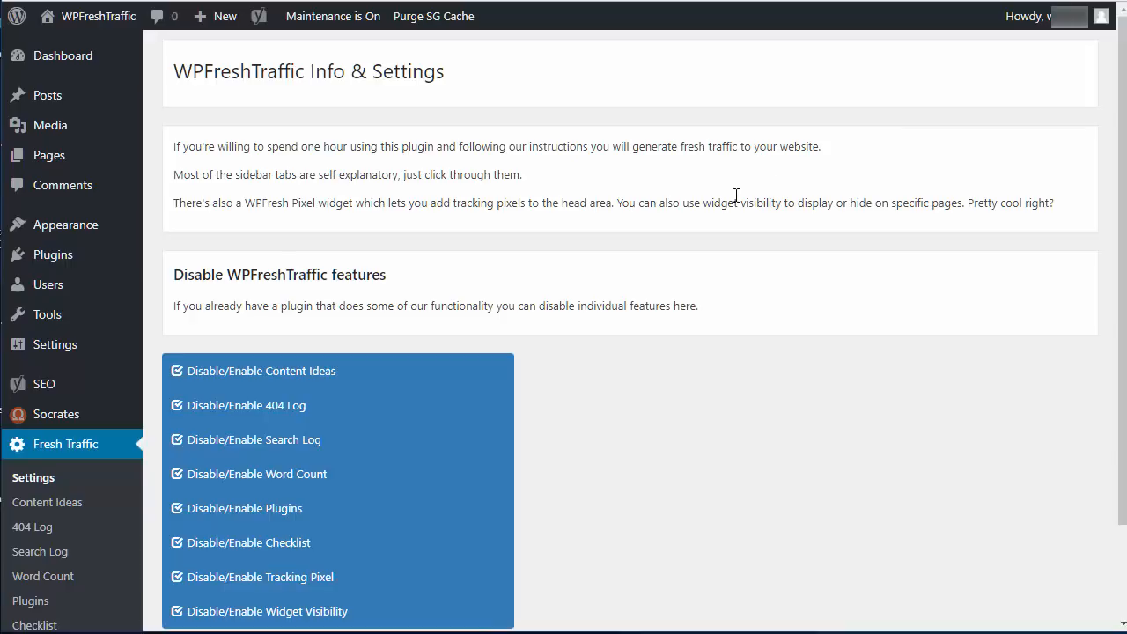
pyautogui.moveTo(718, 196)
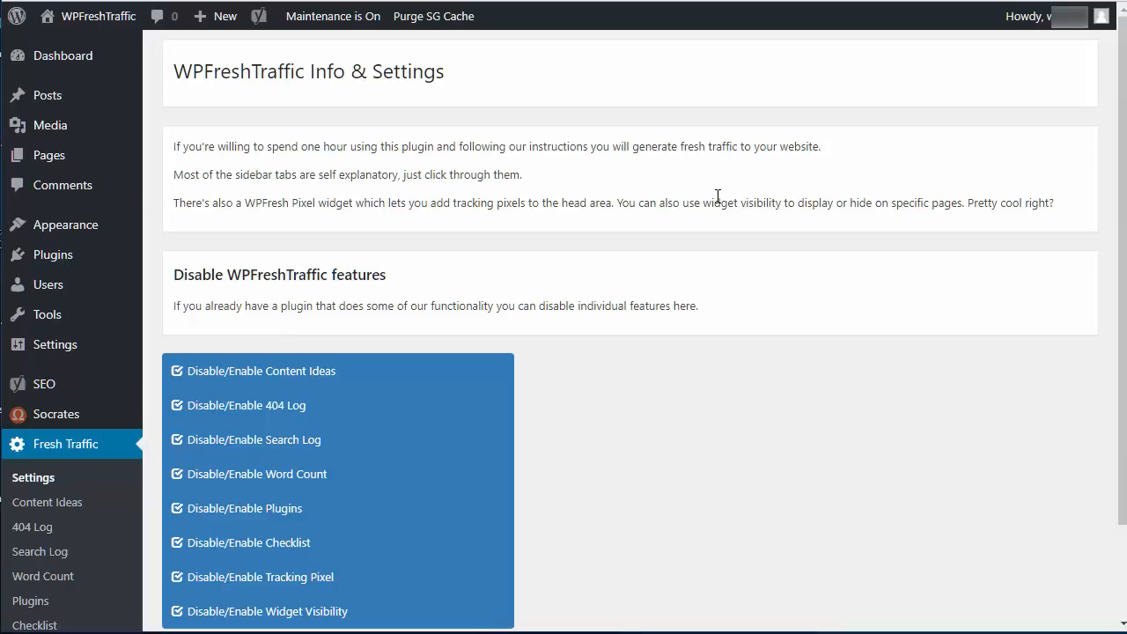
pyautogui.moveTo(719, 201)
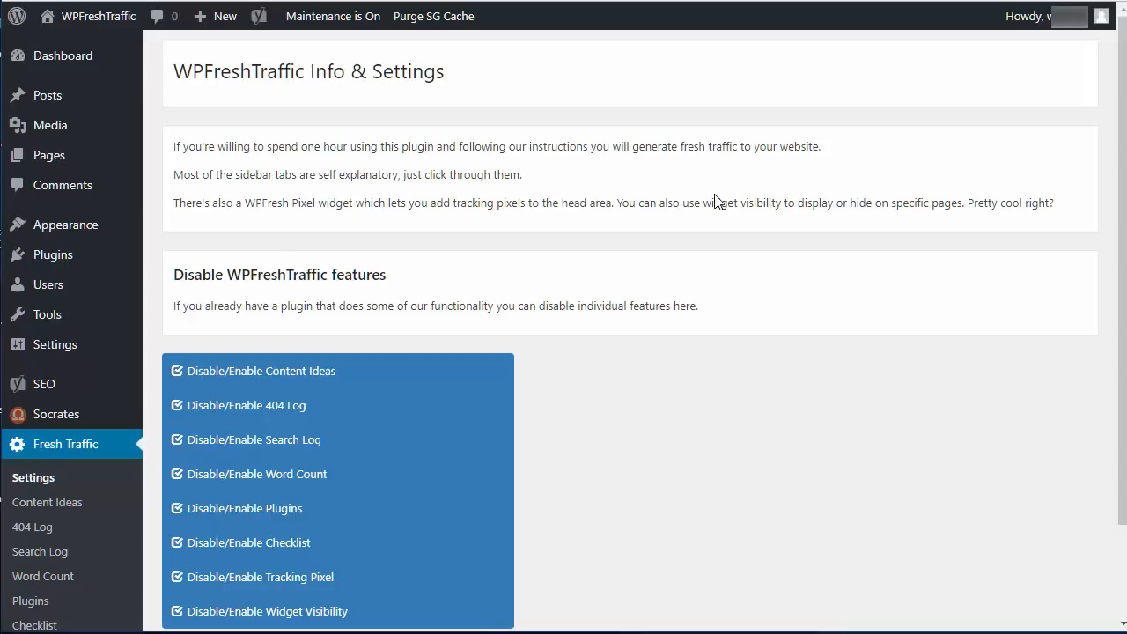
pyautogui.moveTo(718, 197)
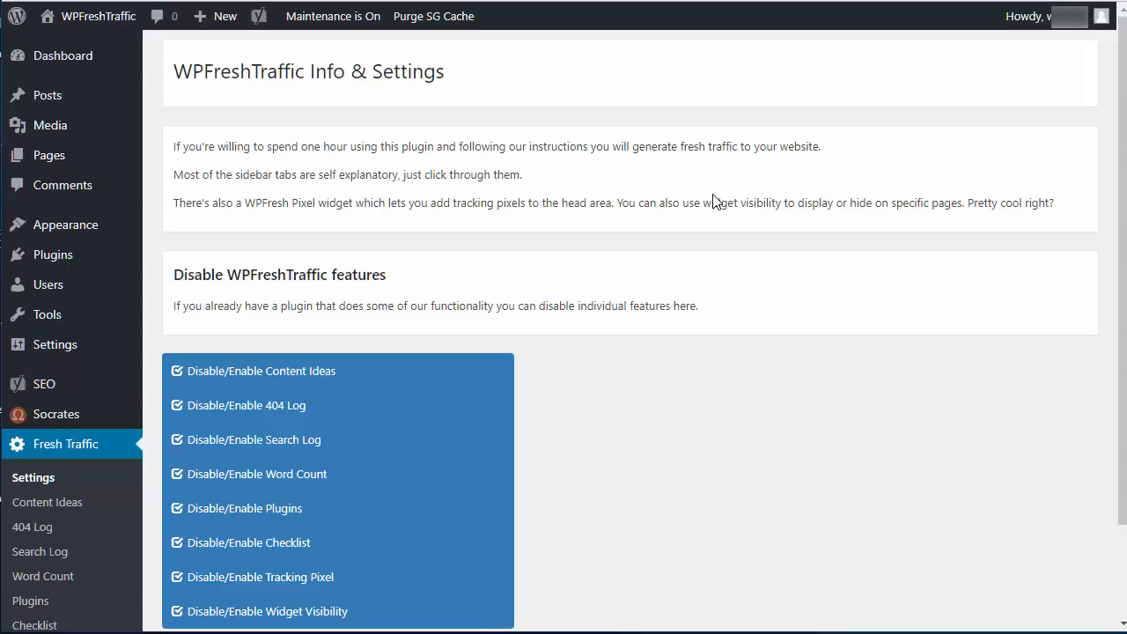
pyautogui.moveTo(676, 173)
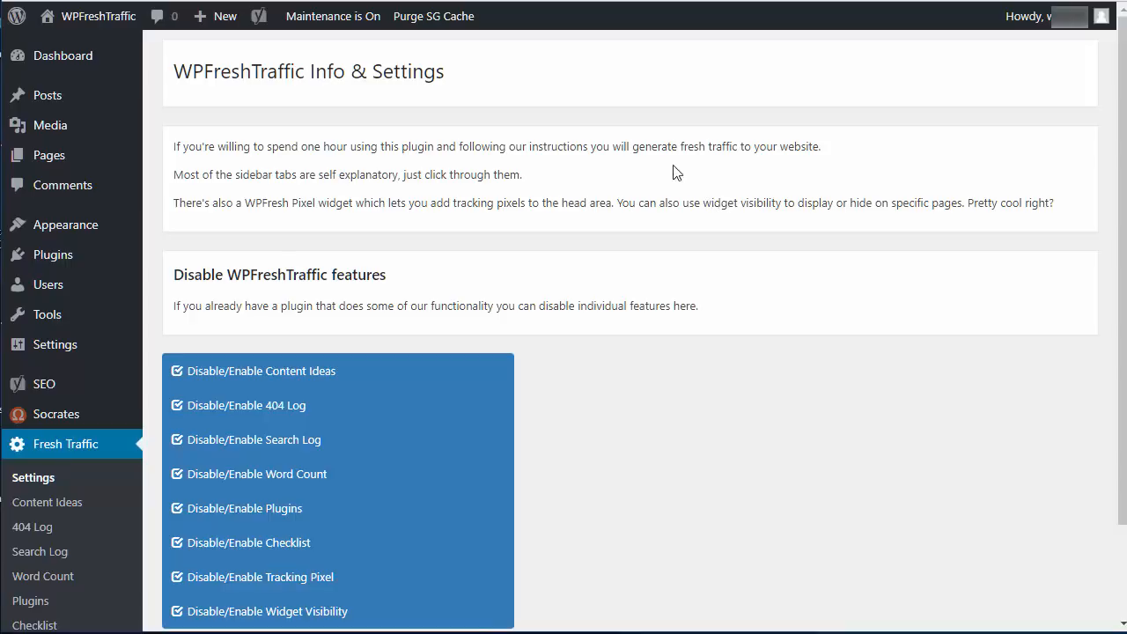
pyautogui.moveTo(1111, 116)
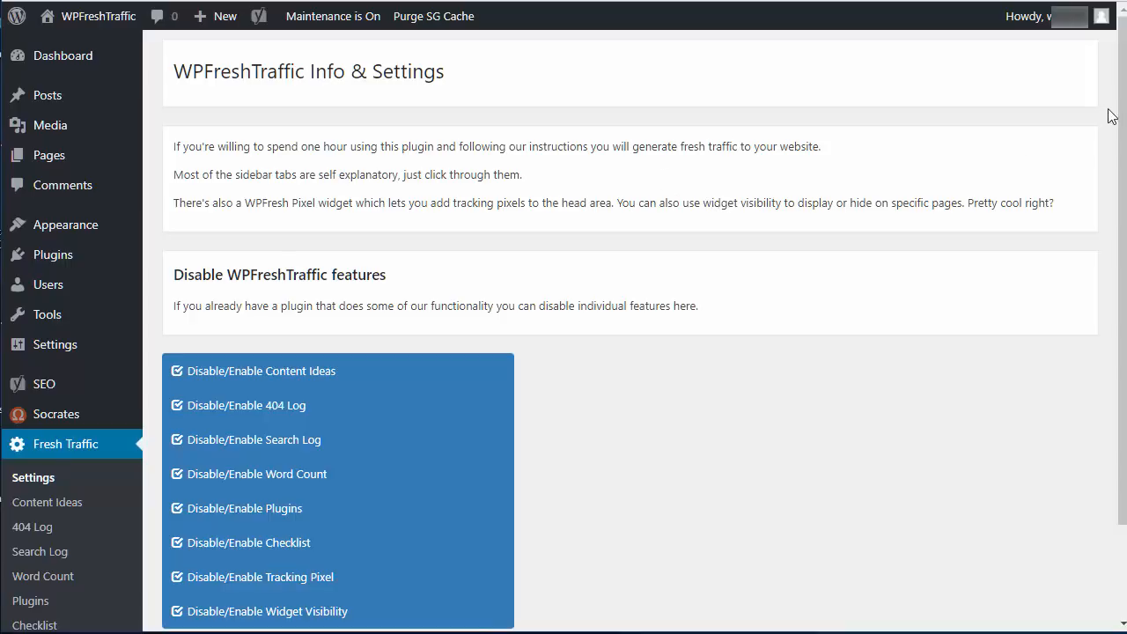
# Reveal the 404 Log, Search Log and Word Count disable/enable toggles.
pyautogui.scroll(-3)
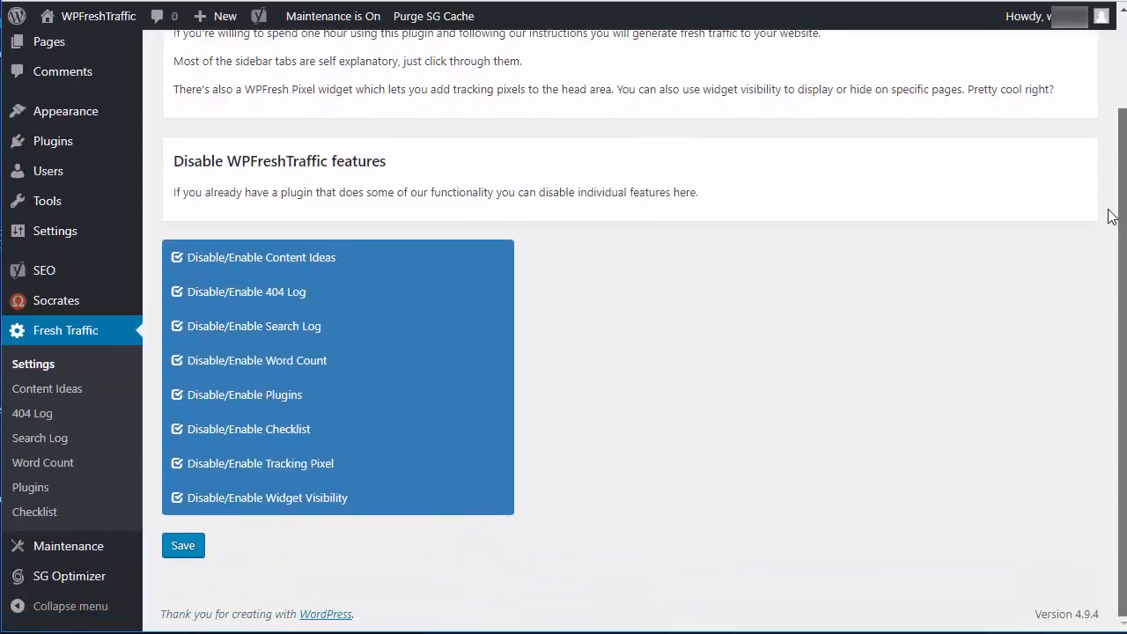
pyautogui.moveTo(456, 227)
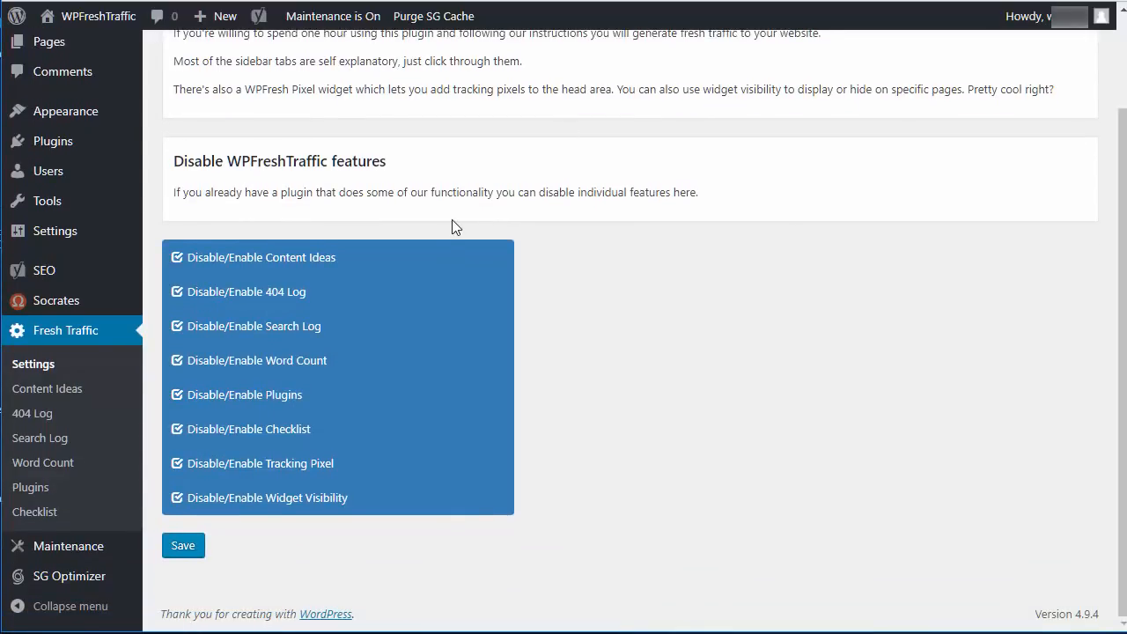
pyautogui.moveTo(313, 378)
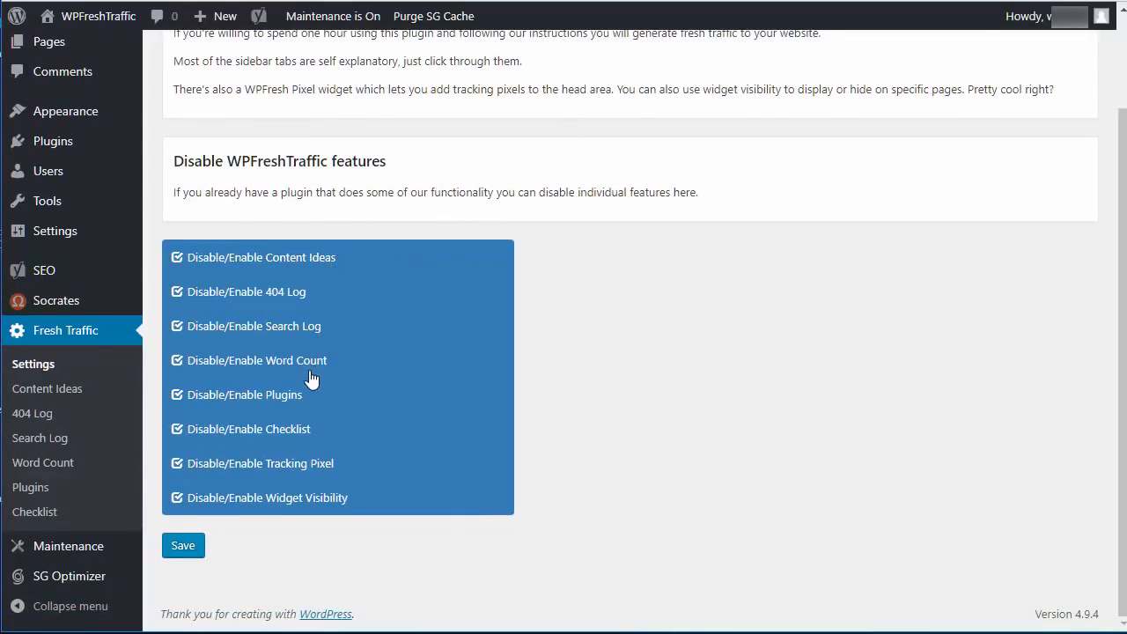
pyautogui.moveTo(281, 297)
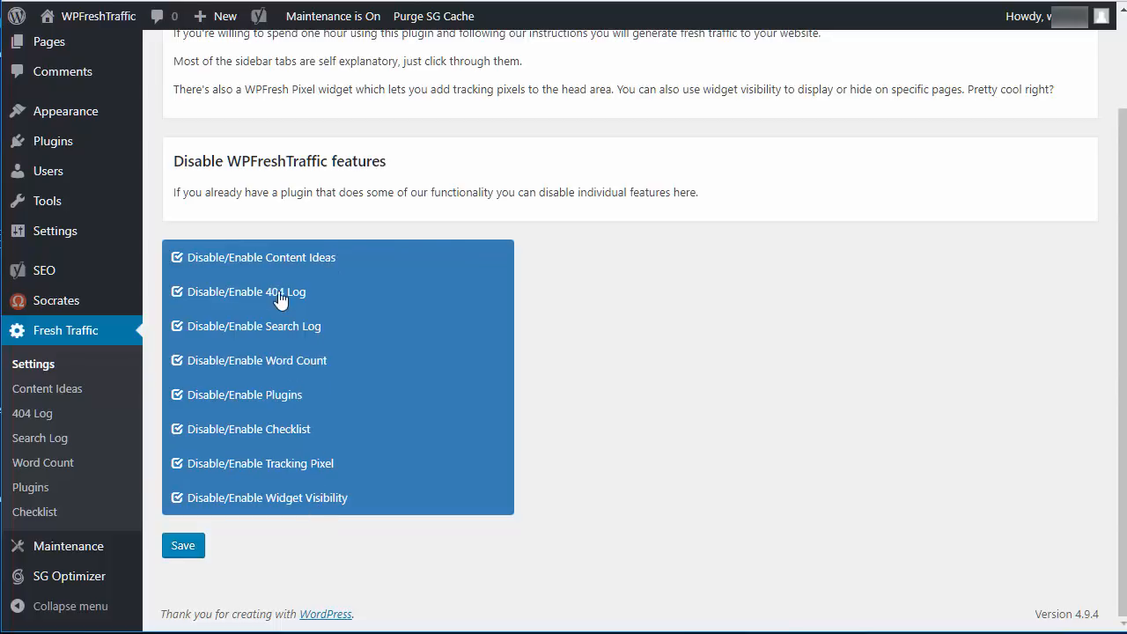
pyautogui.moveTo(598, 368)
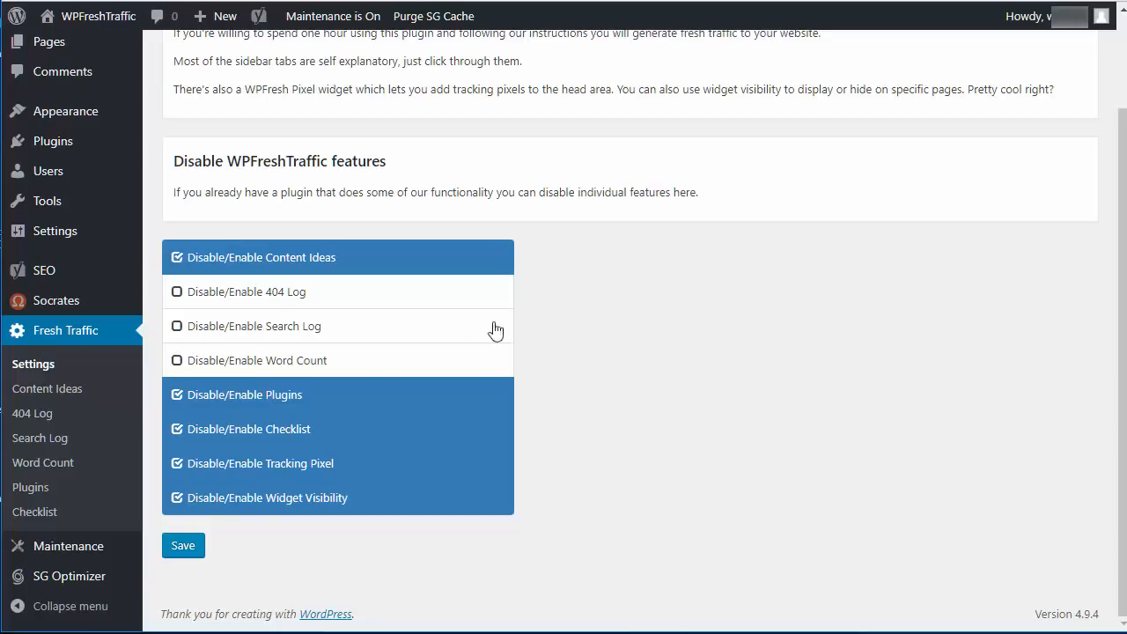
# On the Content Ideas page, replace the primary keyword with 'dog training' and save it.
pyautogui.click(46, 390)
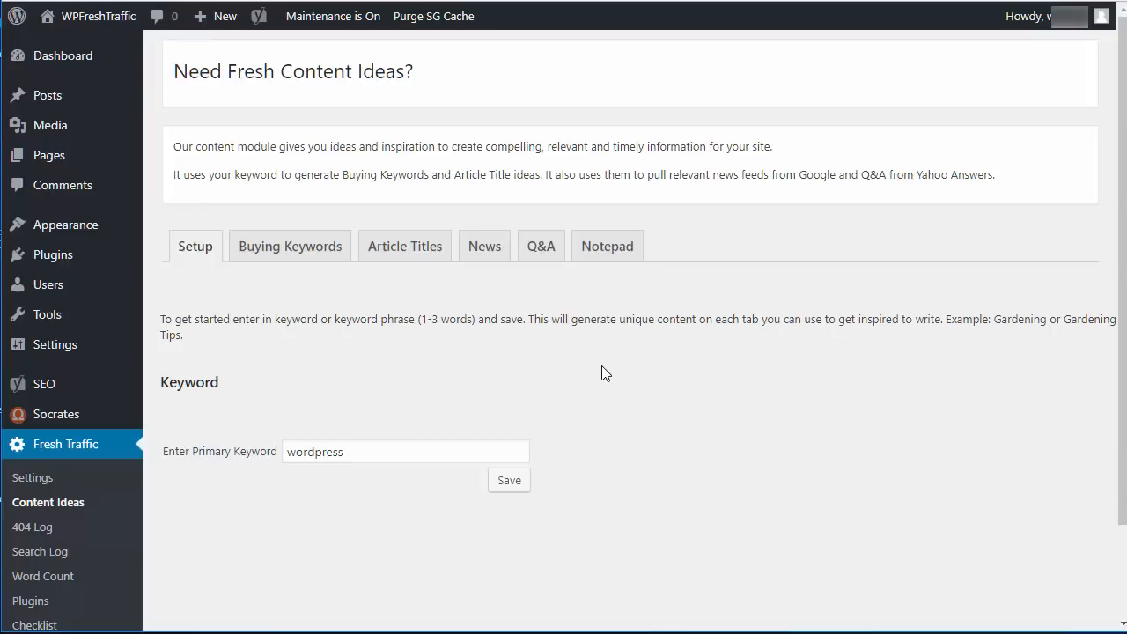
pyautogui.moveTo(602, 370)
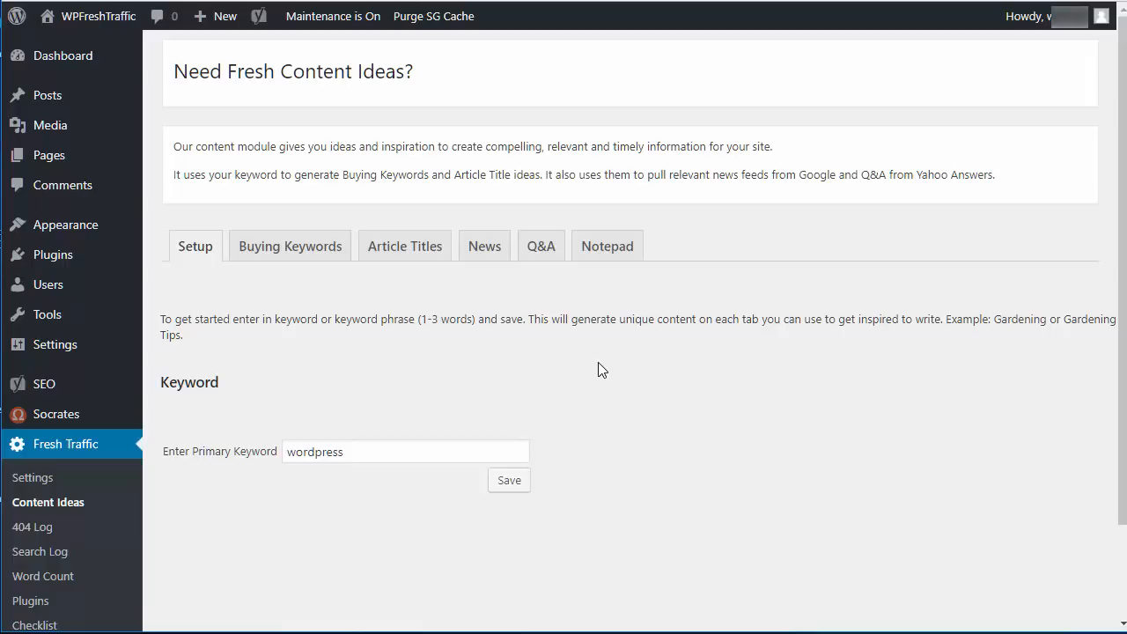
pyautogui.click(342, 451)
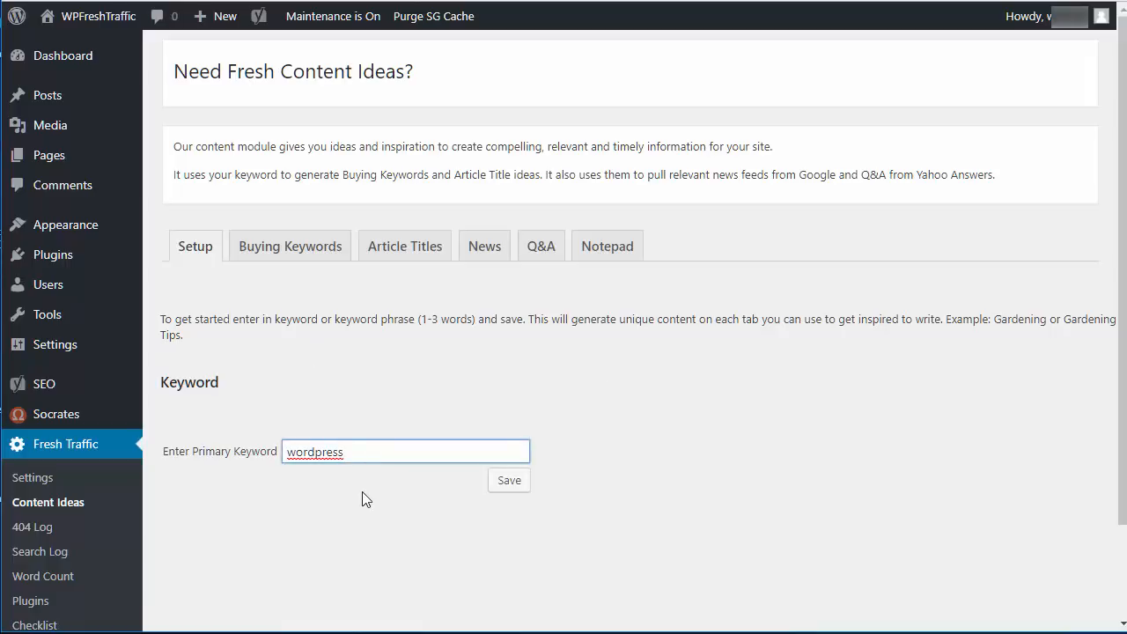
pyautogui.click(507, 479)
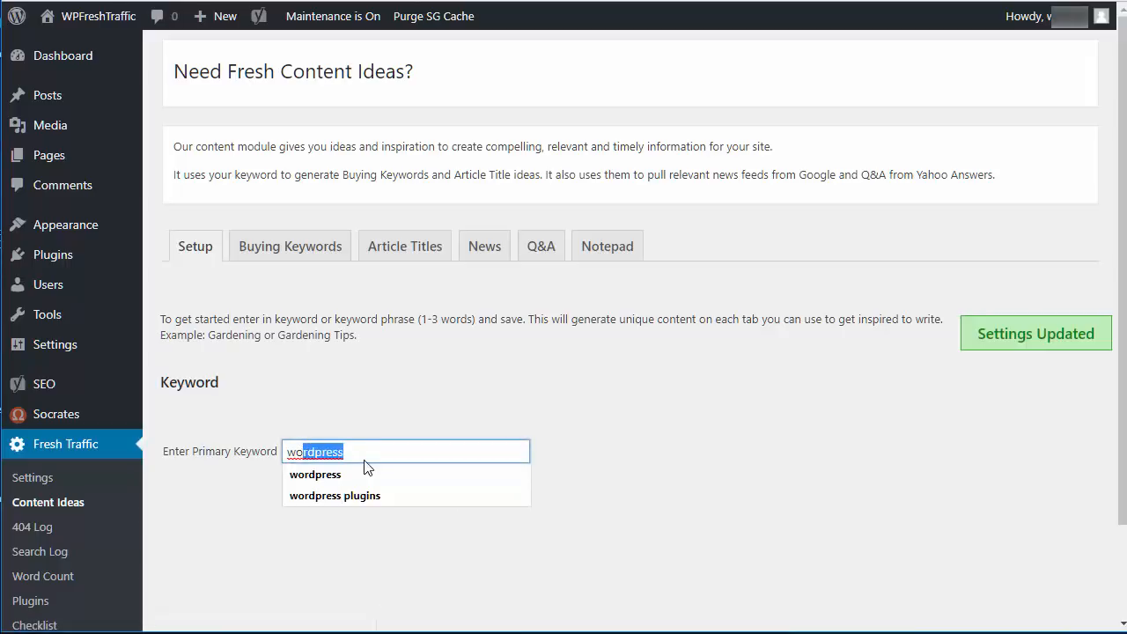
pyautogui.write('dig')
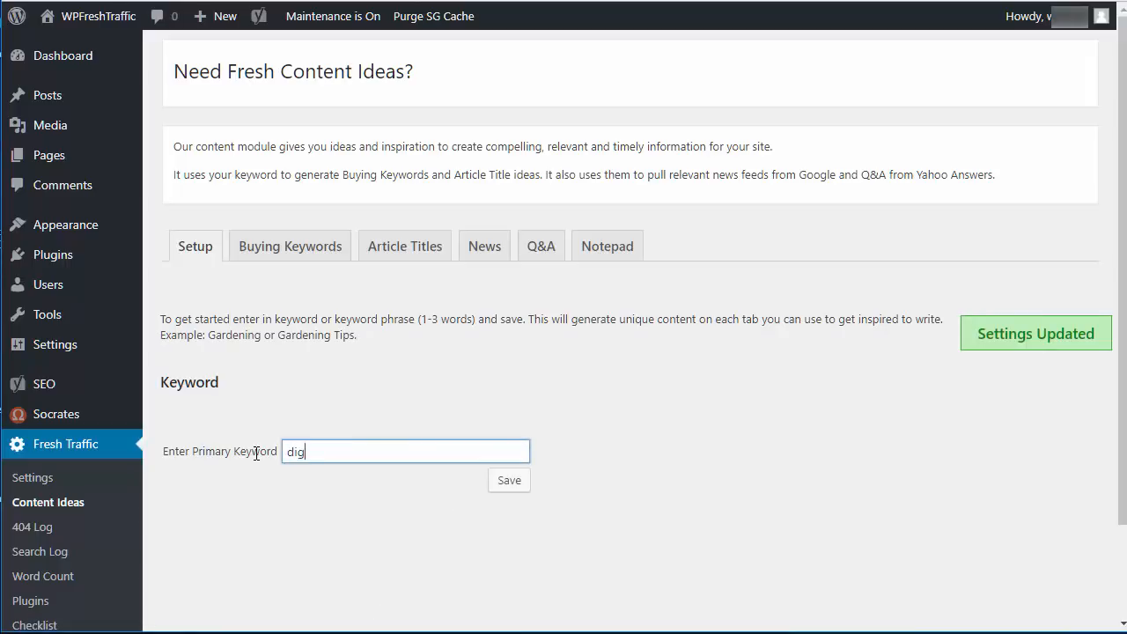
pyautogui.write('og traiun')
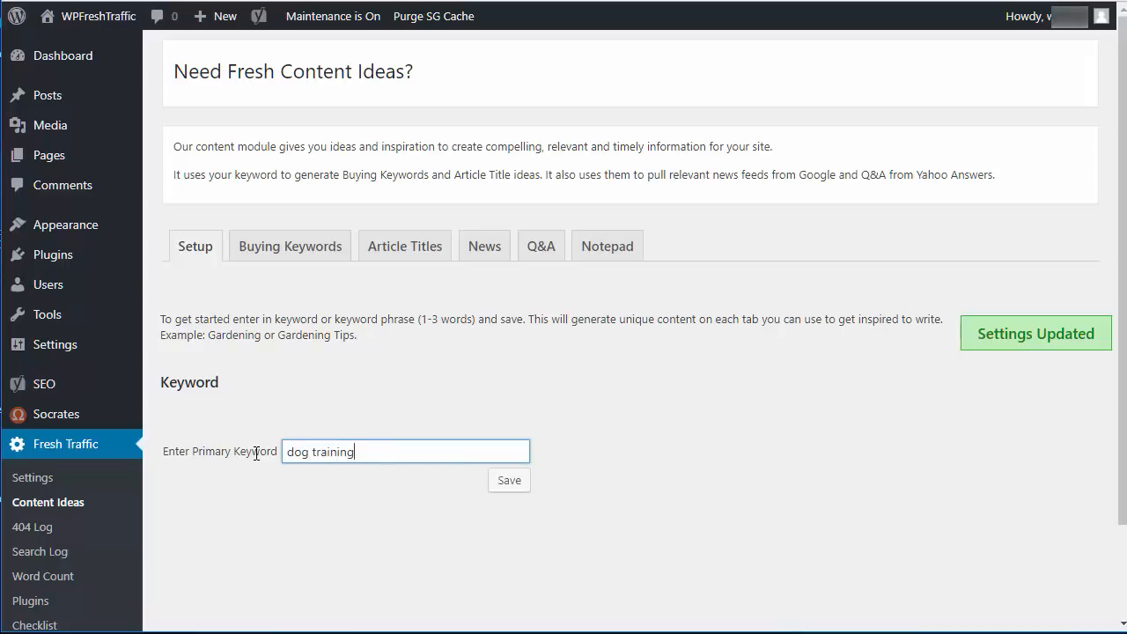
pyautogui.click(509, 479)
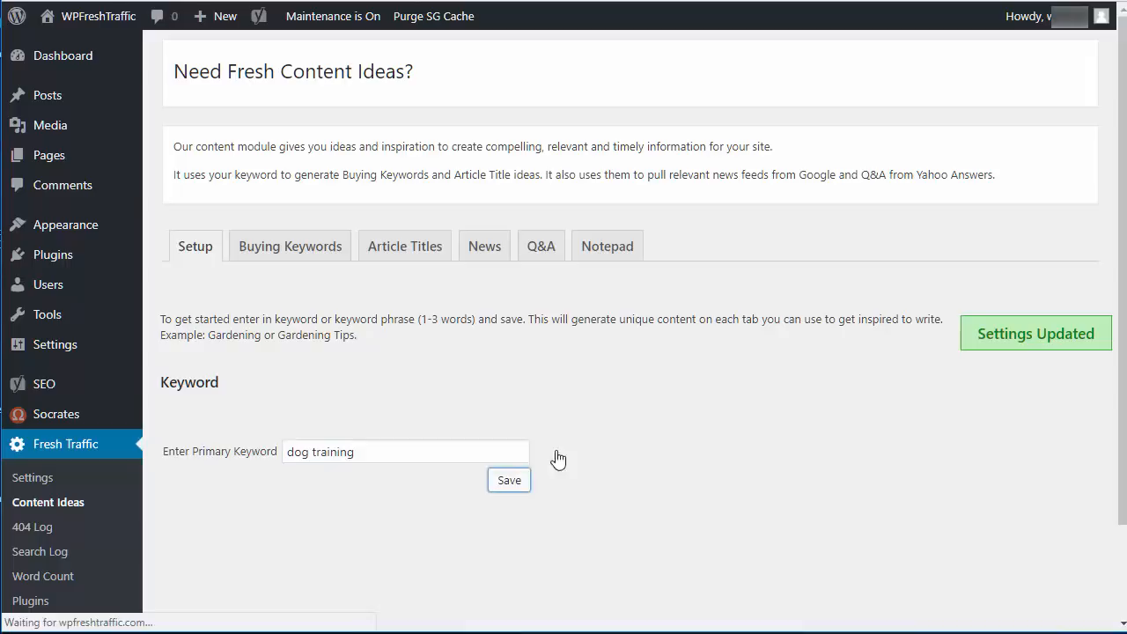
# Browse the Buying Keywords list for dog training, then switch to the Article Titles list.
pyautogui.click(289, 246)
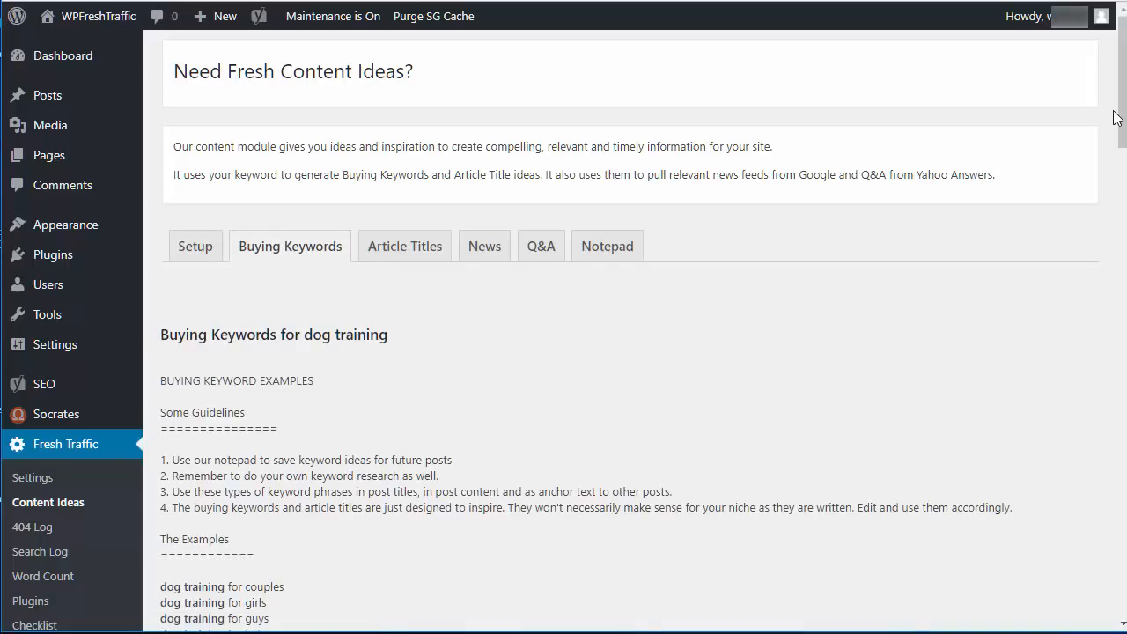
pyautogui.scroll(-3)
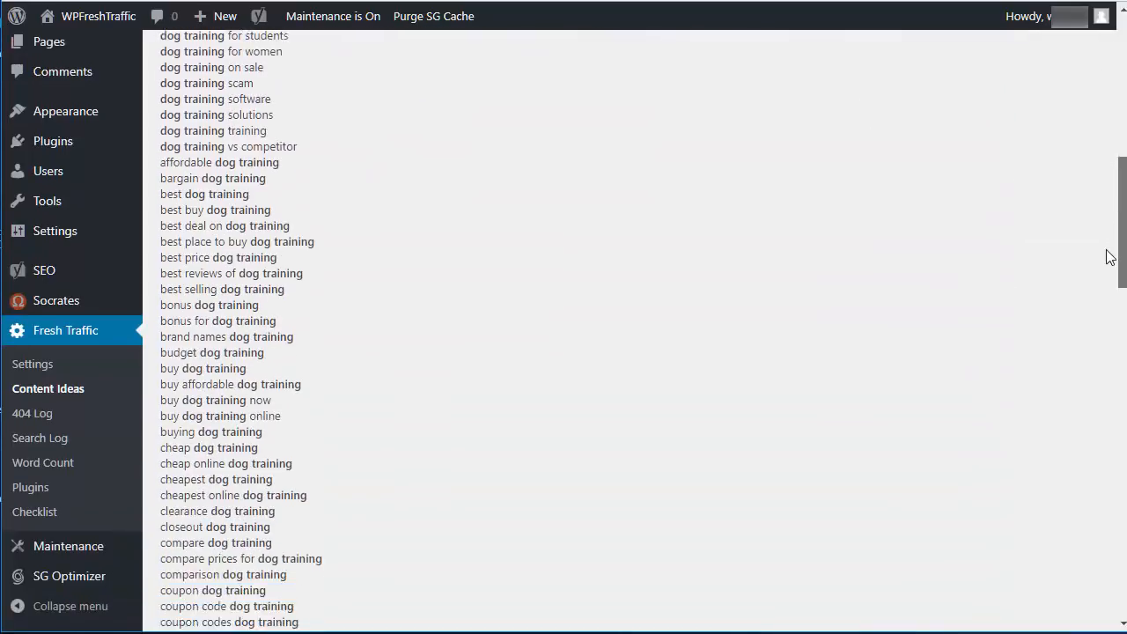
pyautogui.scroll(-3)
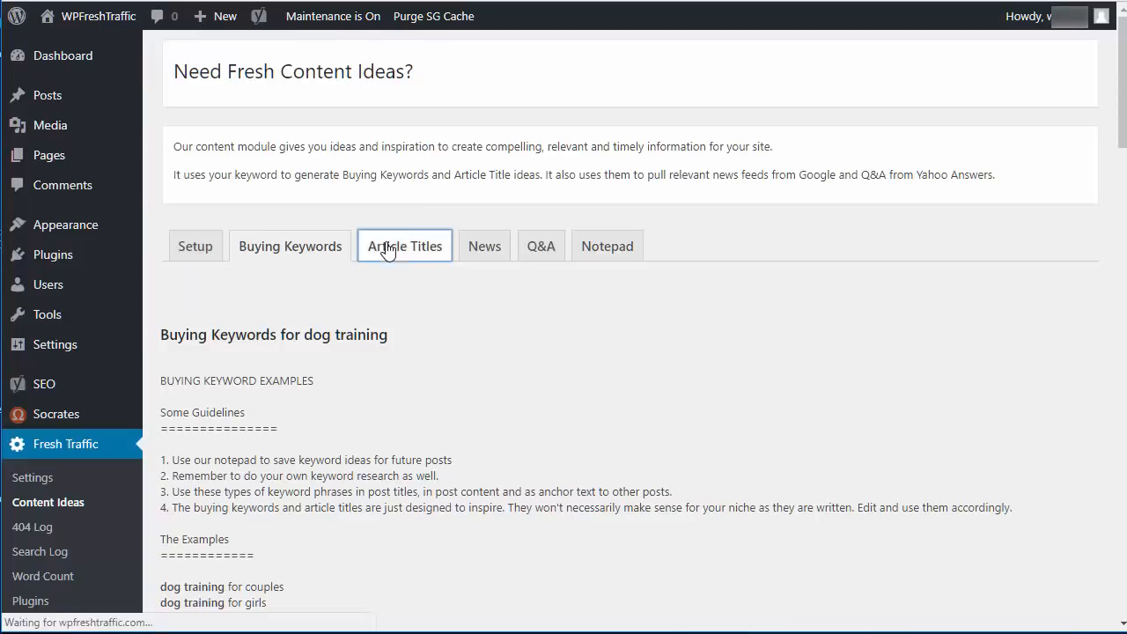
pyautogui.click(405, 247)
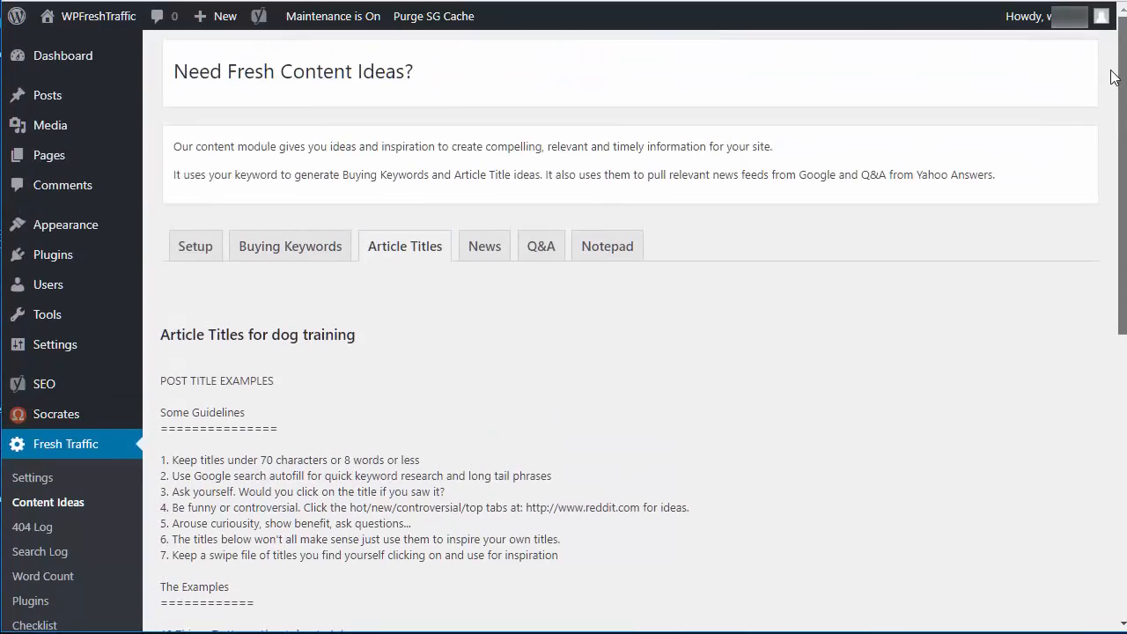
pyautogui.scroll(-3)
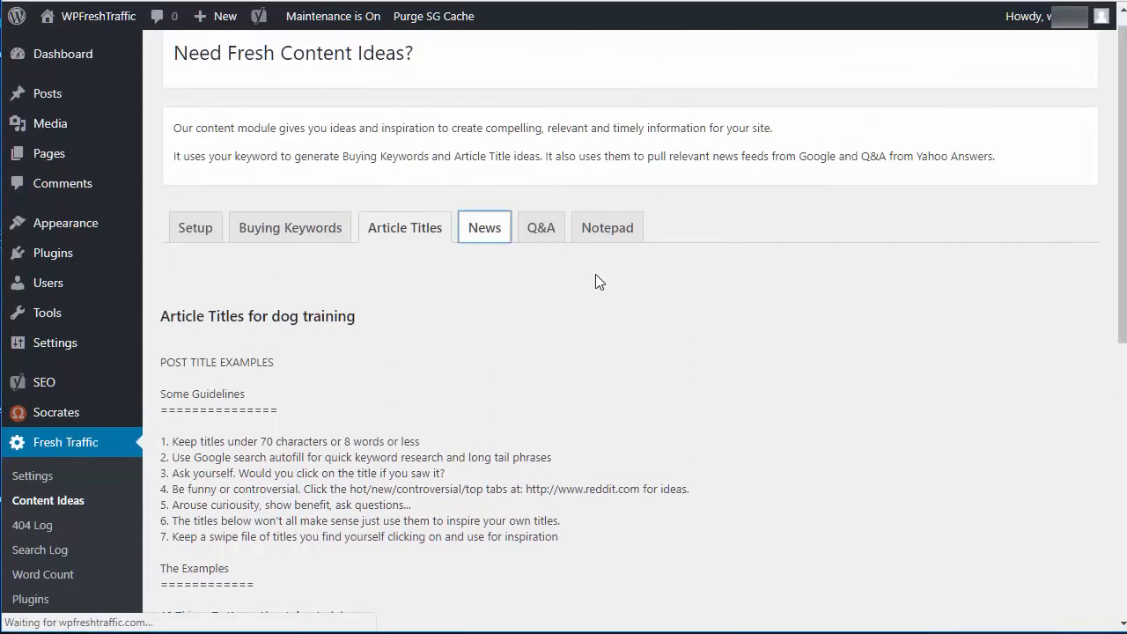
# Browse the News tab's dog training stories.
pyautogui.click(482, 227)
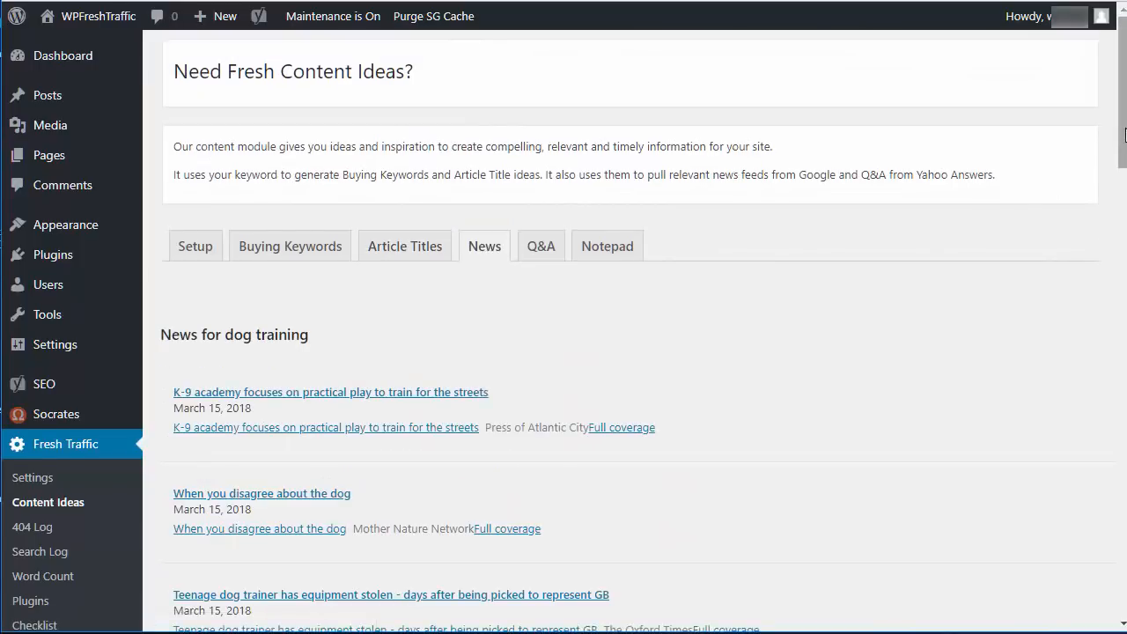
pyautogui.scroll(-3)
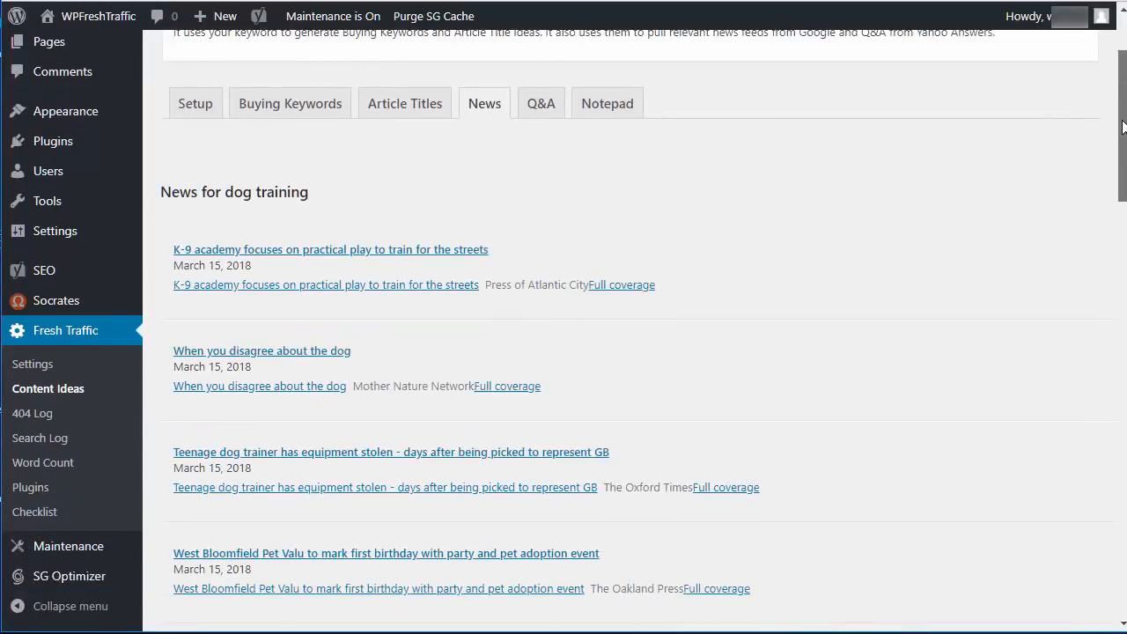
pyautogui.moveTo(465, 350)
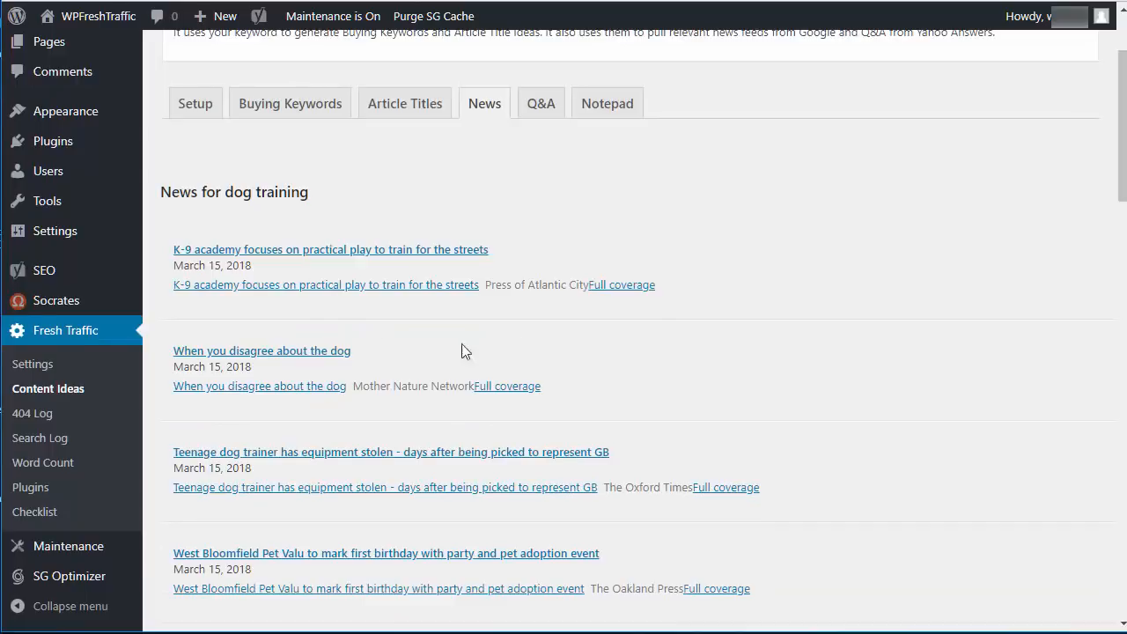
pyautogui.moveTo(300, 368)
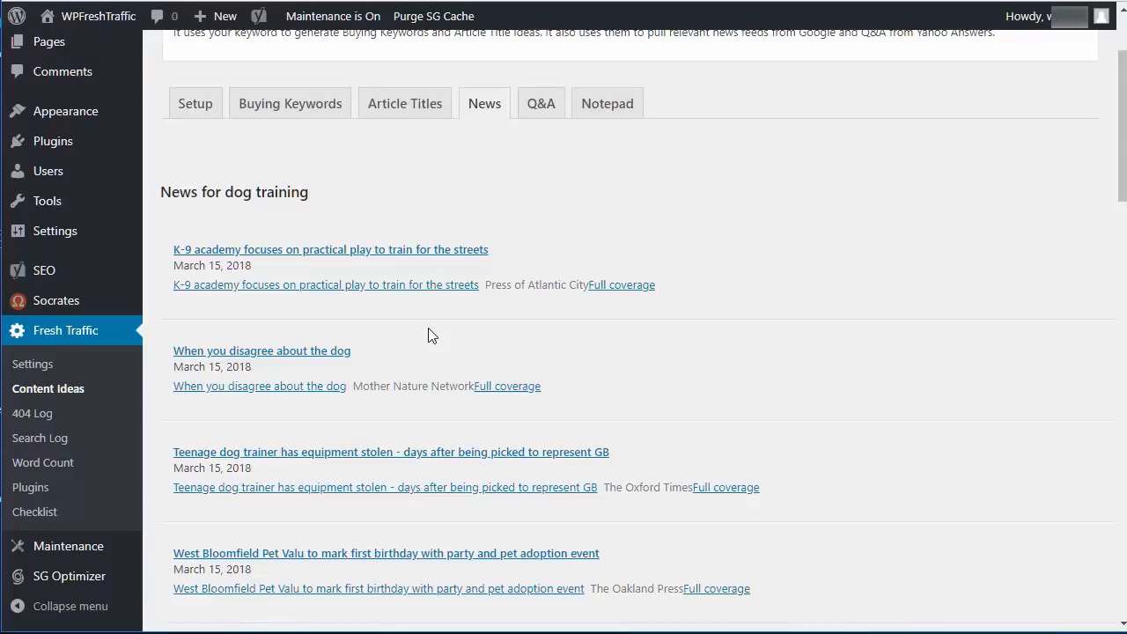
pyautogui.scroll(-3)
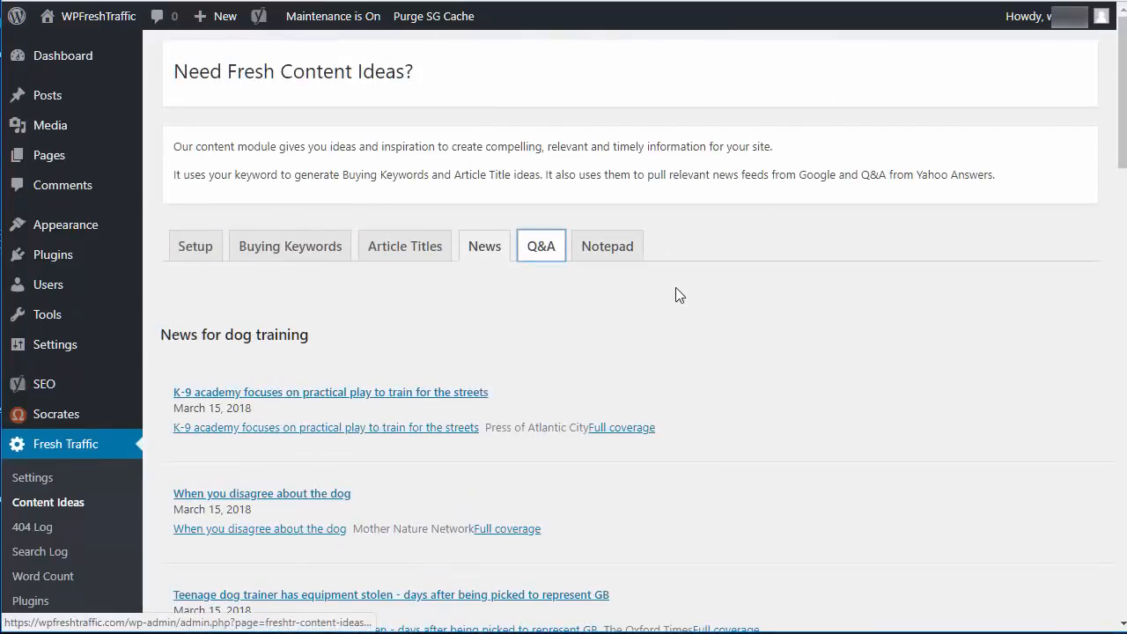
# Browse the dog training Q&A feed, then move on to the 404 Errors Log.
pyautogui.click(541, 246)
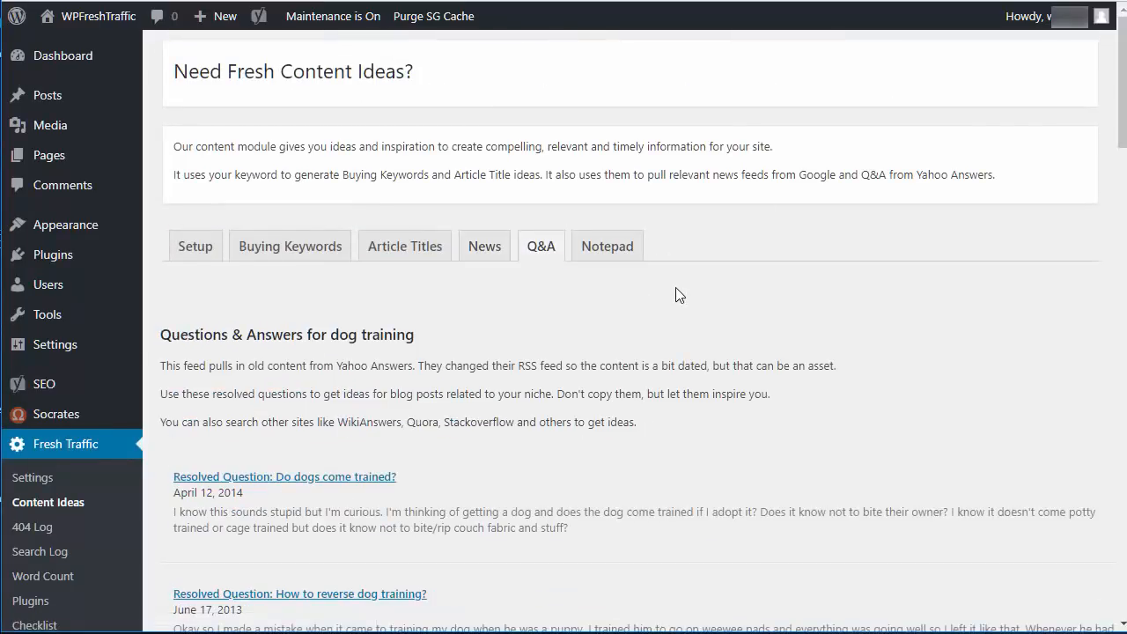
pyautogui.moveTo(444, 465)
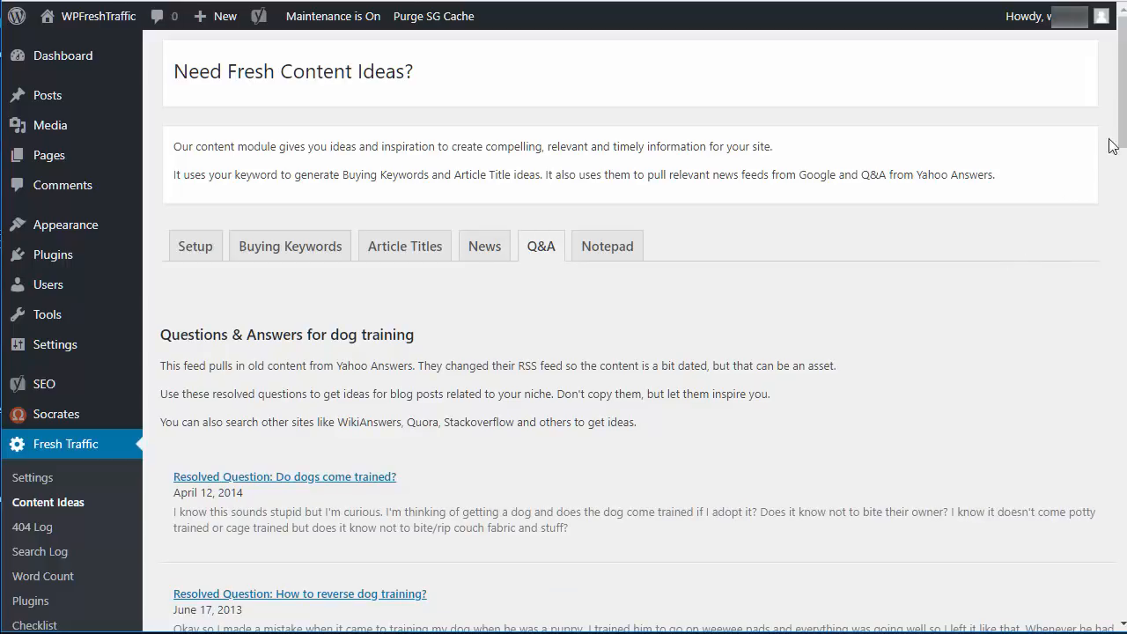
pyautogui.scroll(-3)
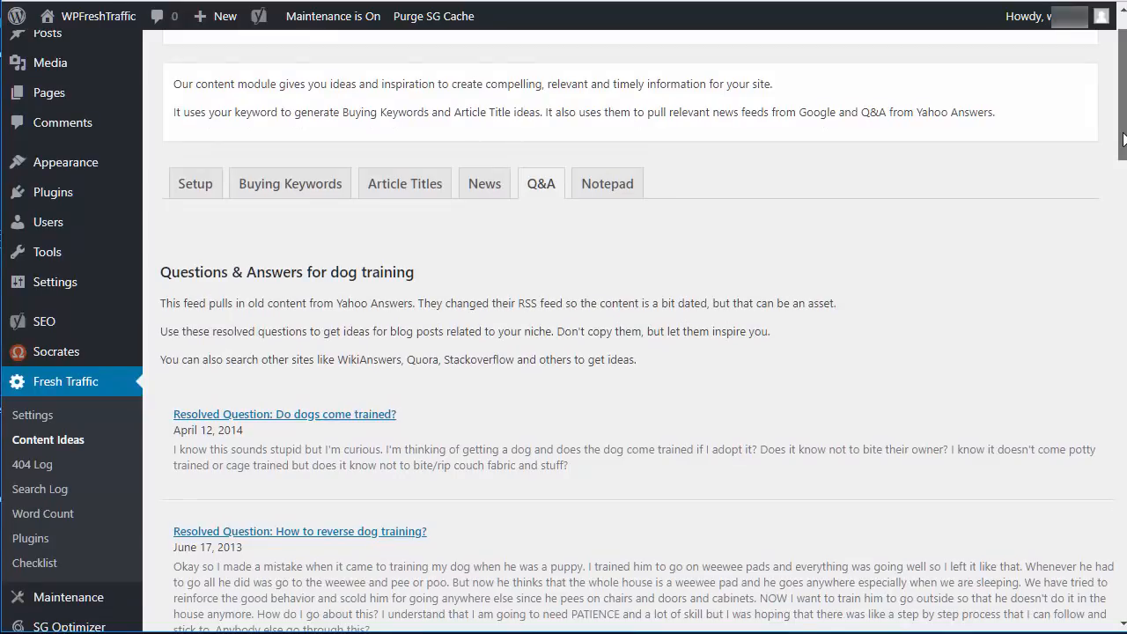
pyautogui.scroll(-3)
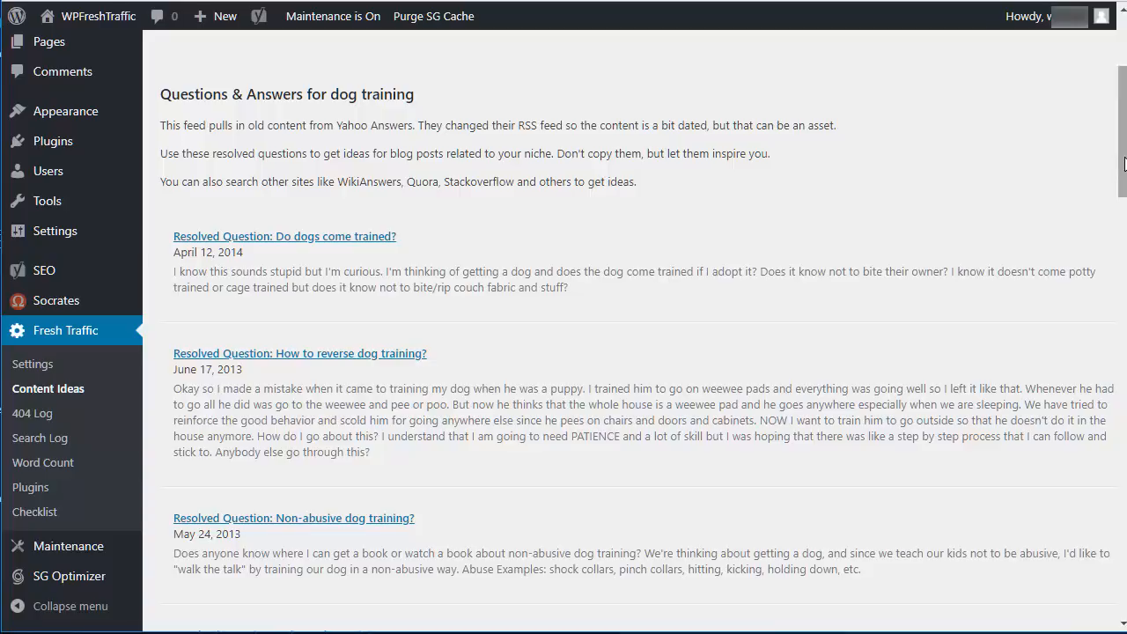
pyautogui.scroll(-3)
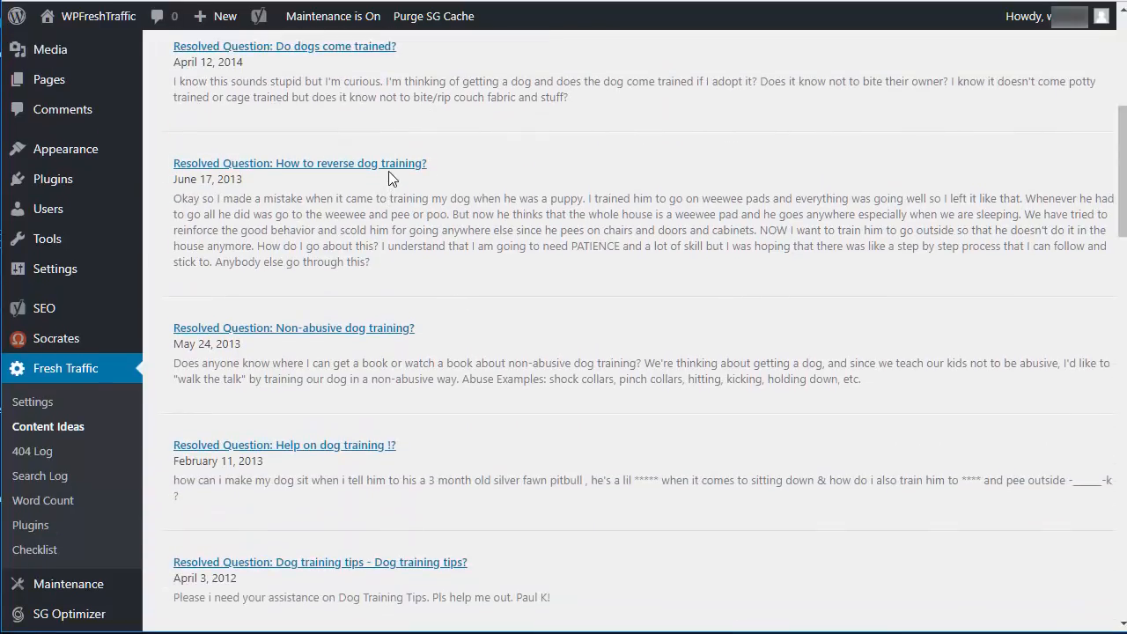
pyautogui.moveTo(395, 176)
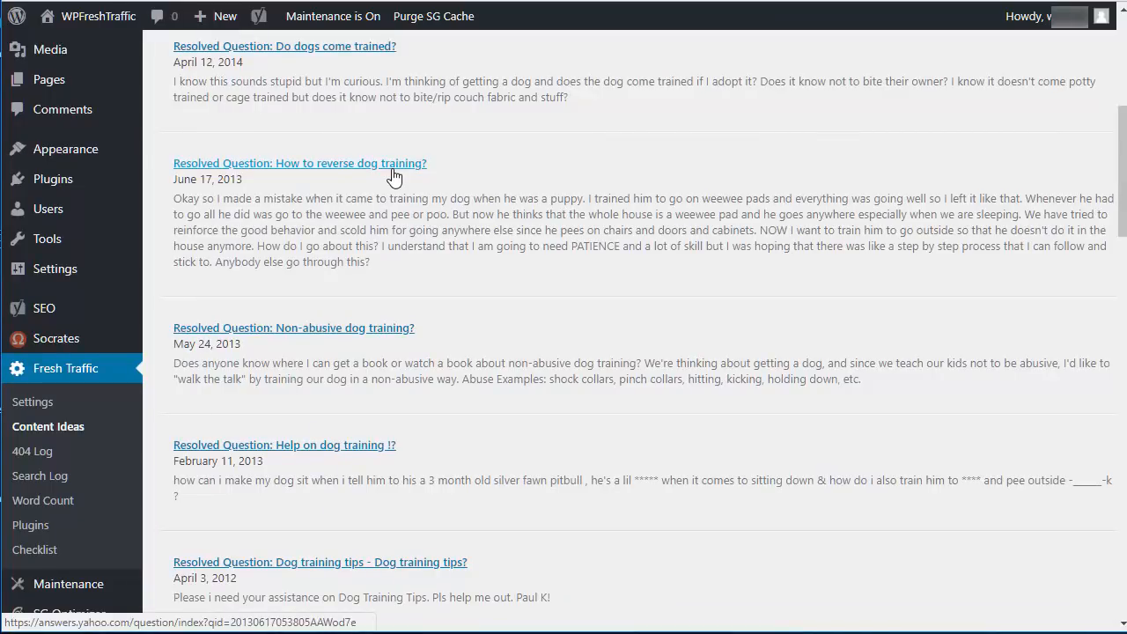
pyautogui.moveTo(231, 192)
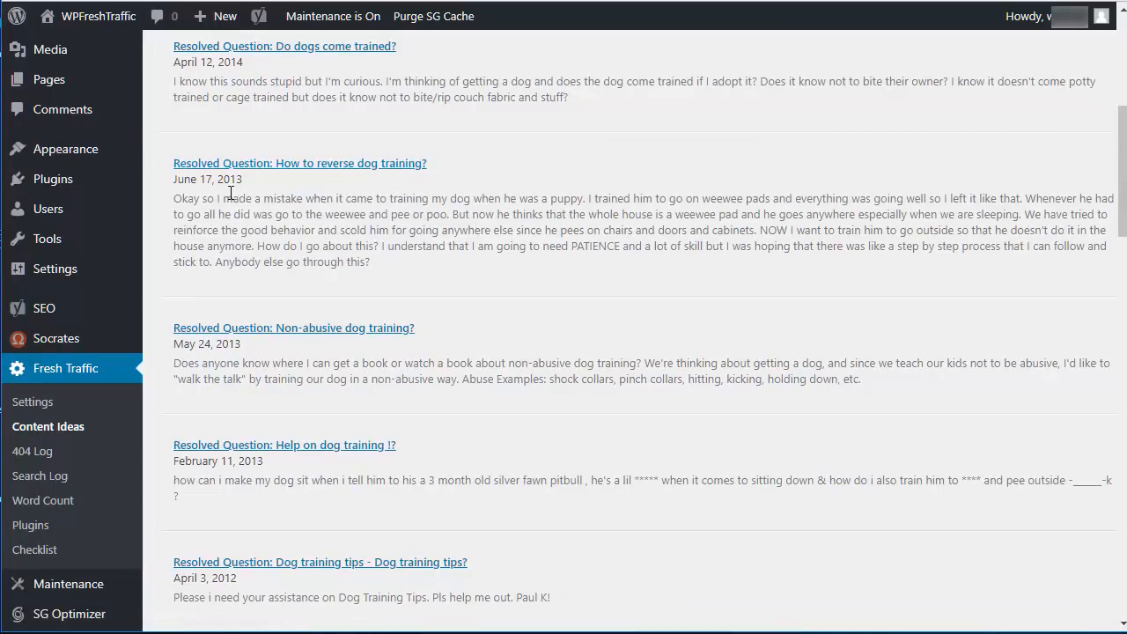
pyautogui.moveTo(275, 197)
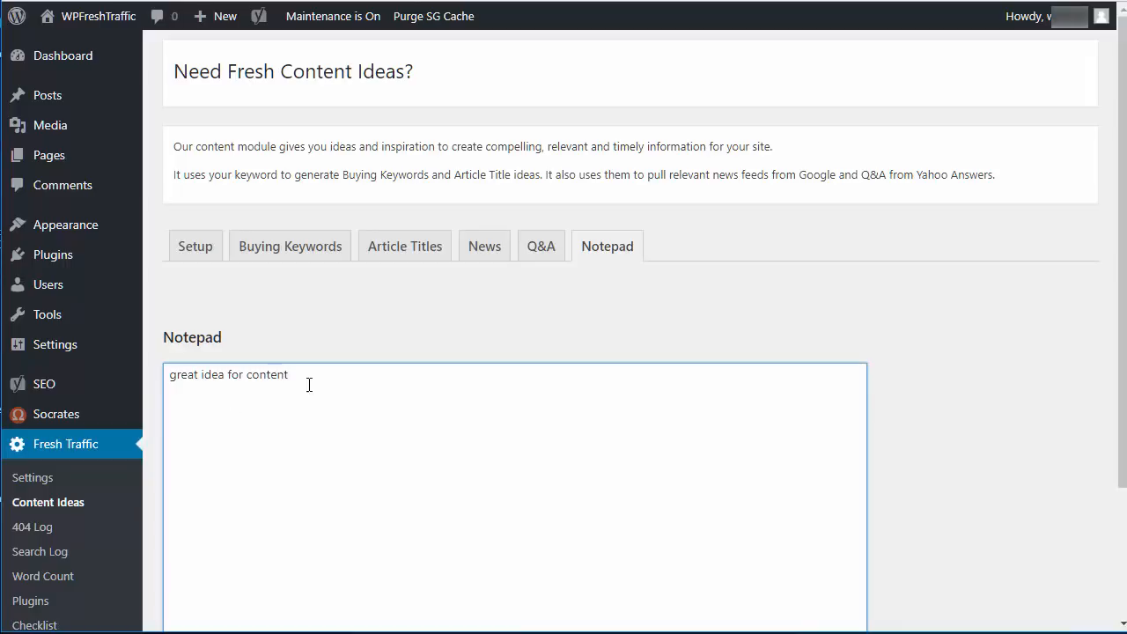
pyautogui.moveTo(630, 368)
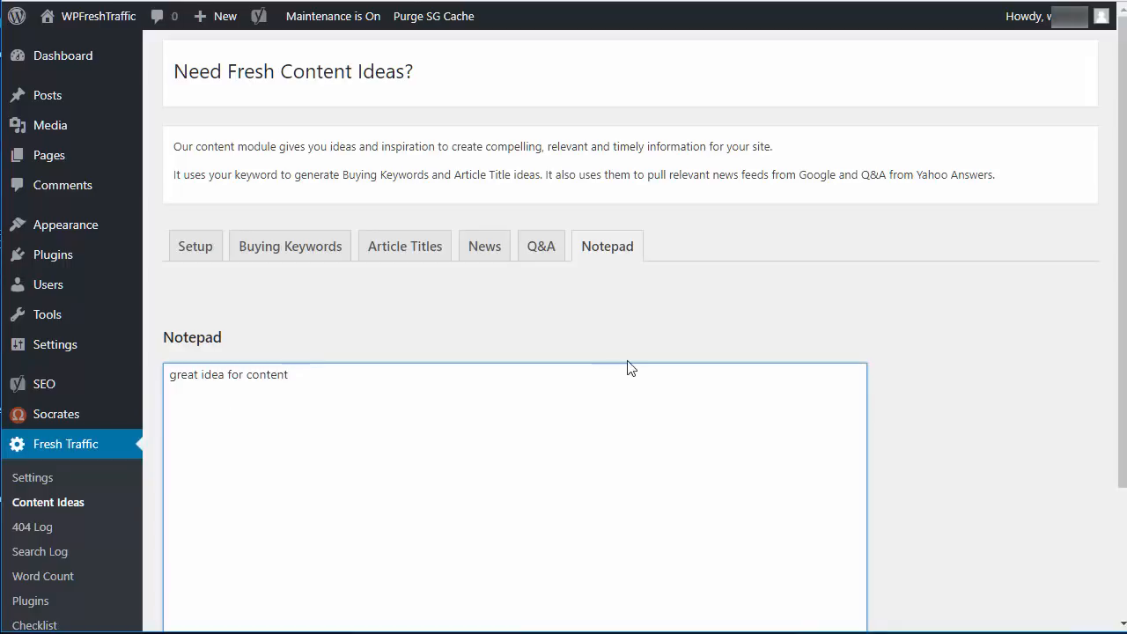
pyautogui.click(32, 527)
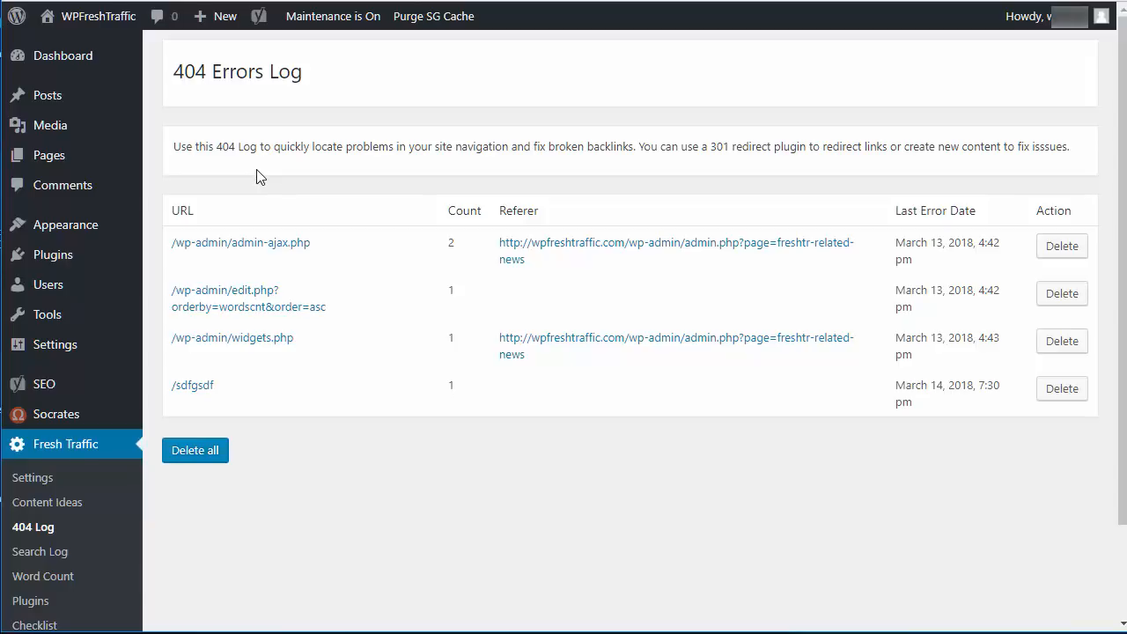
pyautogui.moveTo(259, 211)
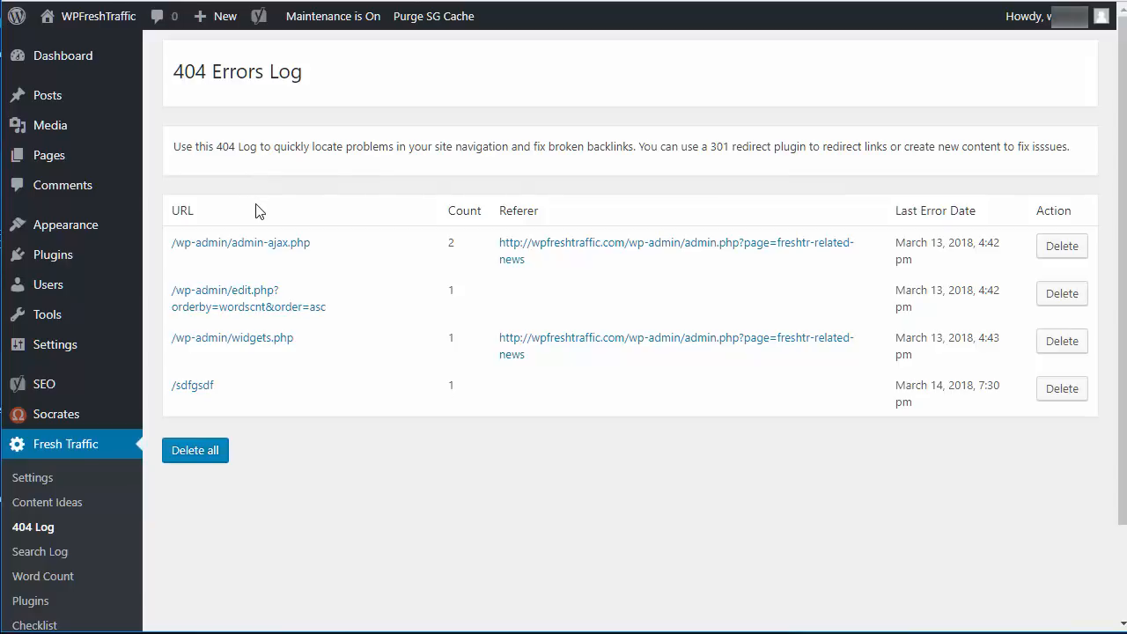
pyautogui.moveTo(352, 176)
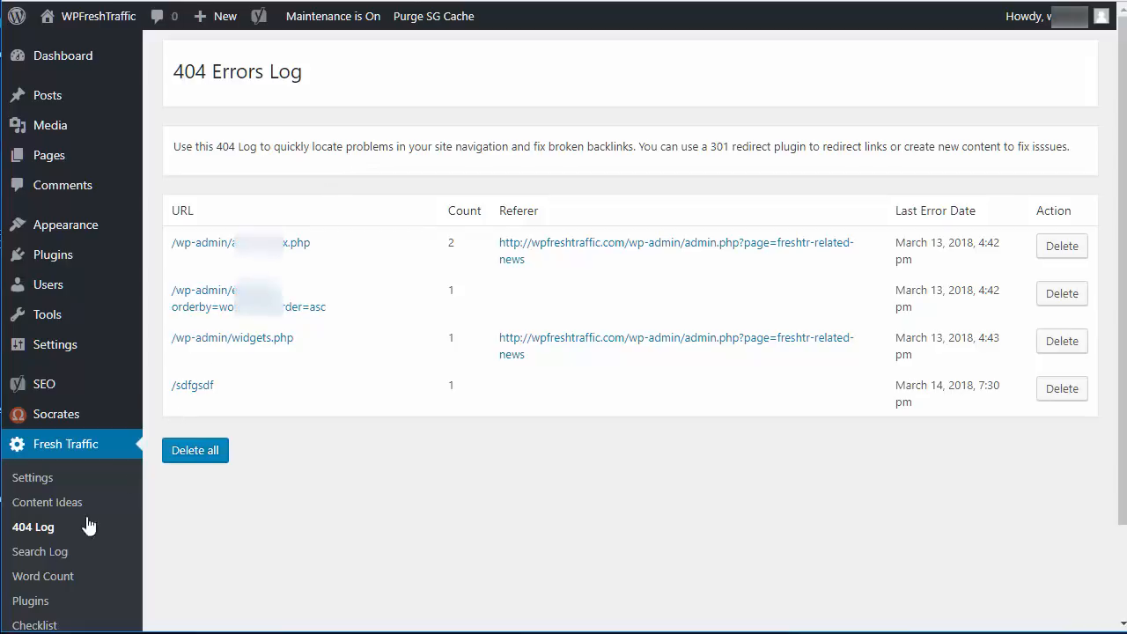
# View the Search Keyword Logs of visitor searches, then head to Word Count.
pyautogui.click(39, 552)
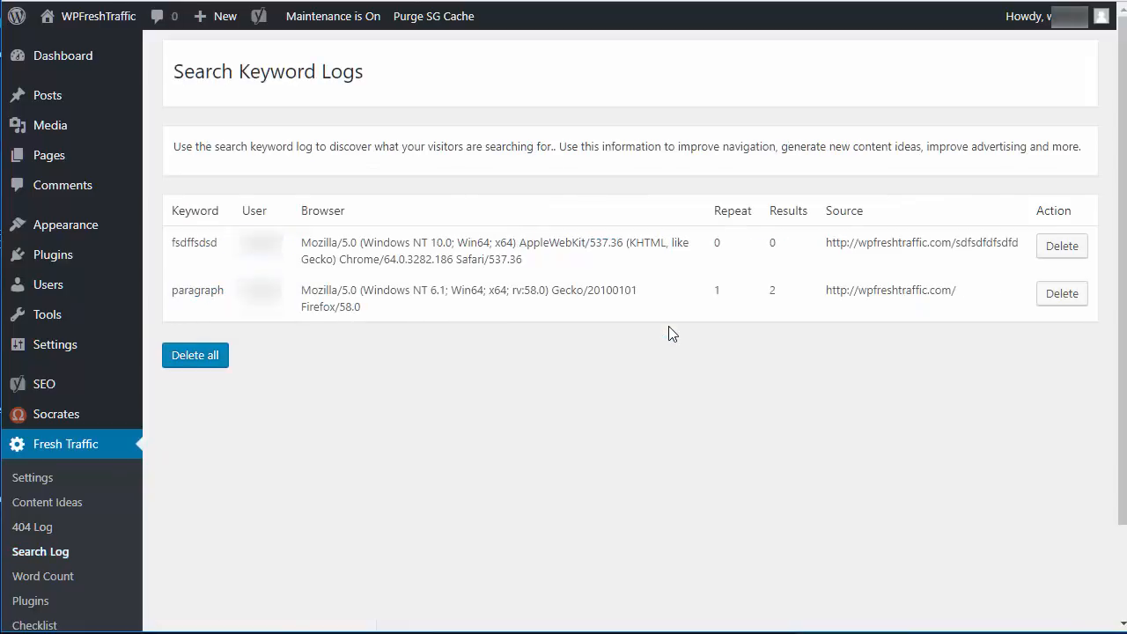
pyautogui.moveTo(366, 335)
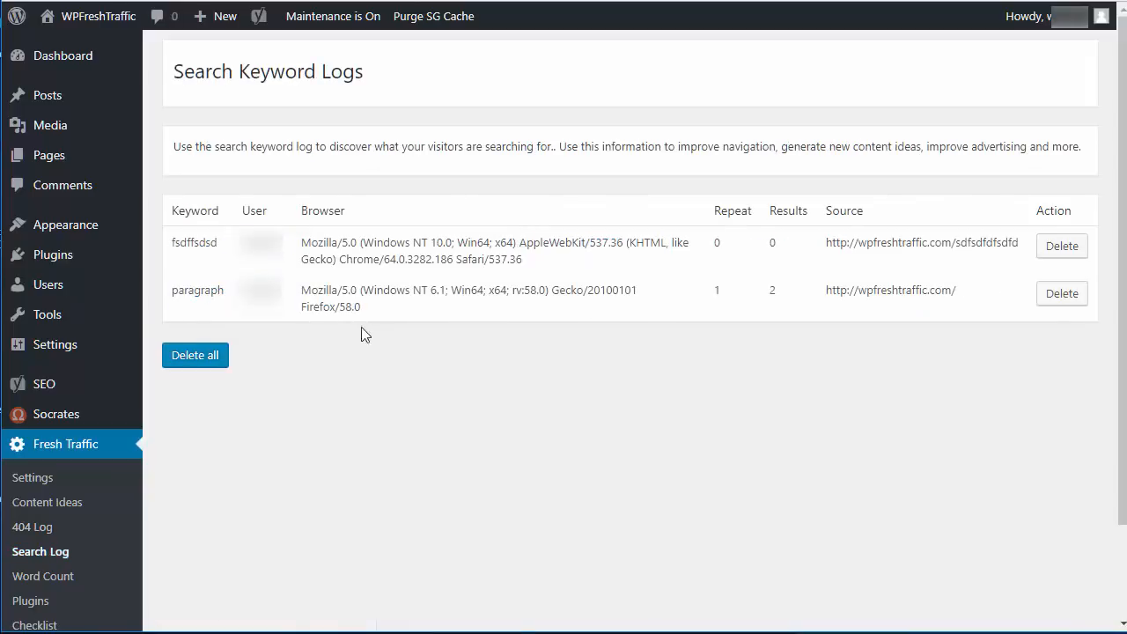
pyautogui.moveTo(642, 268)
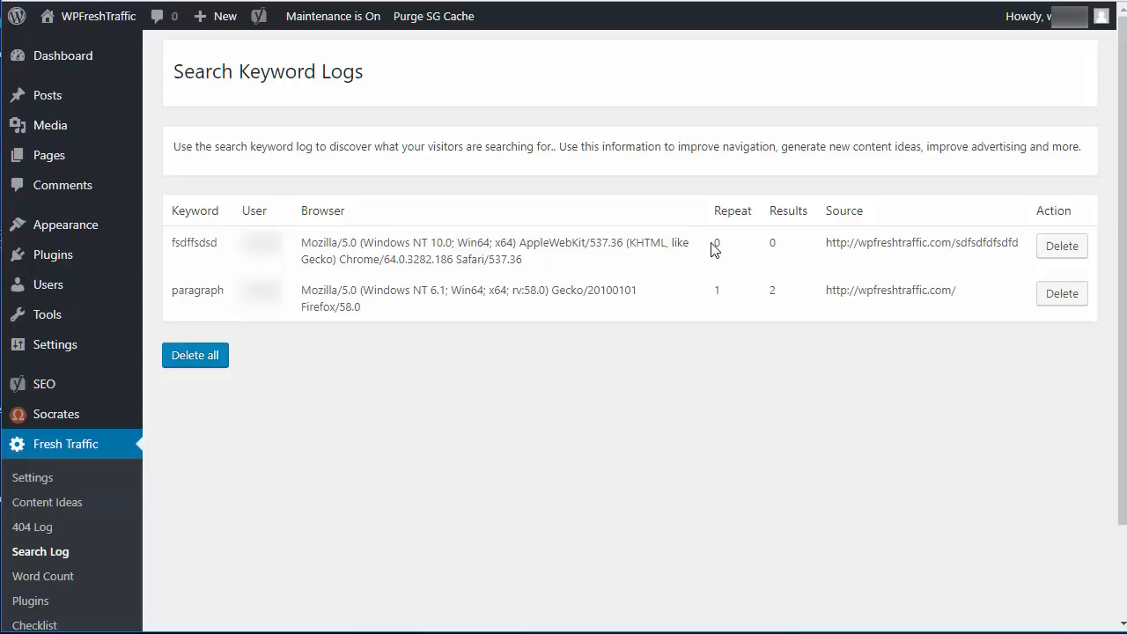
pyautogui.moveTo(250, 313)
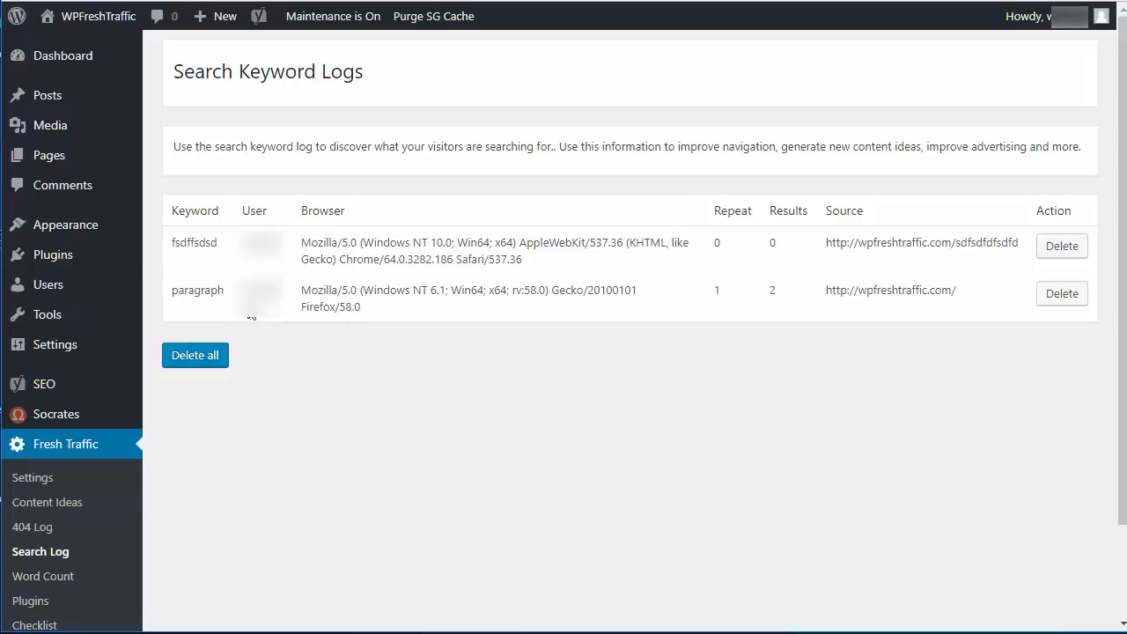
pyautogui.click(42, 576)
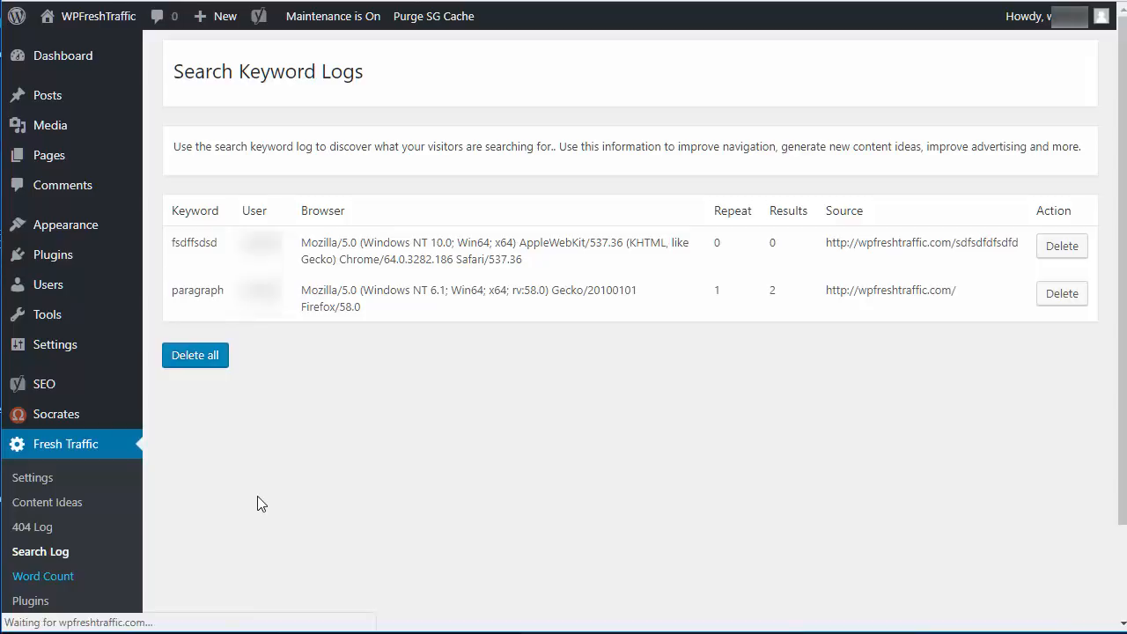
# View word counts in the All Posts list, then show the three trashed posts.
pyautogui.click(42, 576)
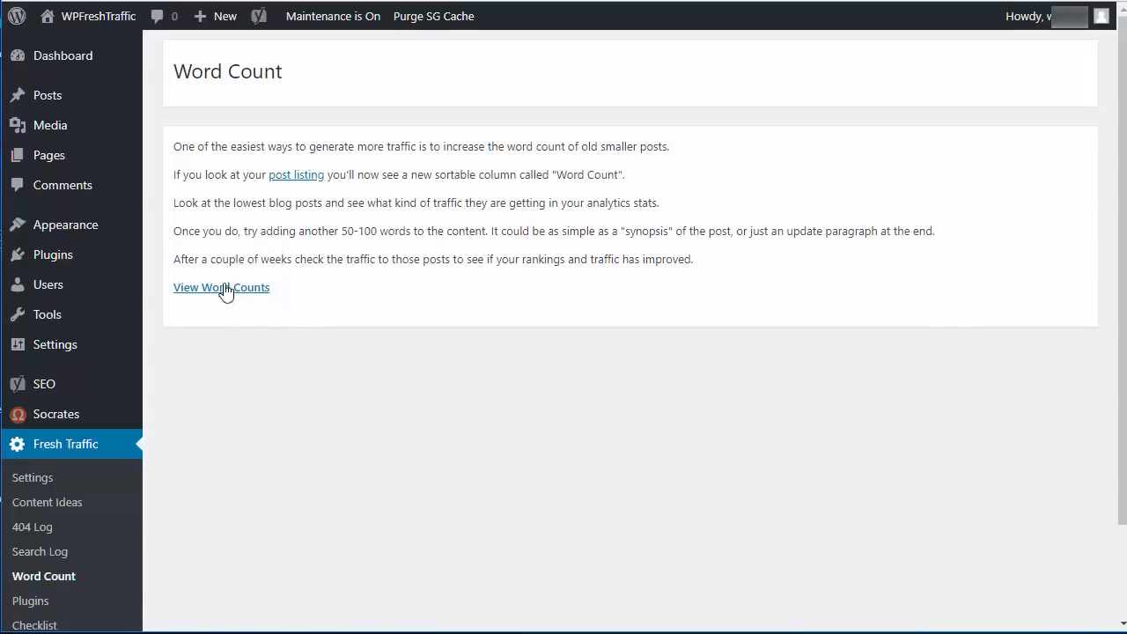
pyautogui.click(222, 287)
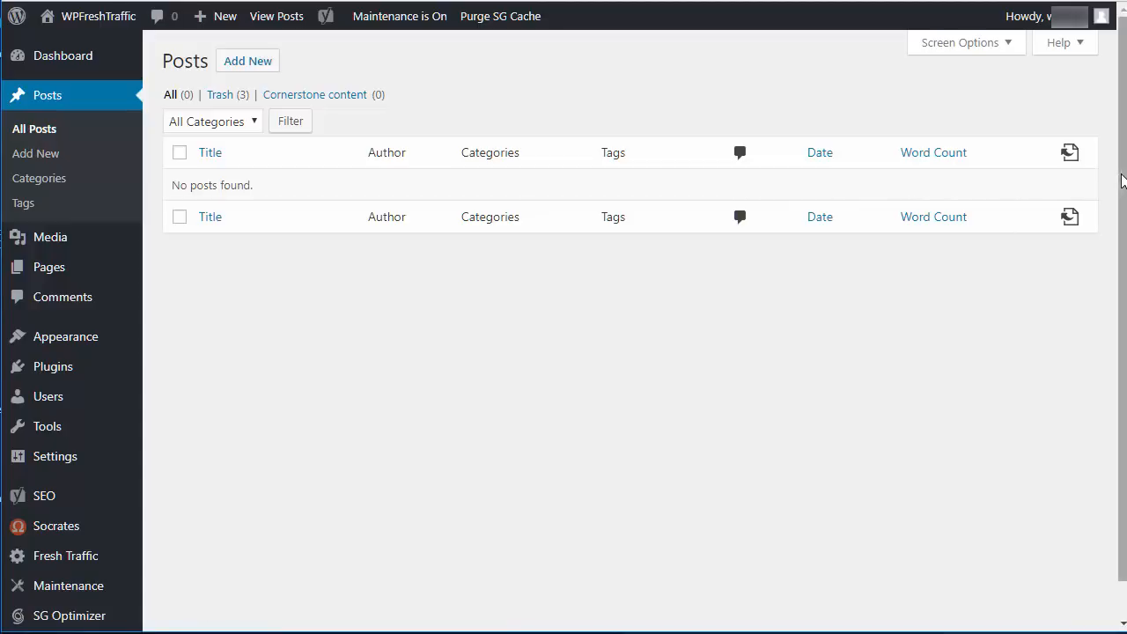
pyautogui.scroll(-3)
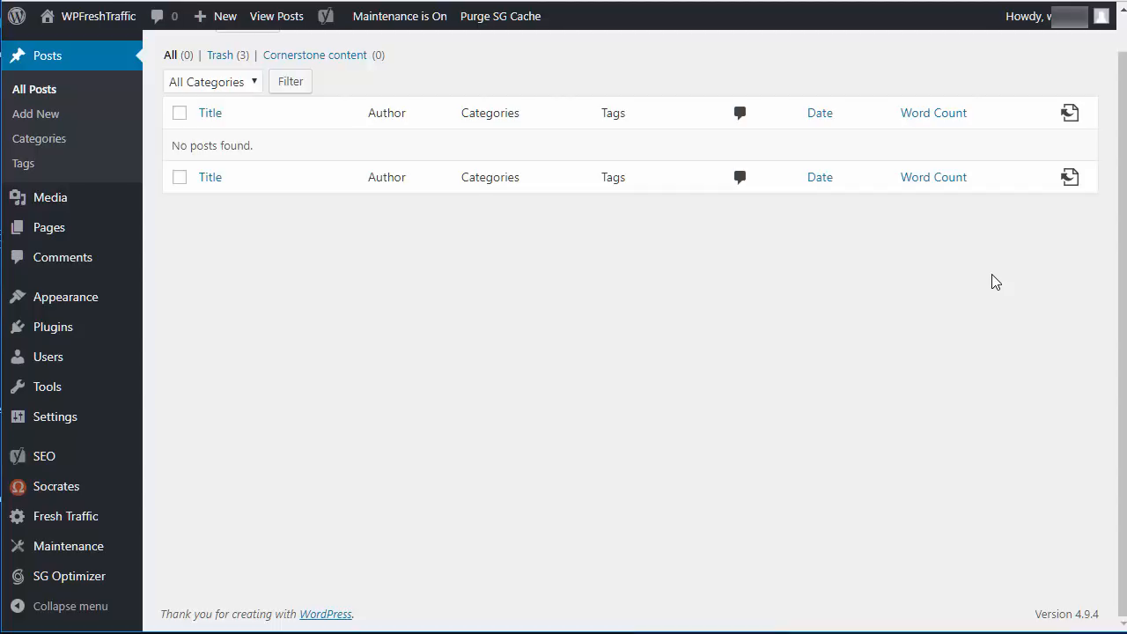
pyautogui.click(218, 55)
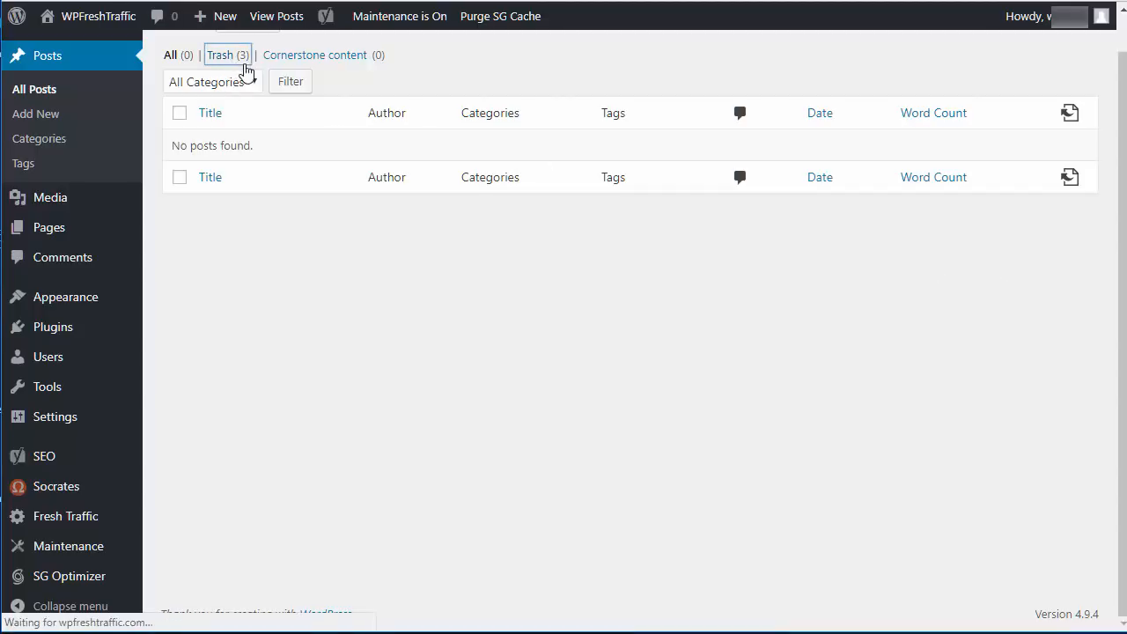
# Restore the trashed Dog Training Post so it reappears among published posts.
pyautogui.click(218, 54)
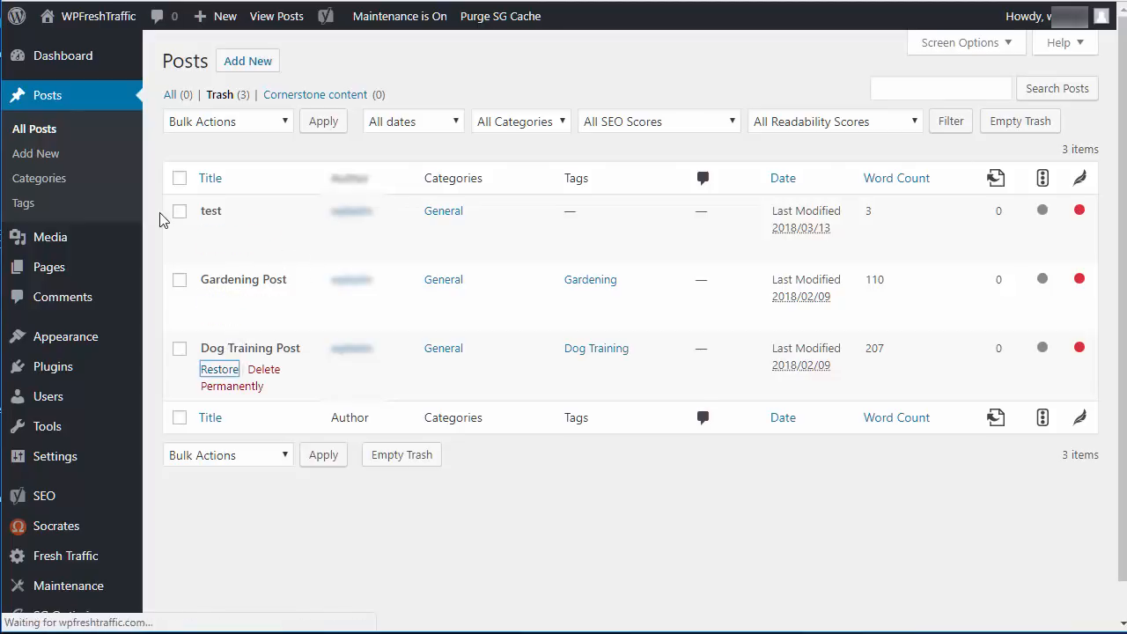
pyautogui.click(218, 368)
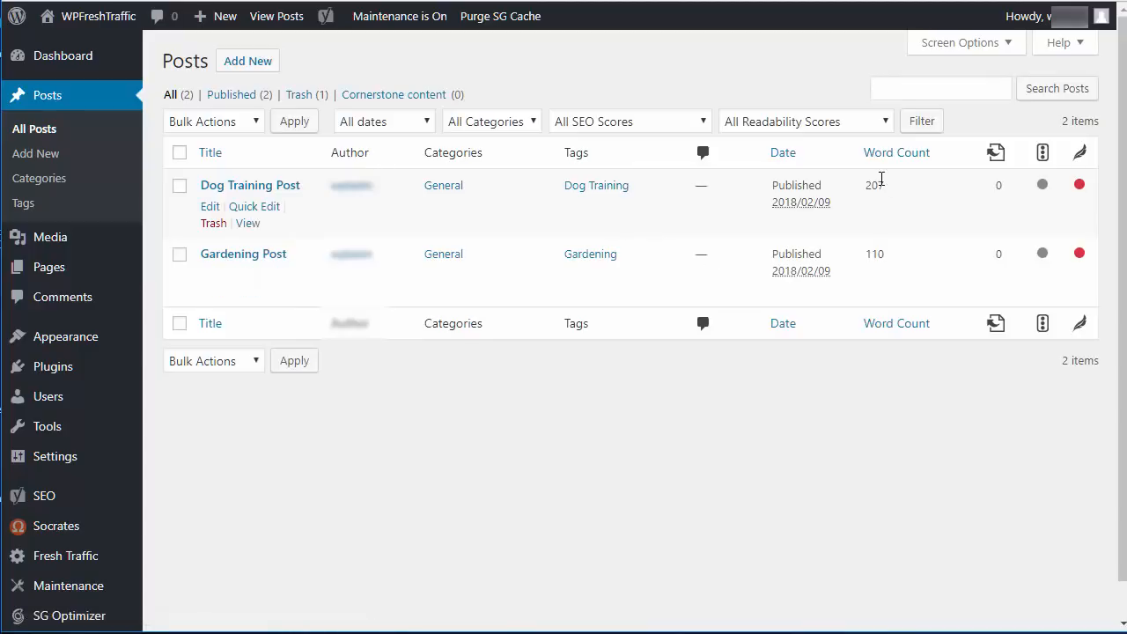
pyautogui.moveTo(881, 185)
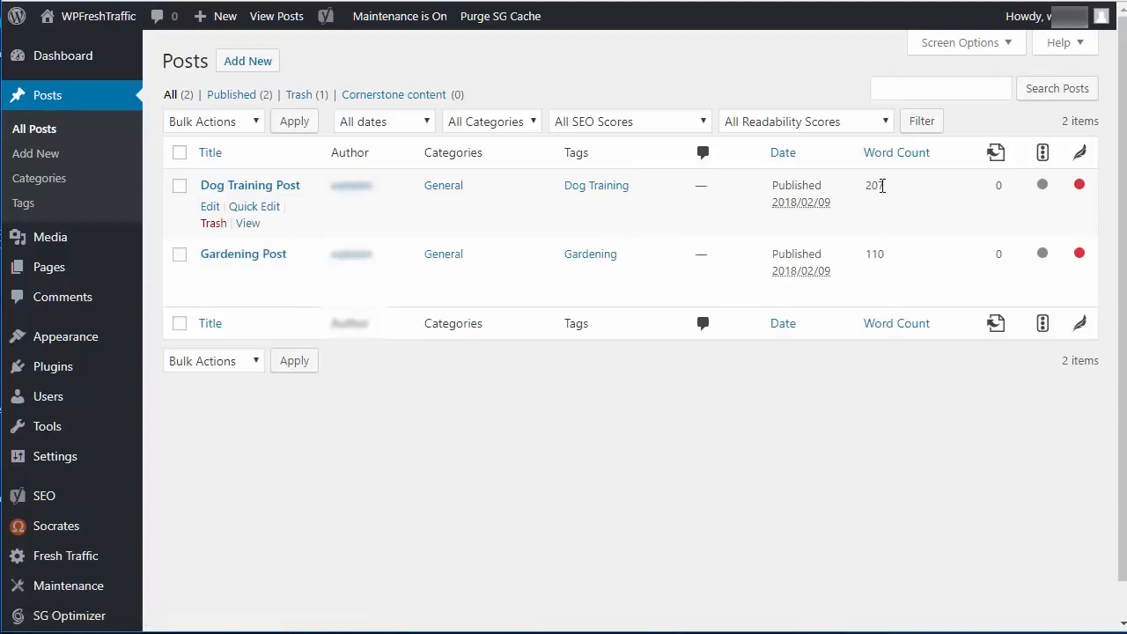
pyautogui.moveTo(909, 261)
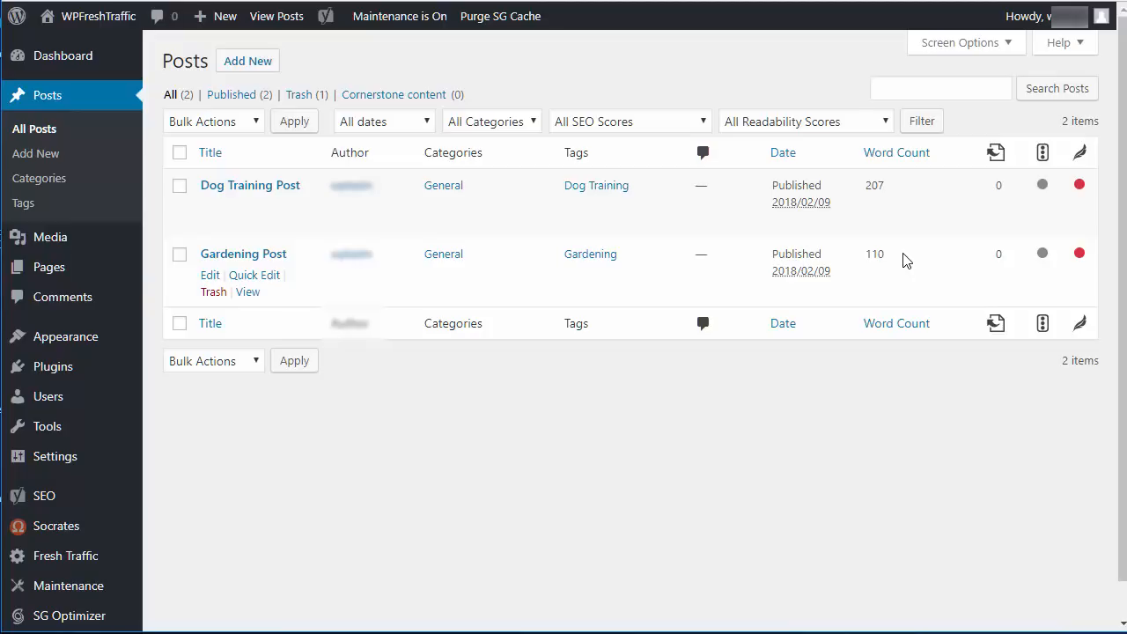
pyautogui.moveTo(859, 260)
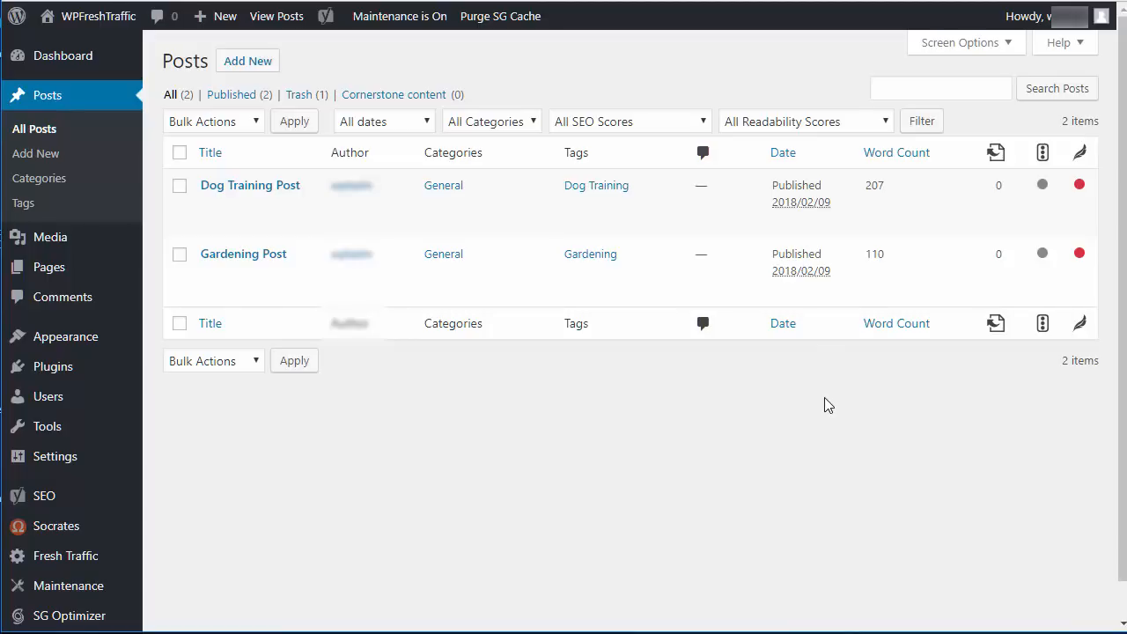
pyautogui.moveTo(819, 405)
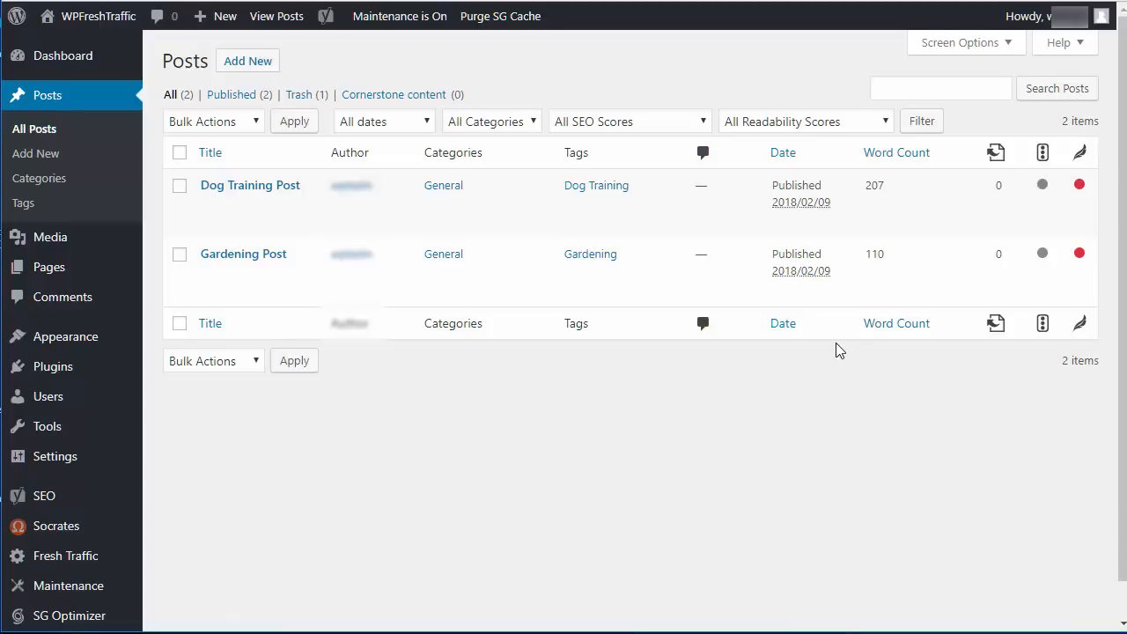
pyautogui.moveTo(250, 185)
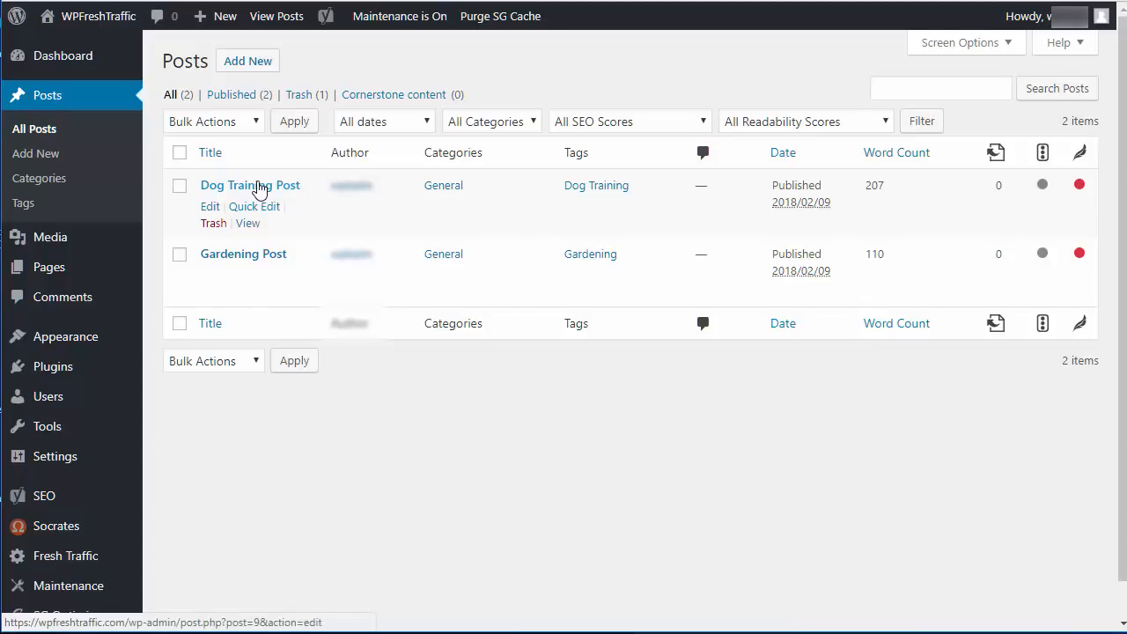
pyautogui.moveTo(293, 173)
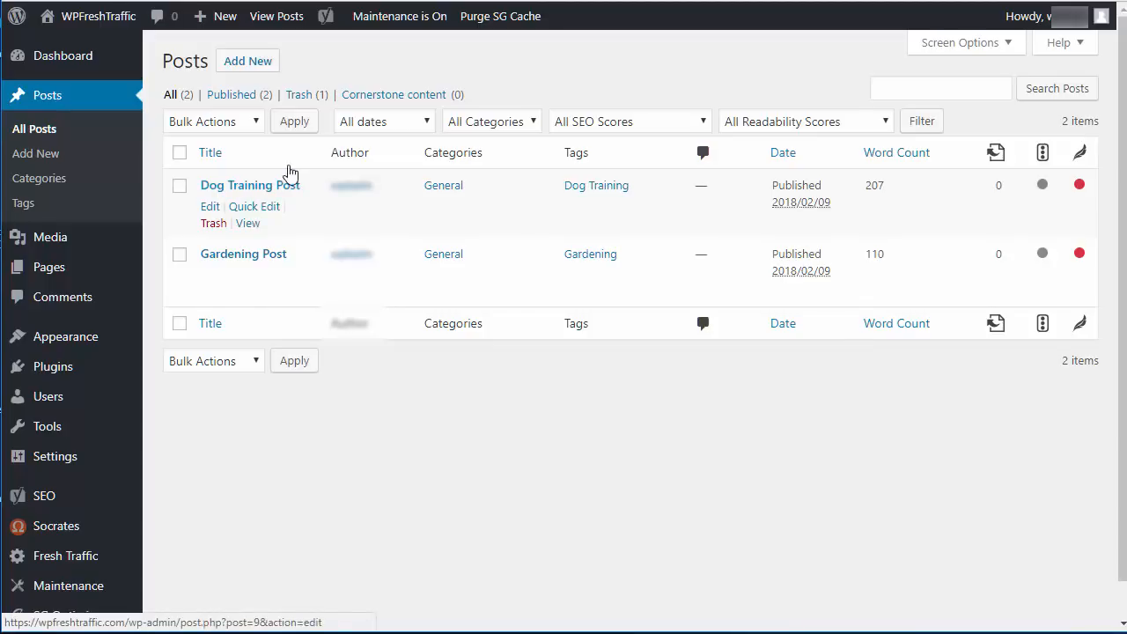
pyautogui.moveTo(271, 201)
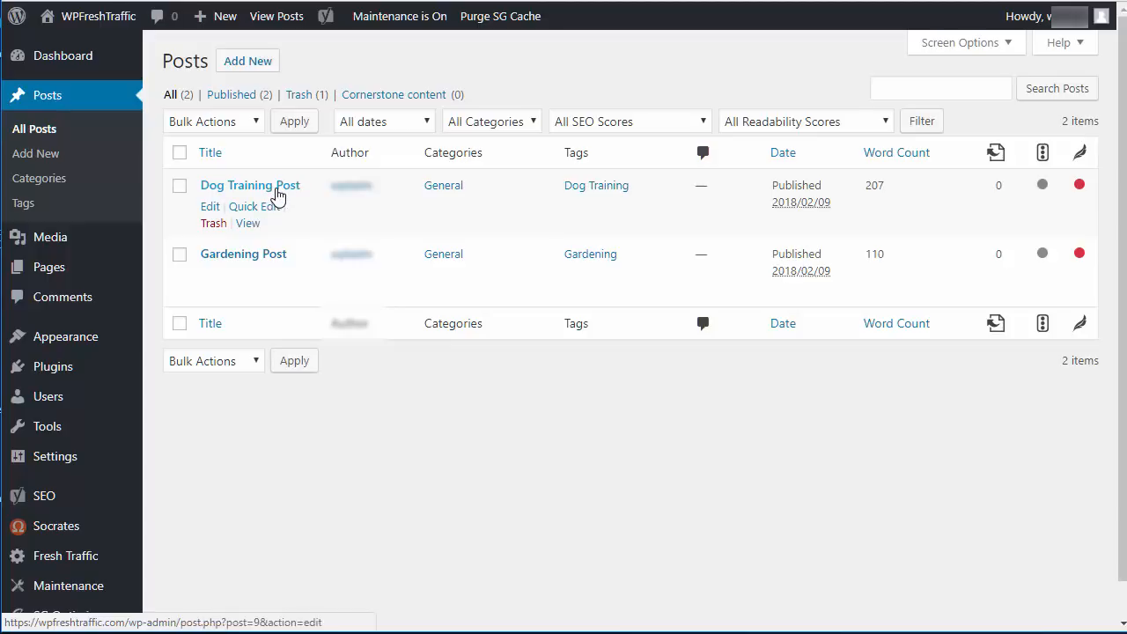
# Quick-edit Dog Training Post's title to 'What are the best dog training treats'.
pyautogui.click(241, 206)
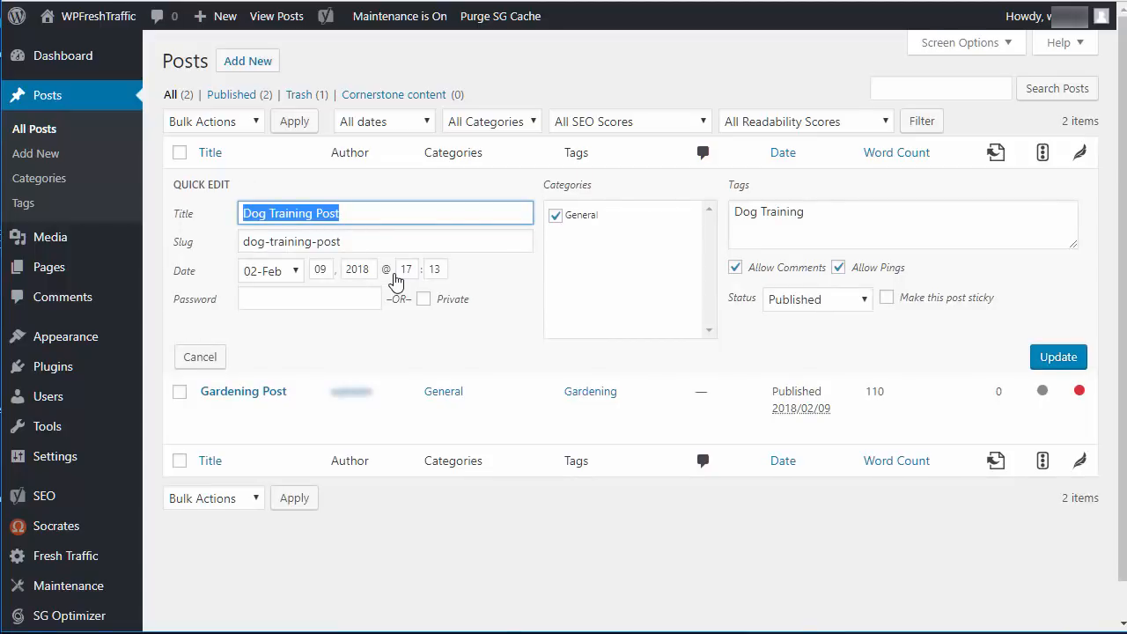
pyautogui.write('What')
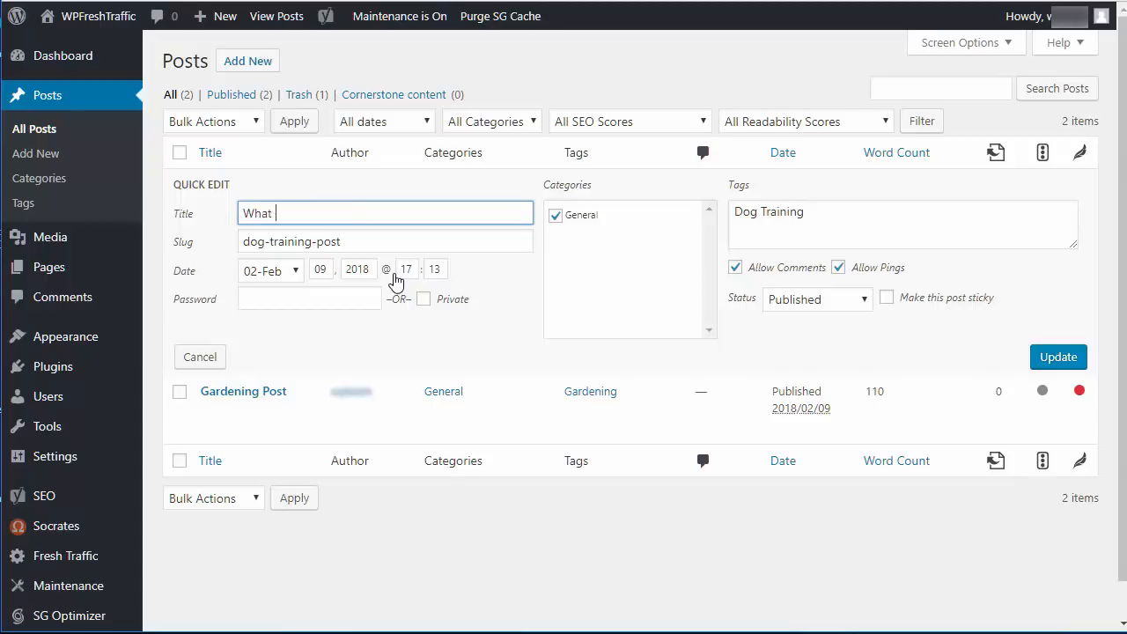
pyautogui.write('are t')
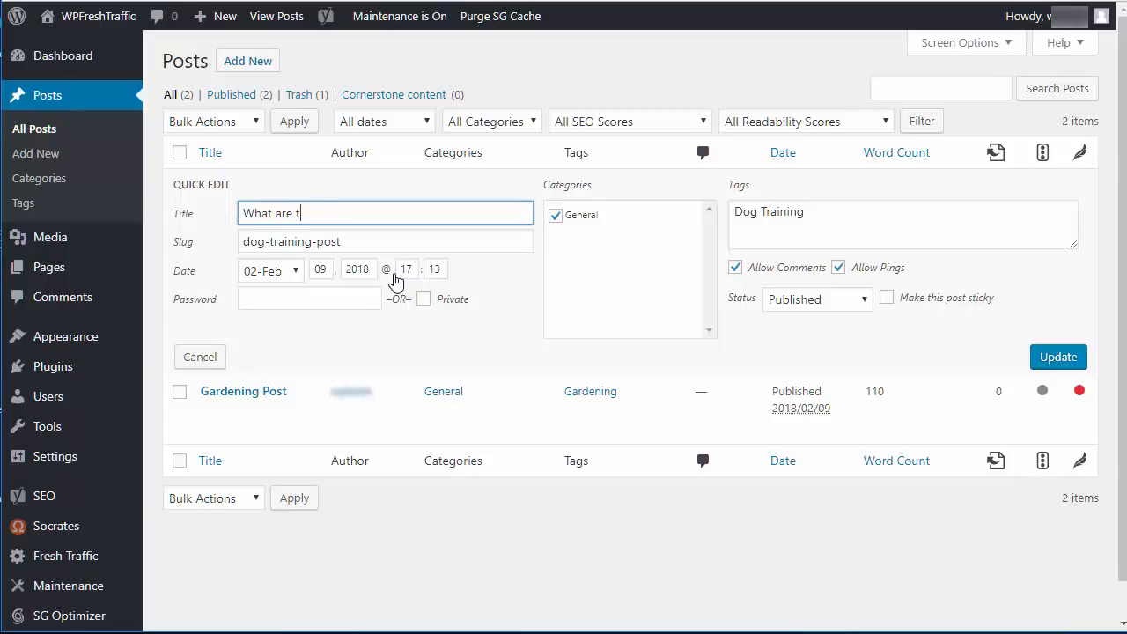
pyautogui.write('he best dog tria')
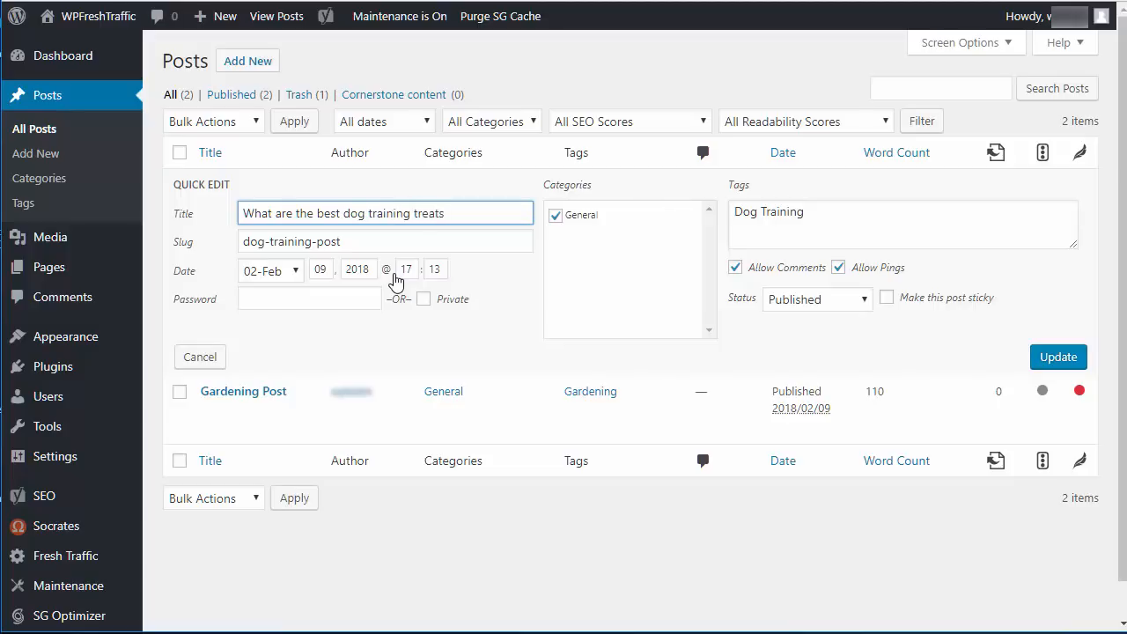
pyautogui.click(384, 241)
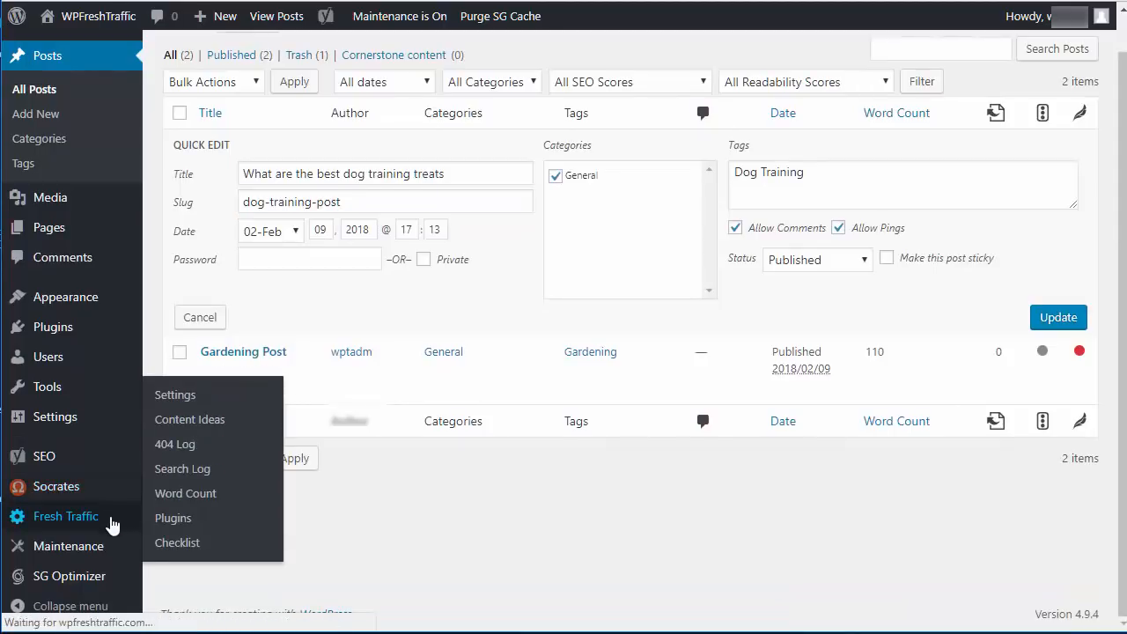
# Review Fresh Traffic's recommended free and premium plugins, then go to the Checklist.
pyautogui.click(174, 394)
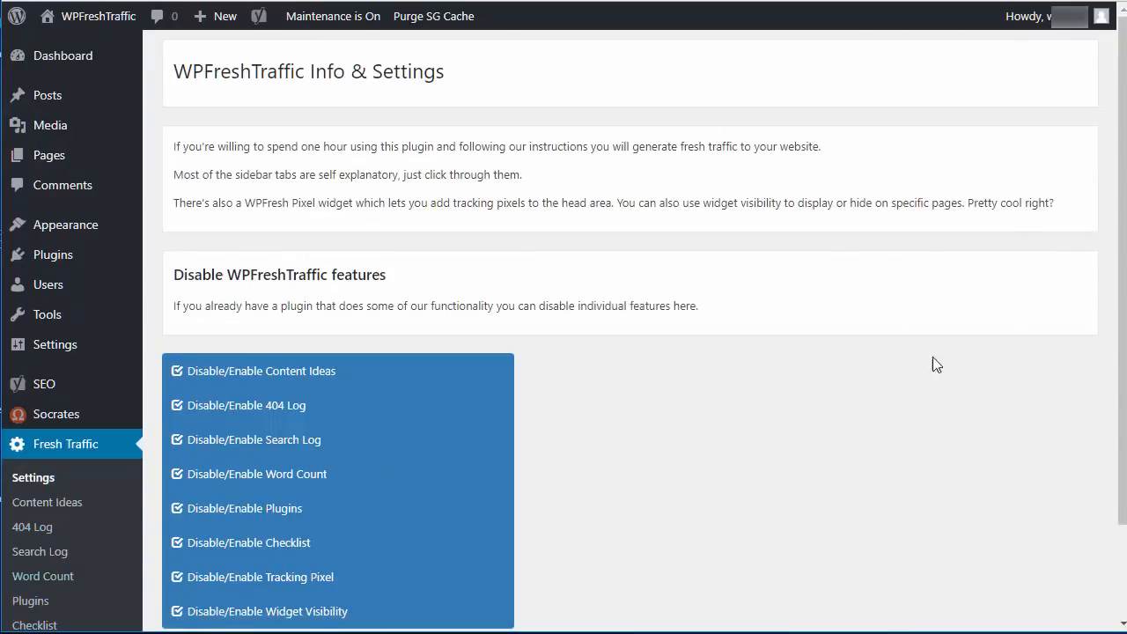
pyautogui.scroll(-3)
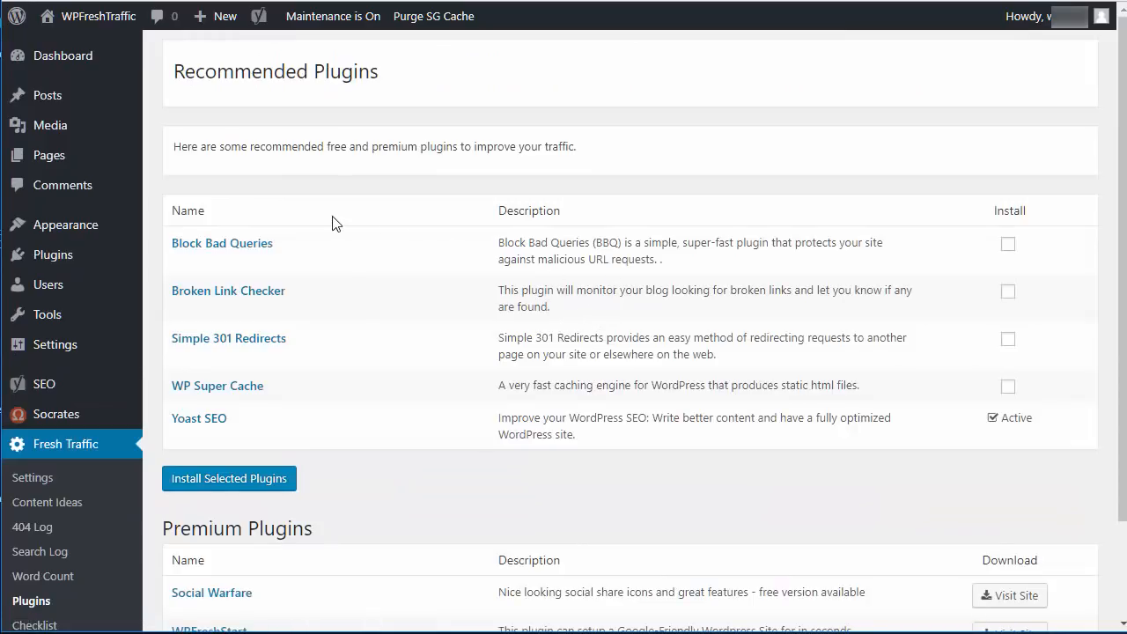
pyautogui.moveTo(321, 218)
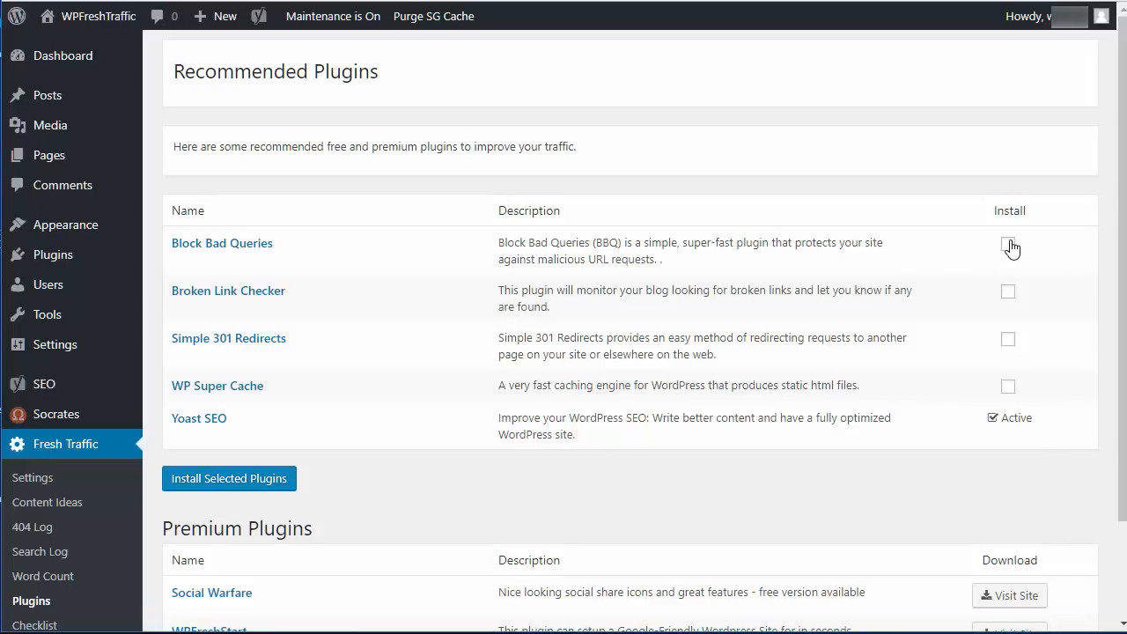
pyautogui.moveTo(912, 409)
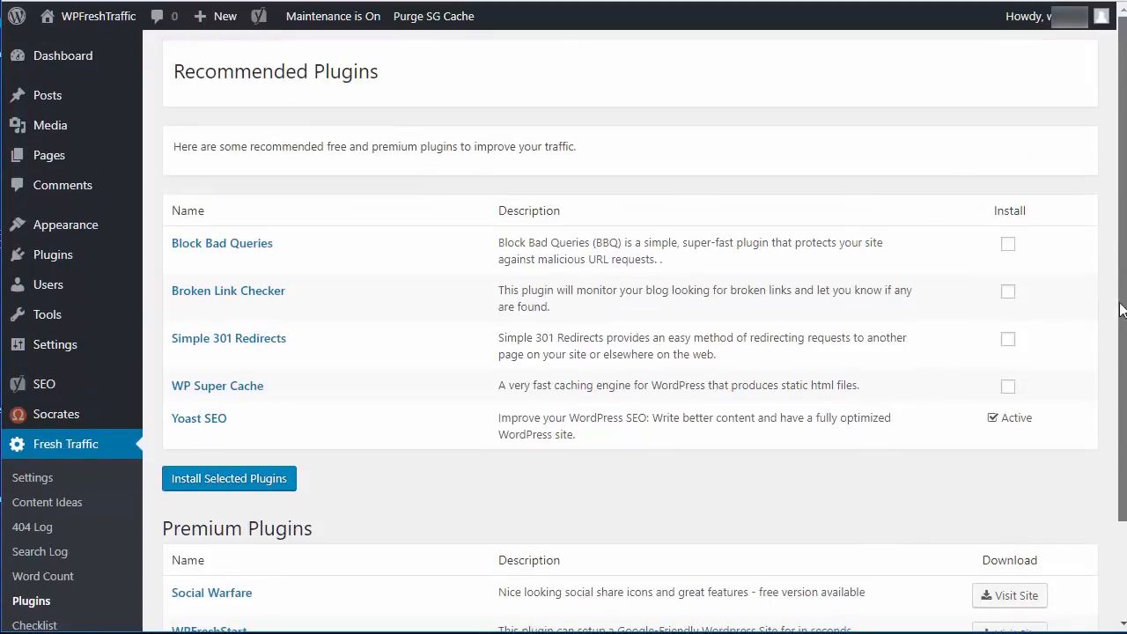
pyautogui.moveTo(1118, 193)
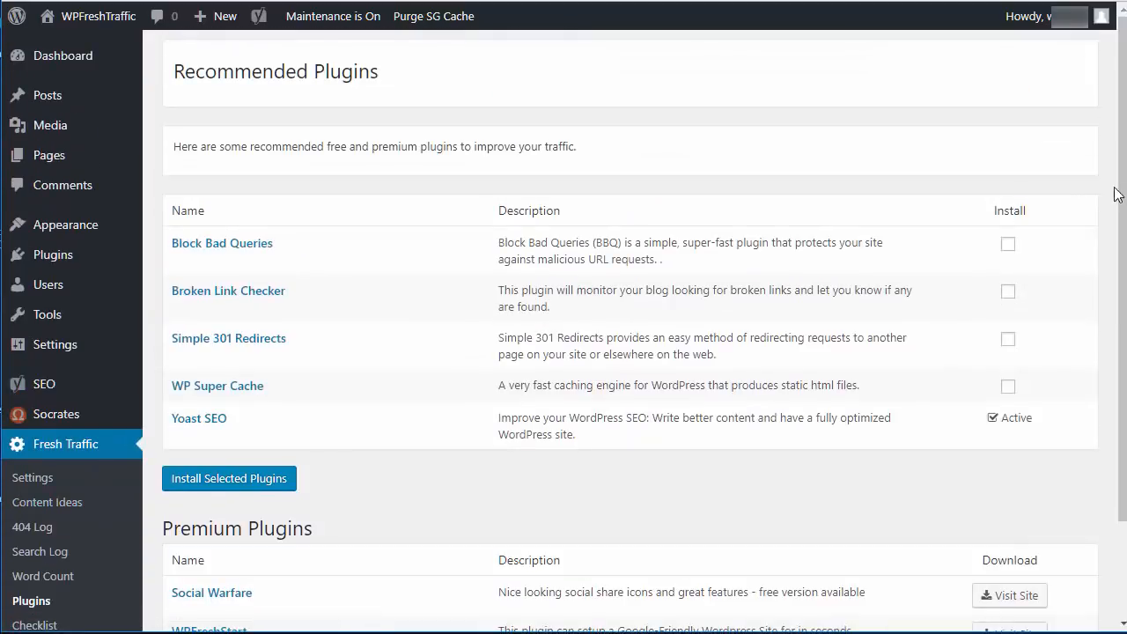
pyautogui.scroll(-3)
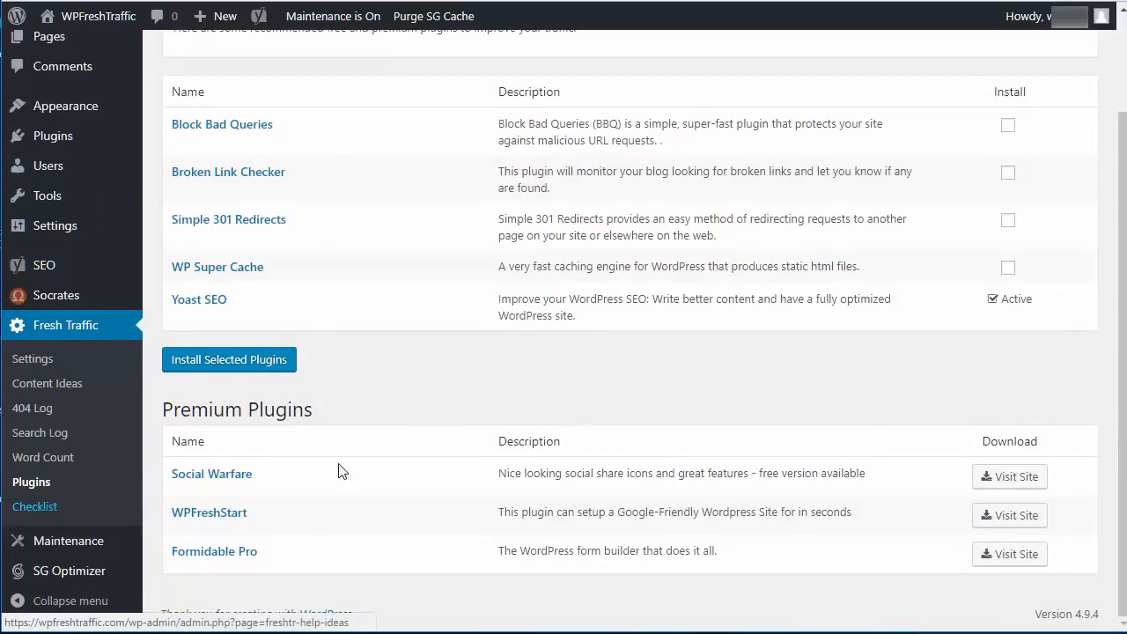
pyautogui.click(35, 507)
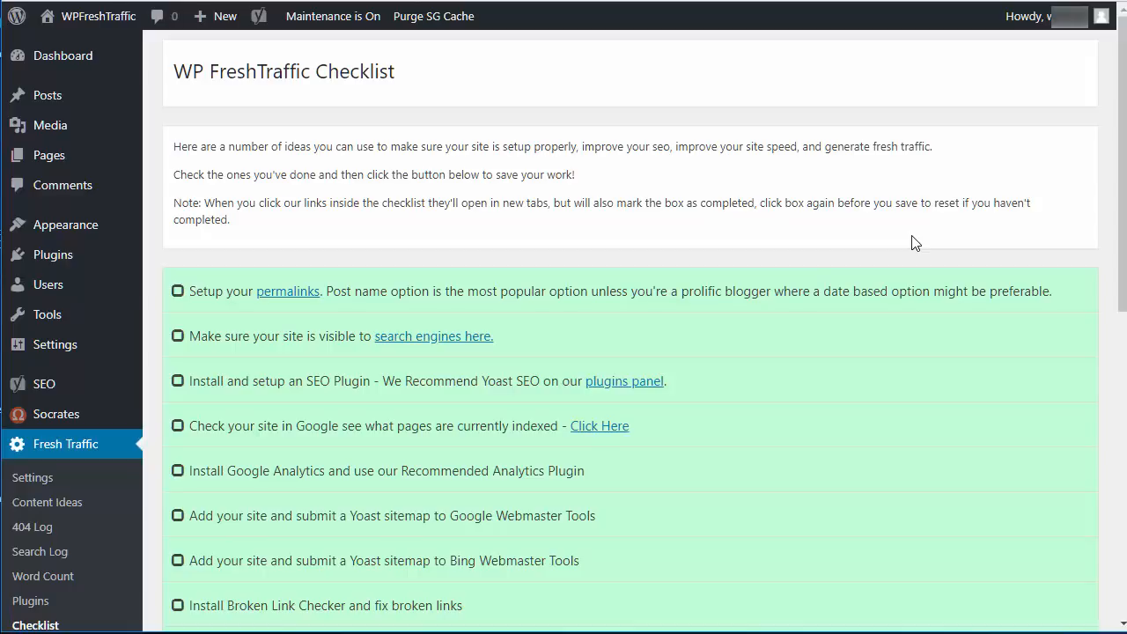
pyautogui.moveTo(525, 348)
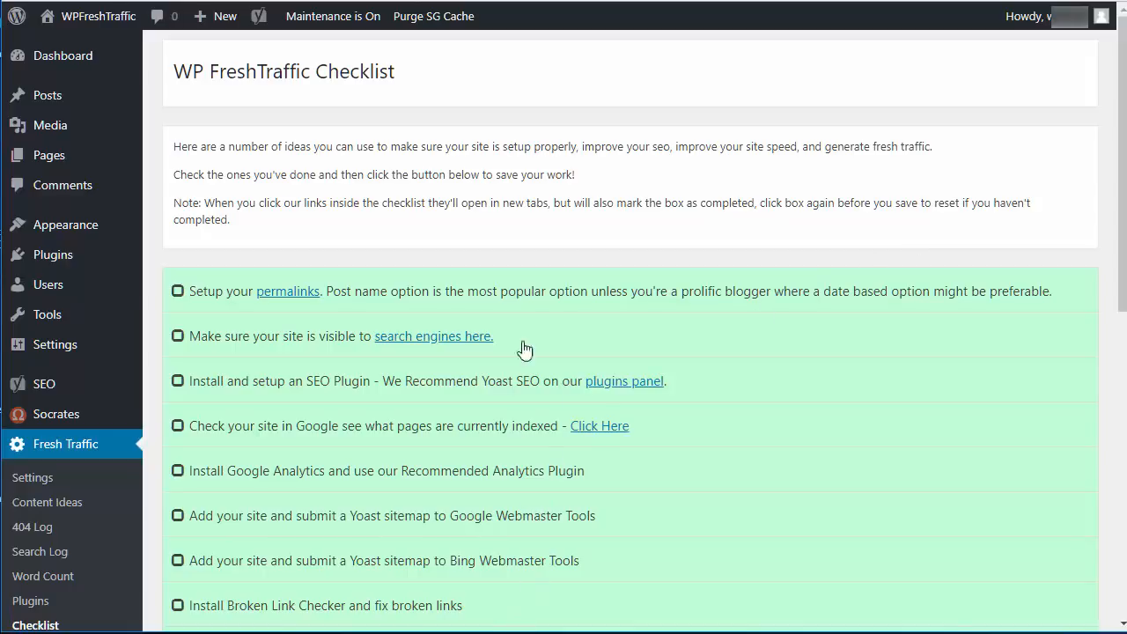
pyautogui.moveTo(834, 187)
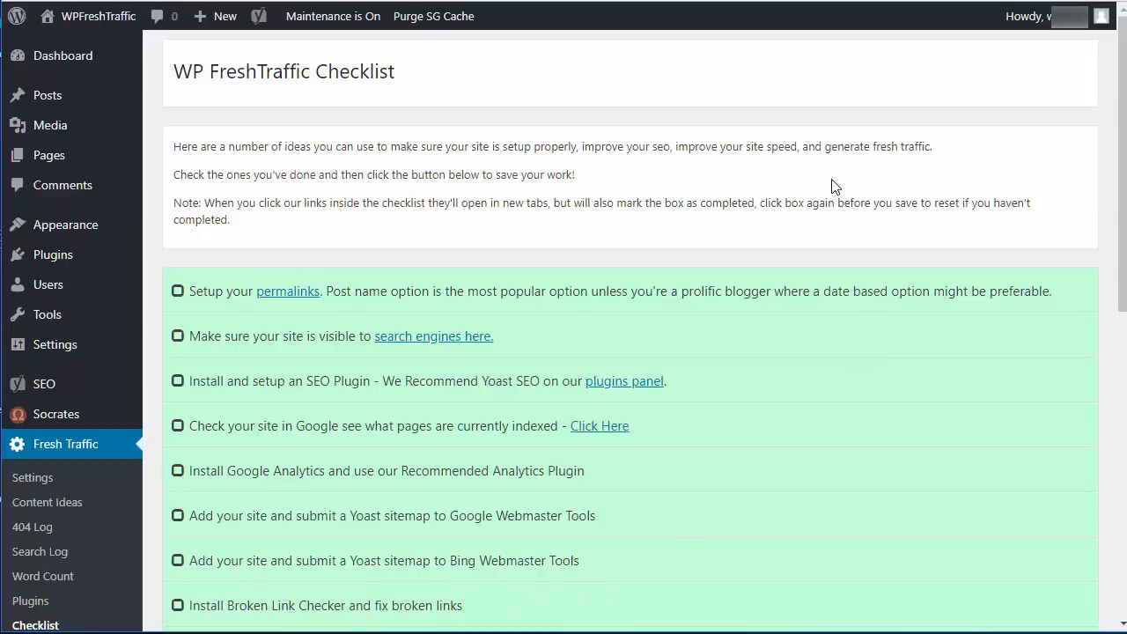
pyautogui.moveTo(690, 227)
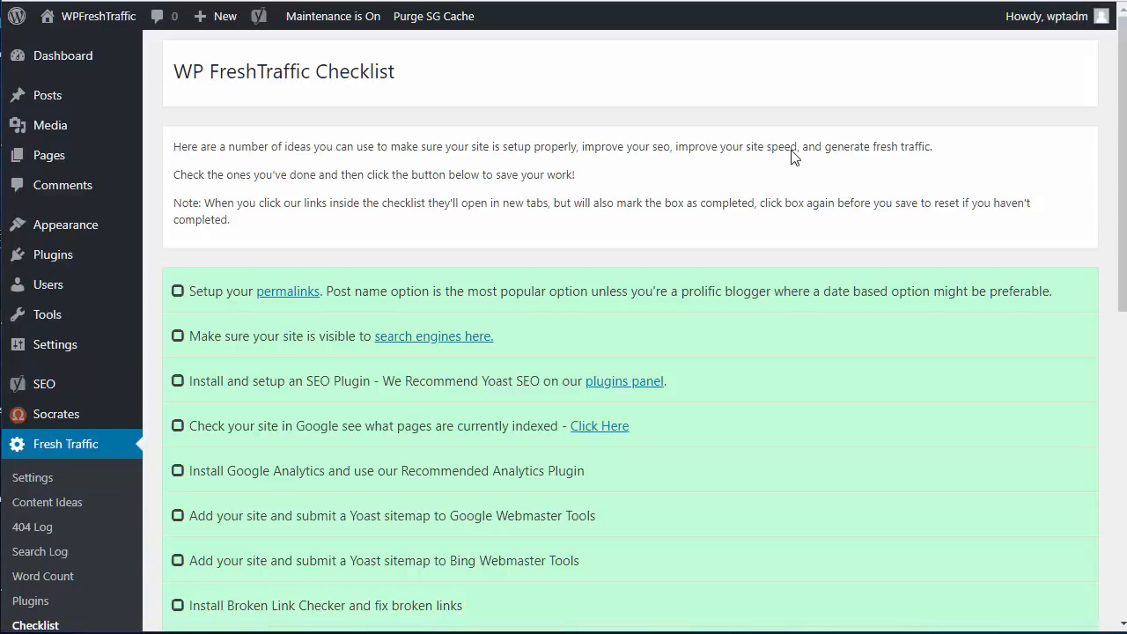
pyautogui.moveTo(801, 144)
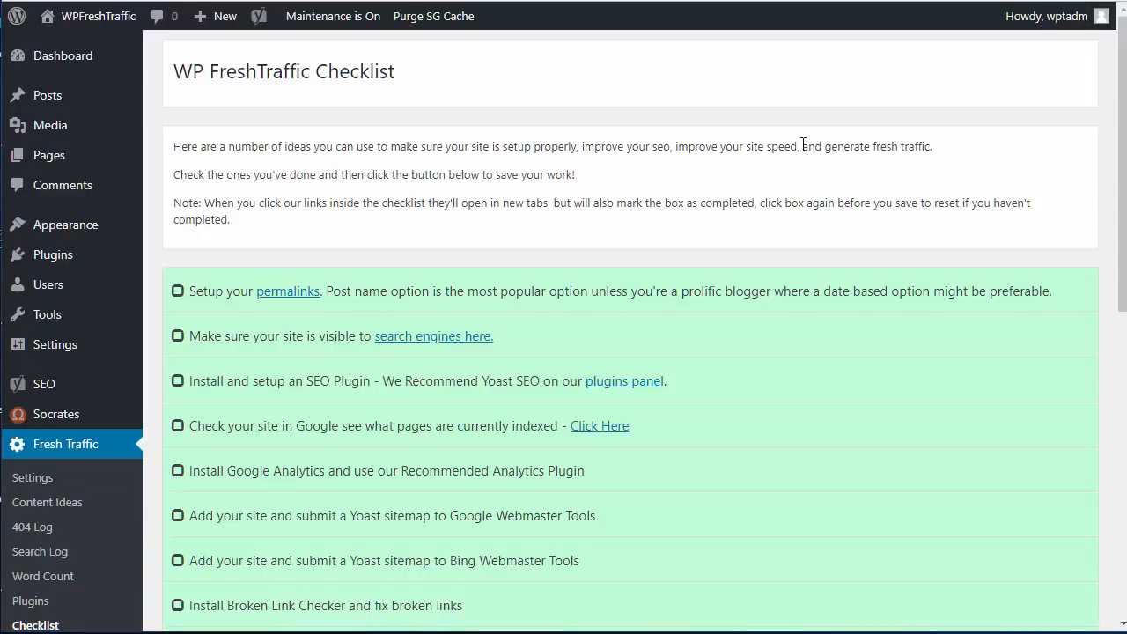
pyautogui.moveTo(765, 174)
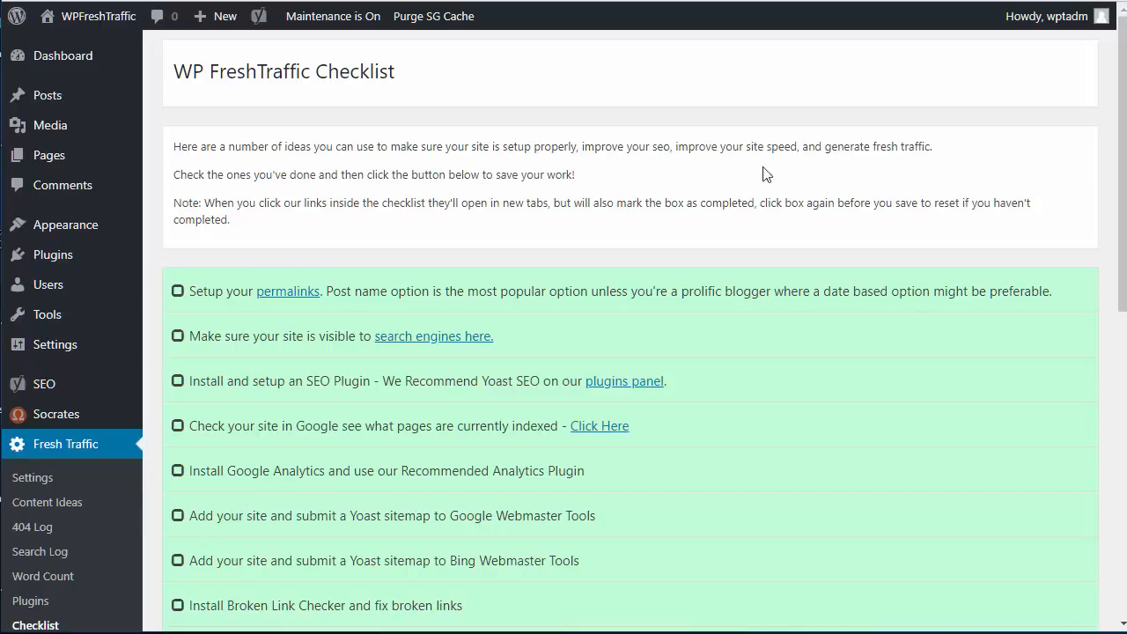
# Return to the Fresh Traffic Settings page and reveal the eight enable/disable feature options.
pyautogui.click(32, 477)
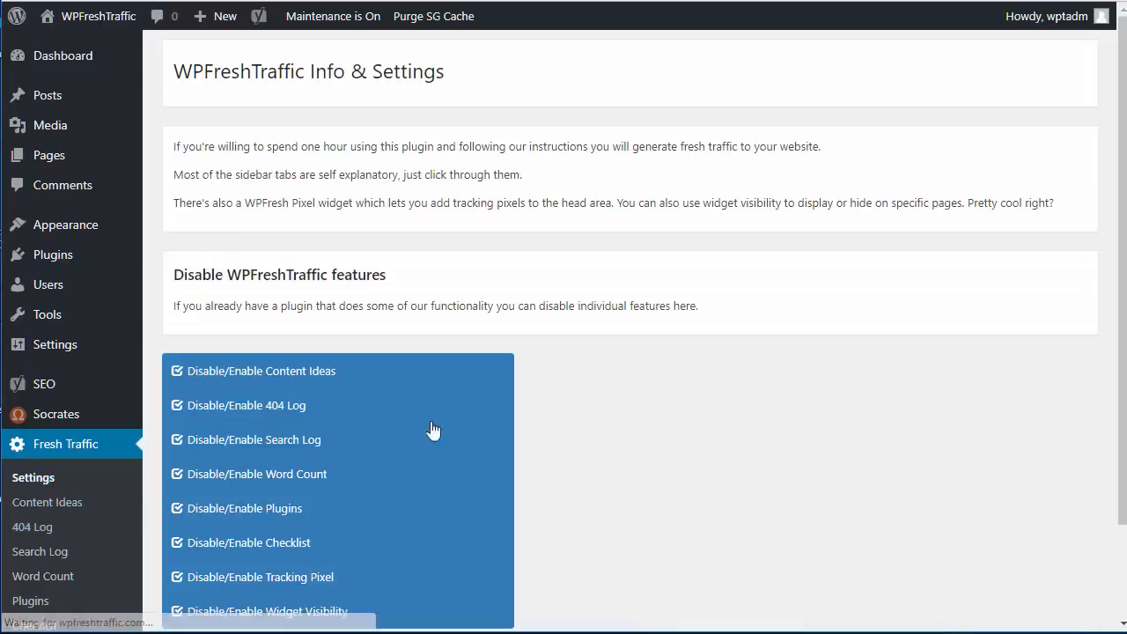
pyautogui.scroll(-3)
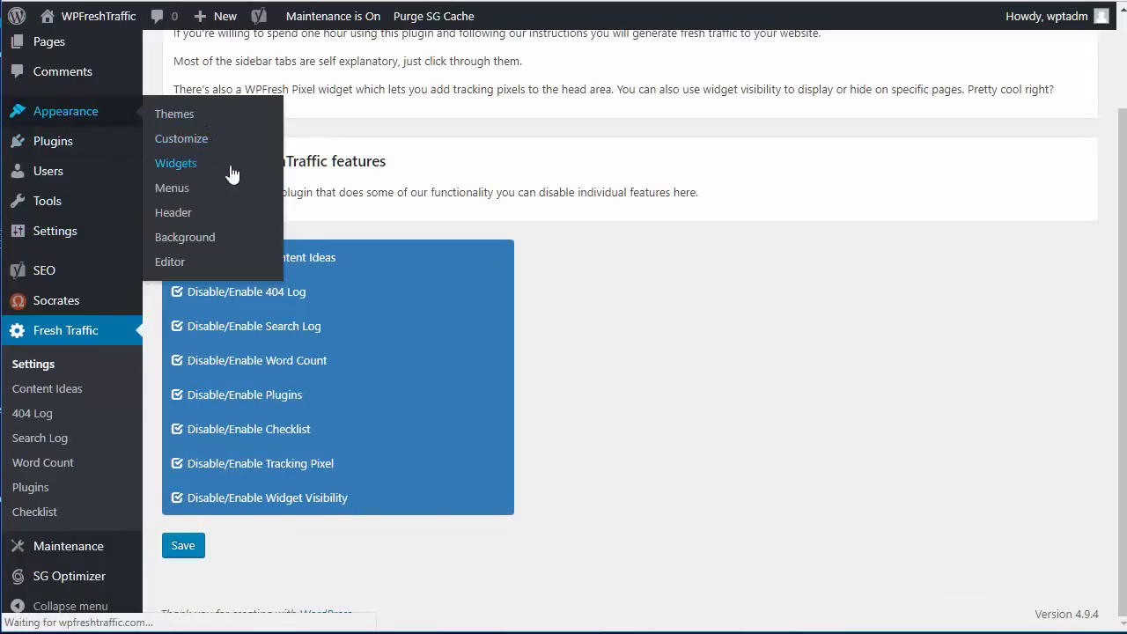
# Place the Tracking Pixel widget into the WPFresh Pixel sidebar on Appearance > Widgets.
pyautogui.click(176, 162)
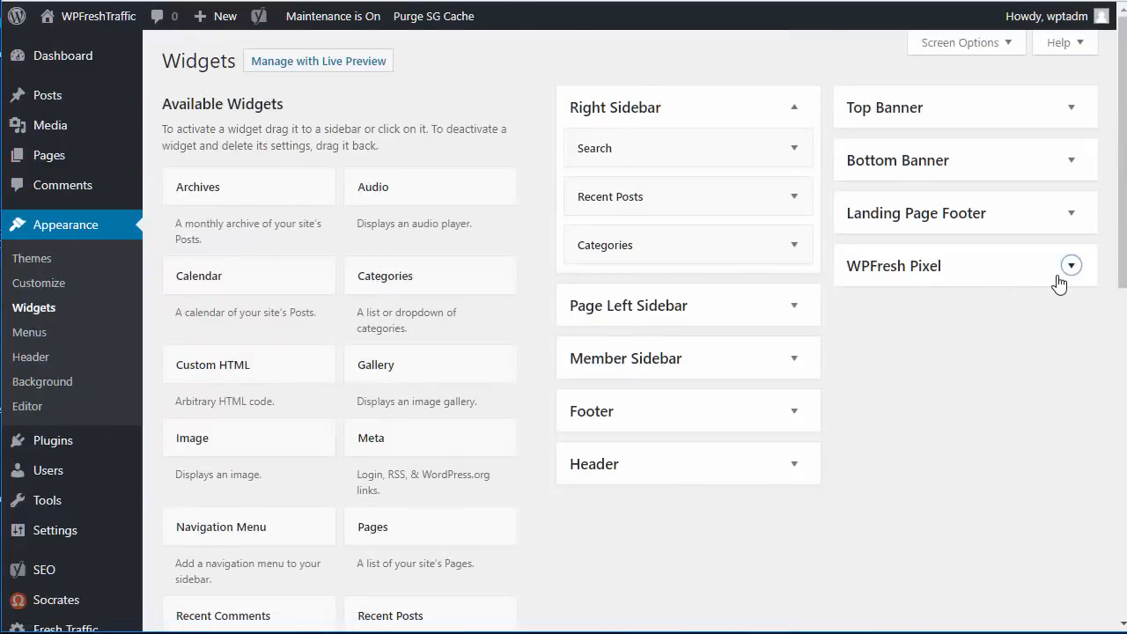
pyautogui.click(1071, 264)
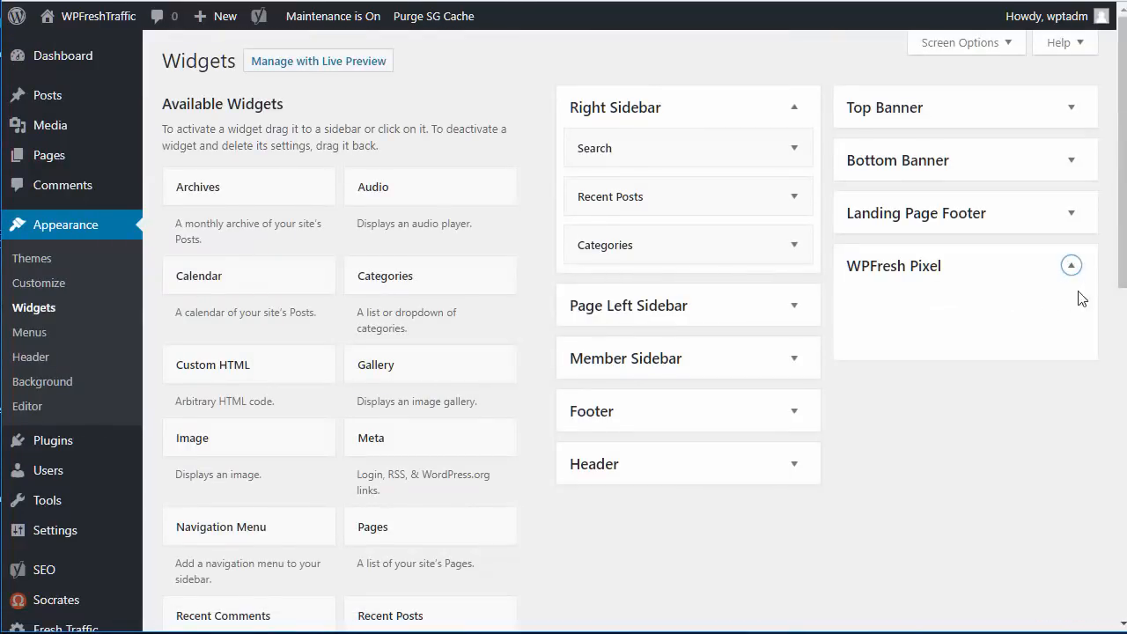
pyautogui.scroll(-3)
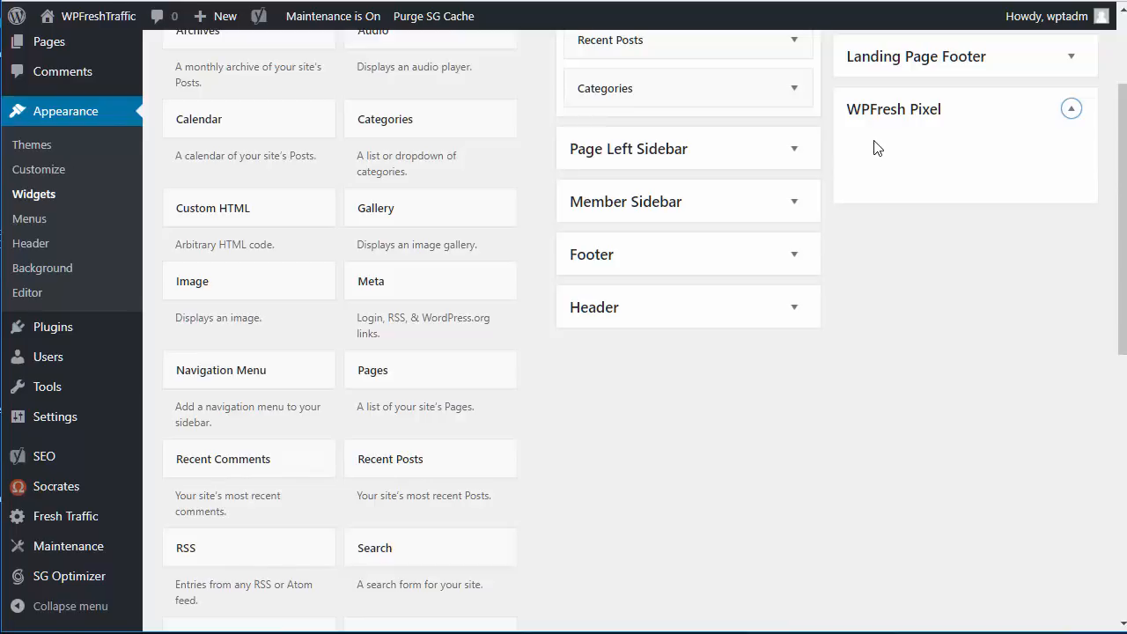
pyautogui.moveTo(1090, 215)
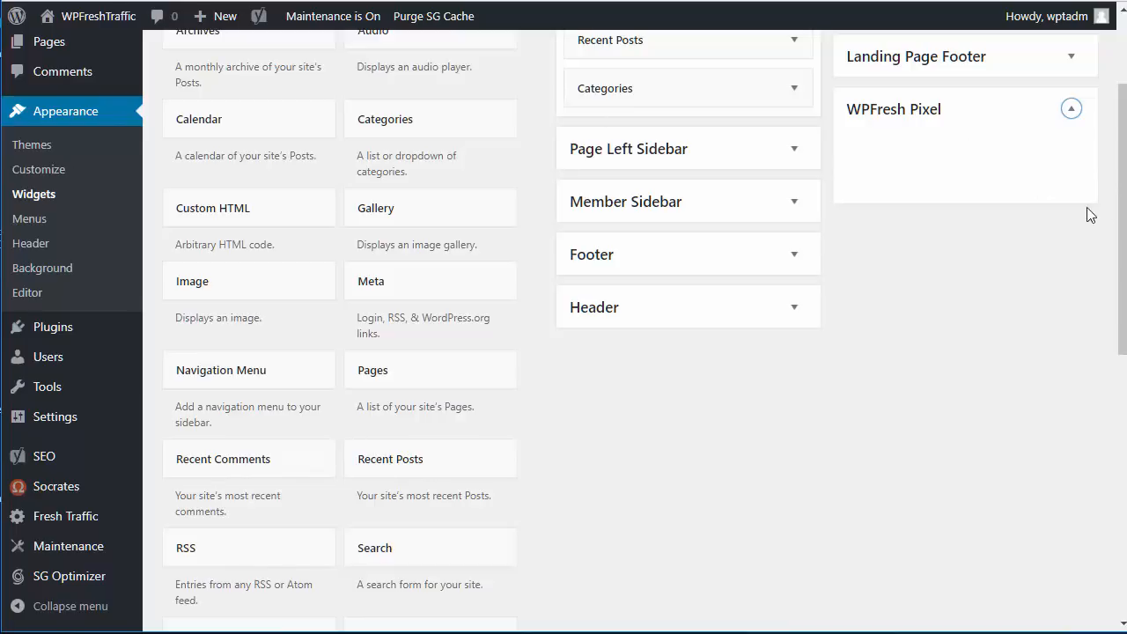
pyautogui.scroll(-3)
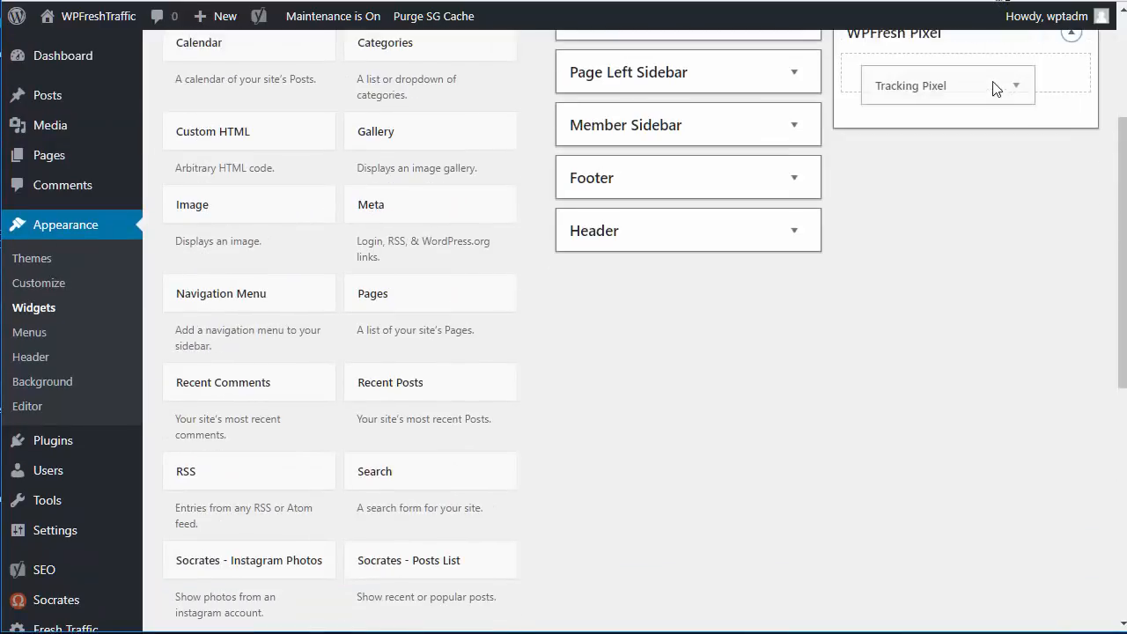
# Expand the Tracking Pixel widget so its empty Content field shows.
pyautogui.click(942, 84)
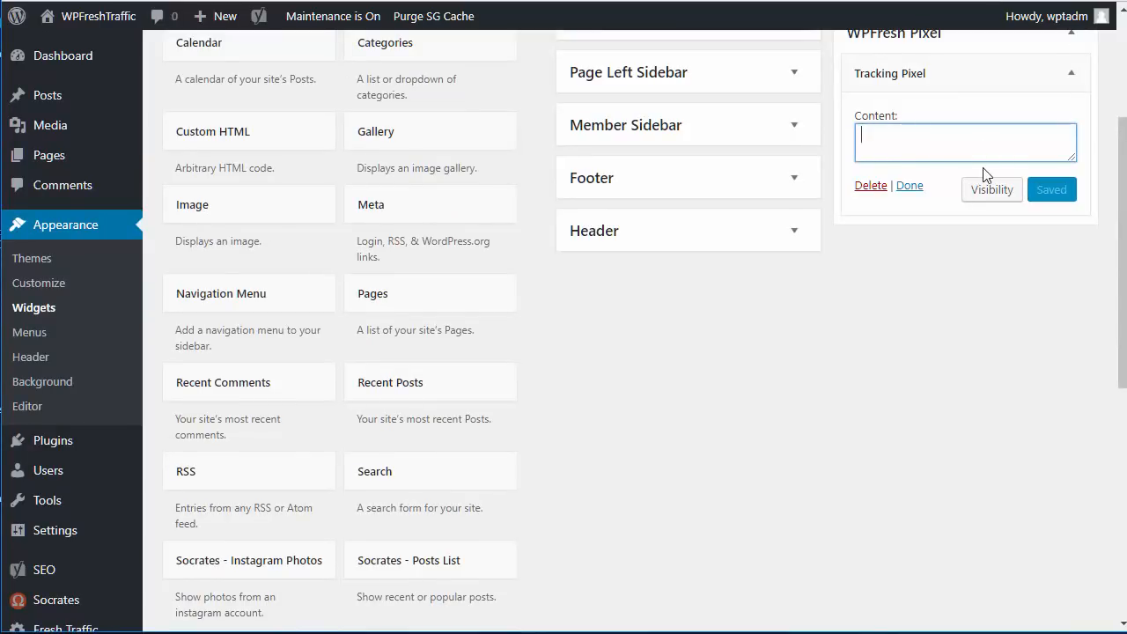
pyautogui.moveTo(944, 191)
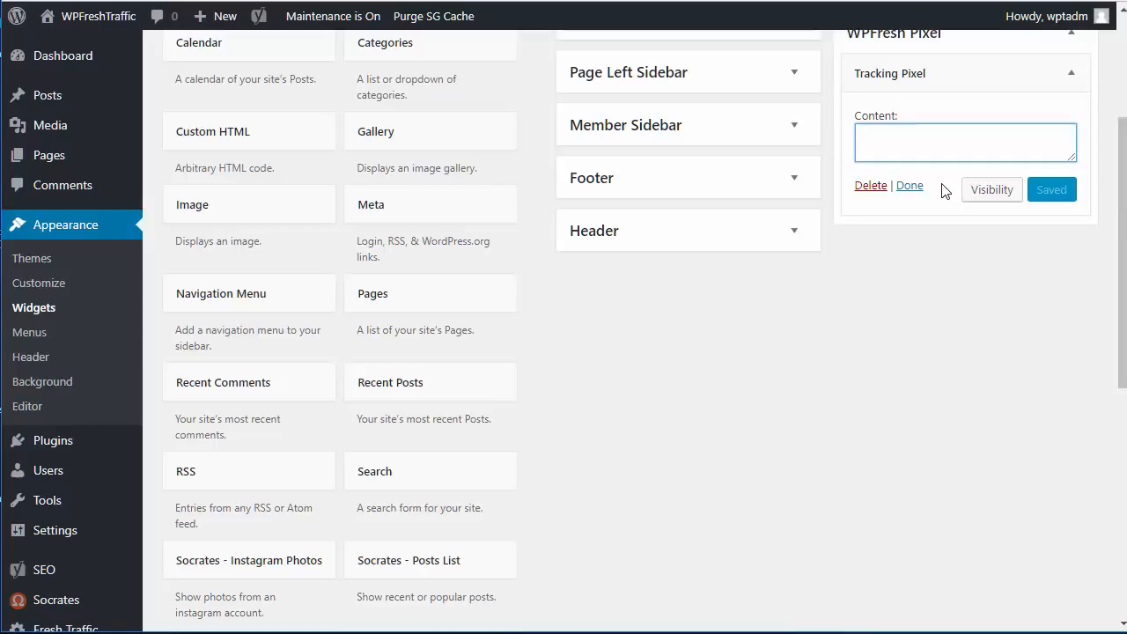
# Set the Tracking Pixel widget's visibility rule to Hide if Page is Page.
pyautogui.click(992, 190)
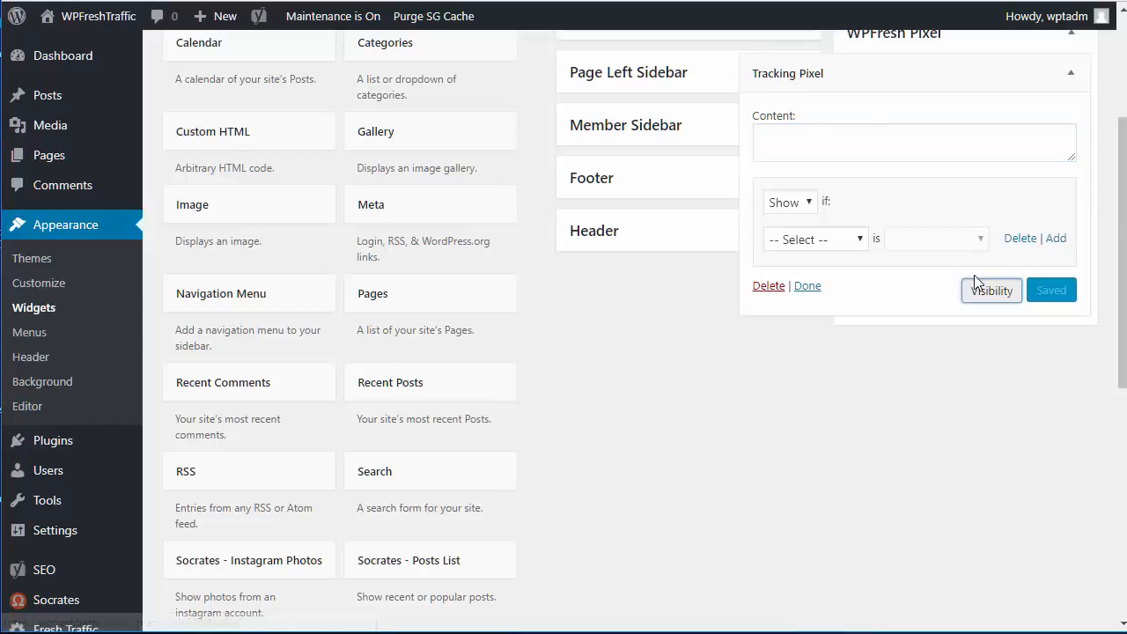
pyautogui.click(914, 141)
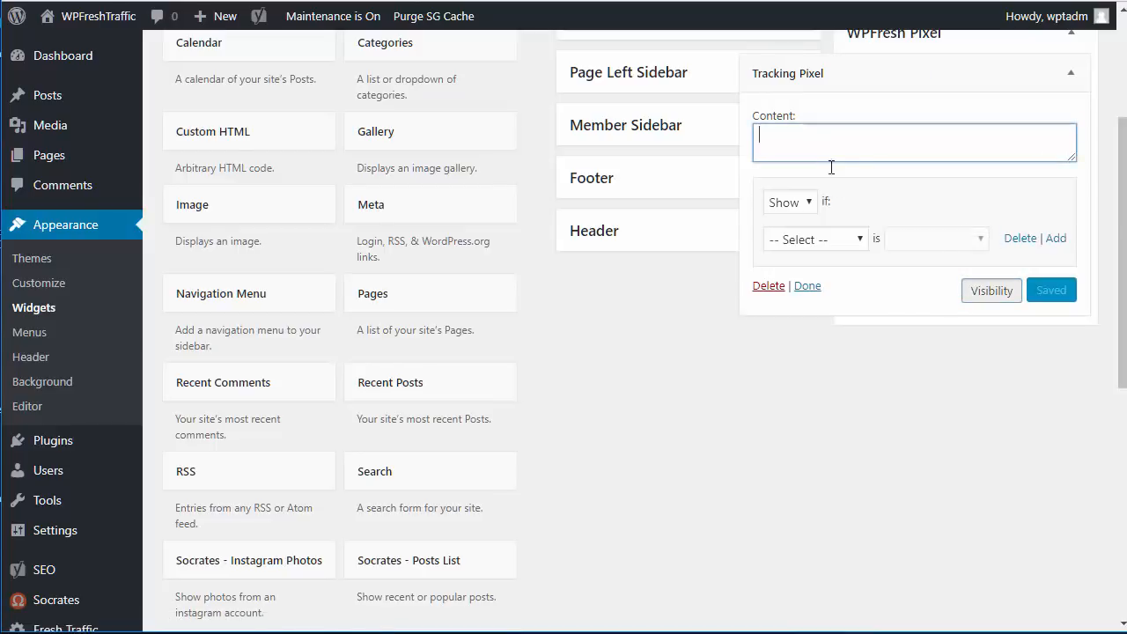
pyautogui.click(810, 239)
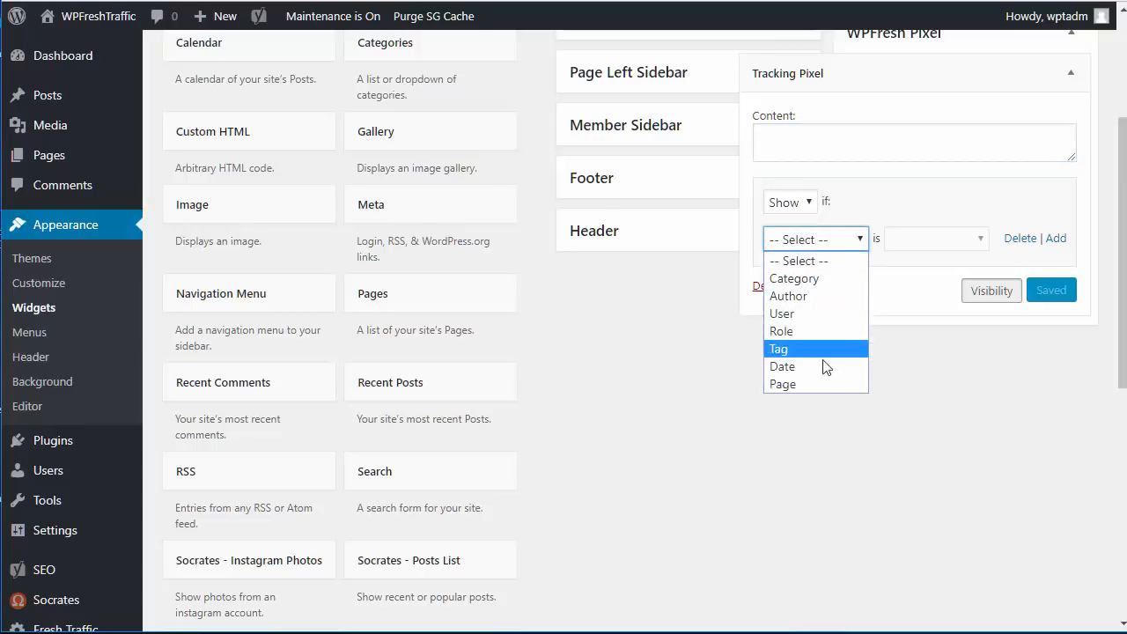
pyautogui.click(782, 384)
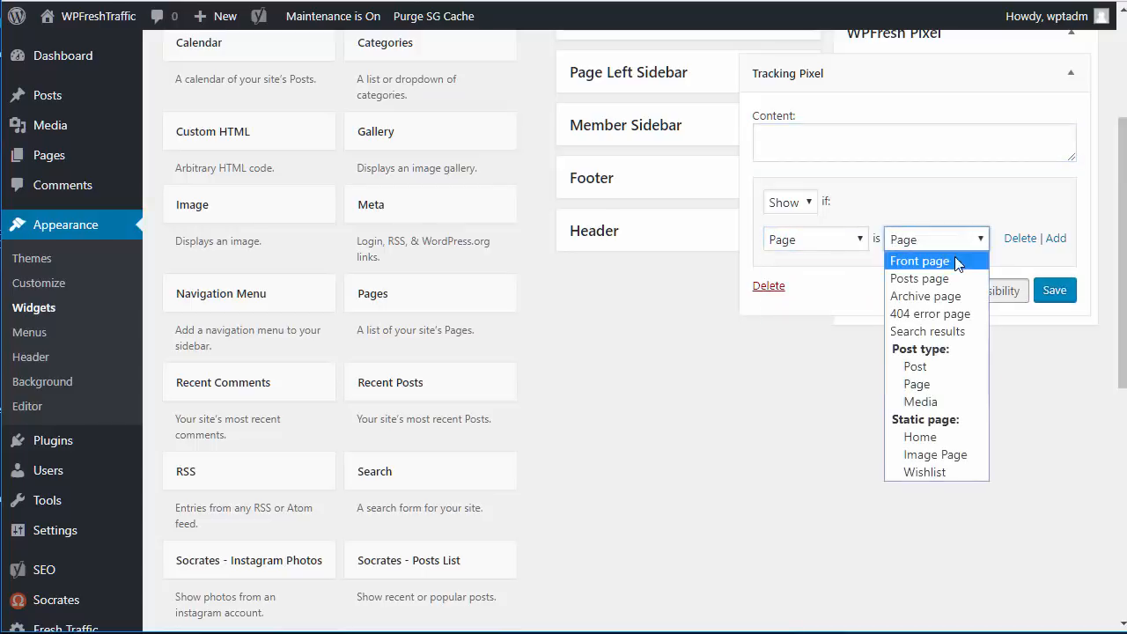
pyautogui.moveTo(919, 278)
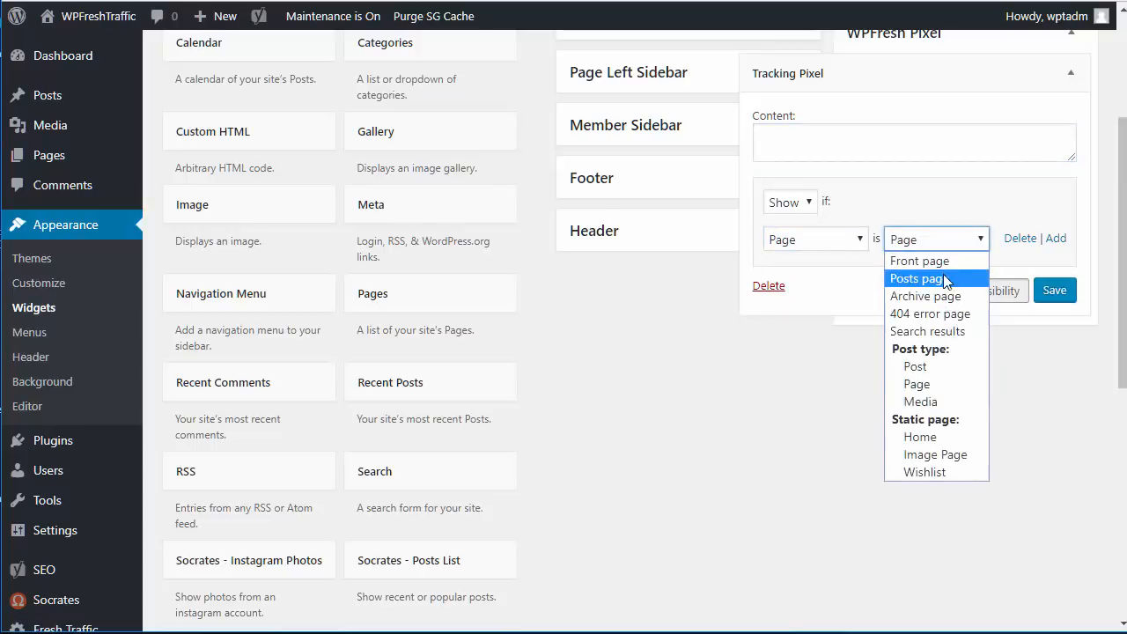
pyautogui.moveTo(925, 472)
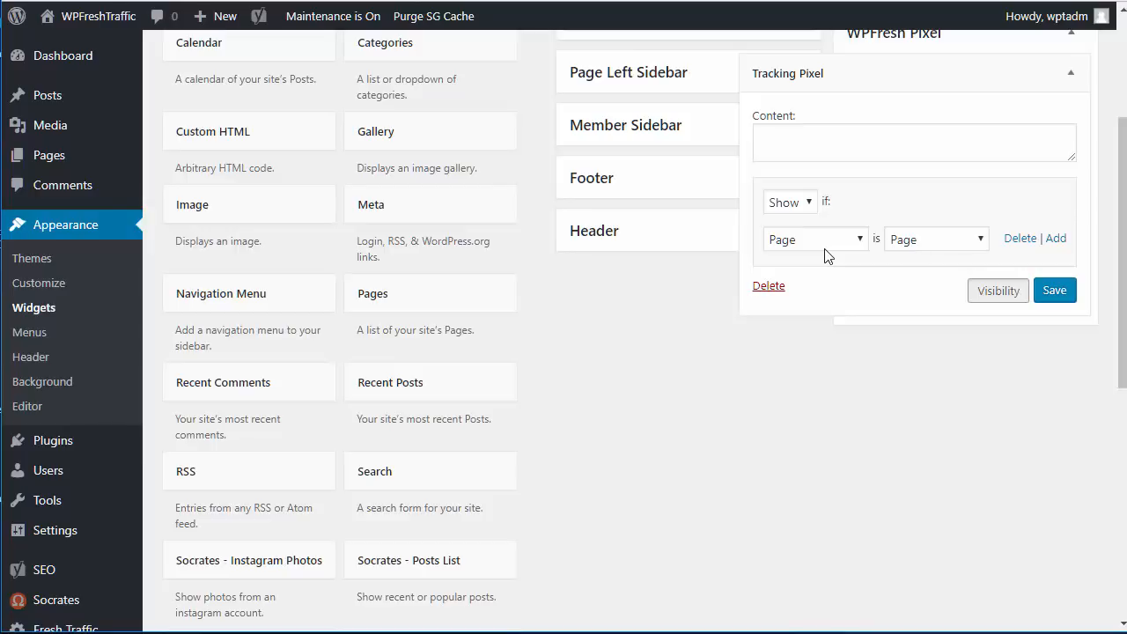
pyautogui.click(789, 201)
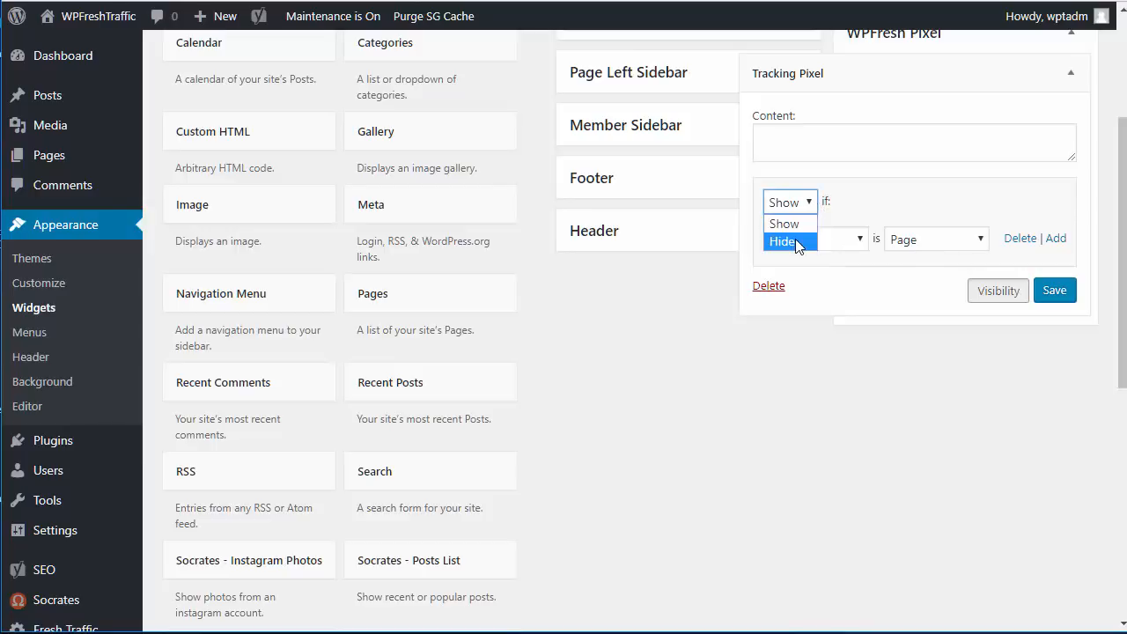
pyautogui.click(782, 242)
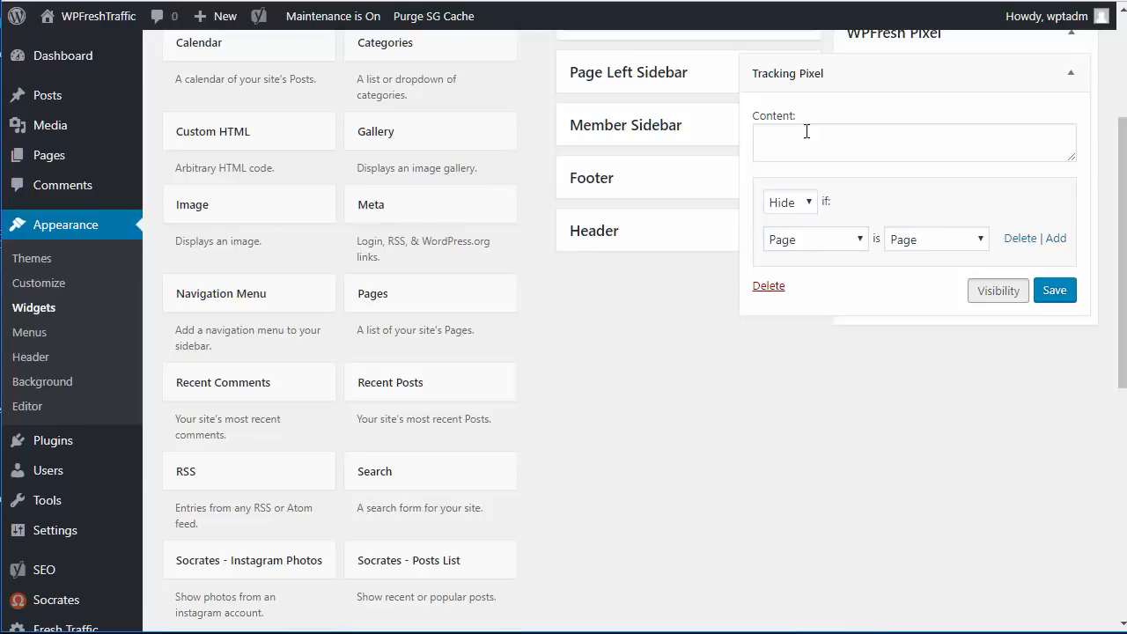
pyautogui.moveTo(849, 67)
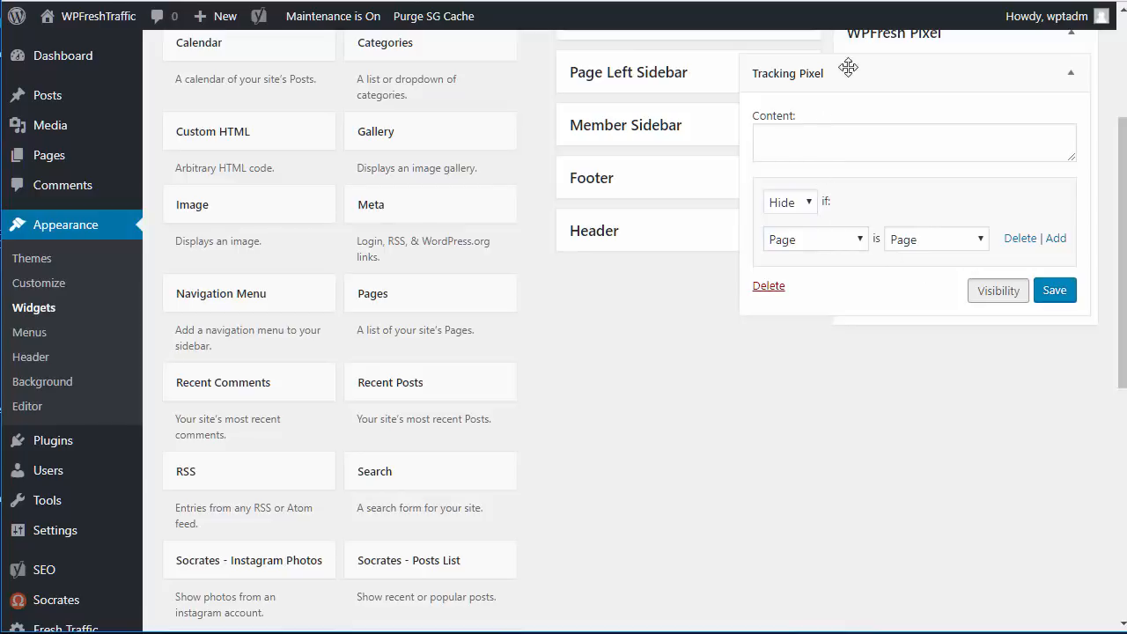
pyautogui.moveTo(889, 69)
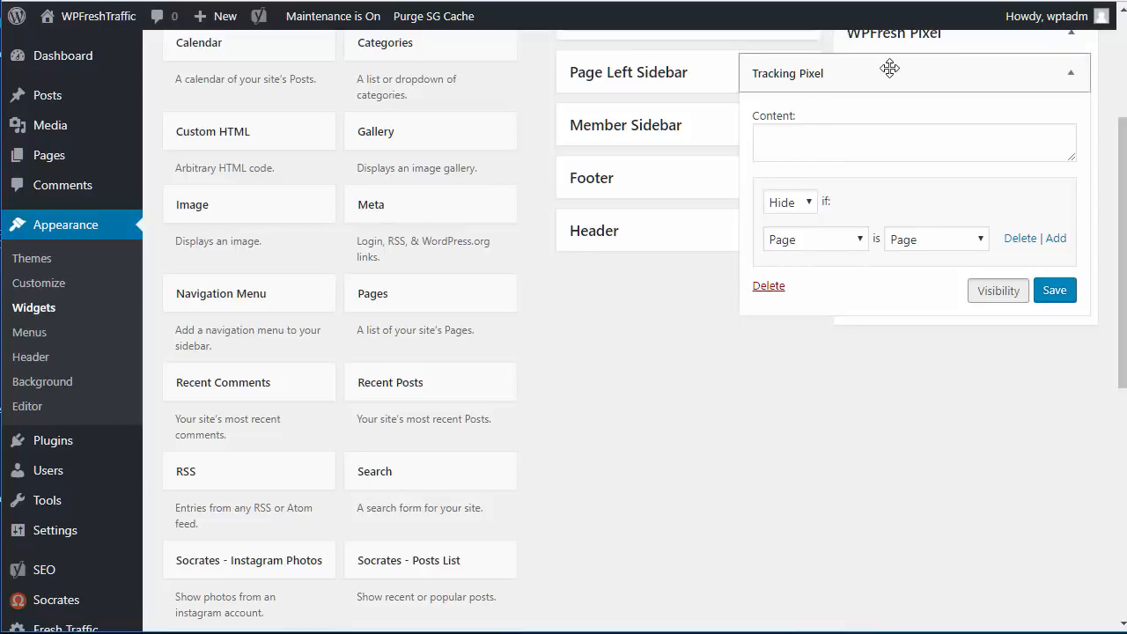
pyautogui.moveTo(768, 285)
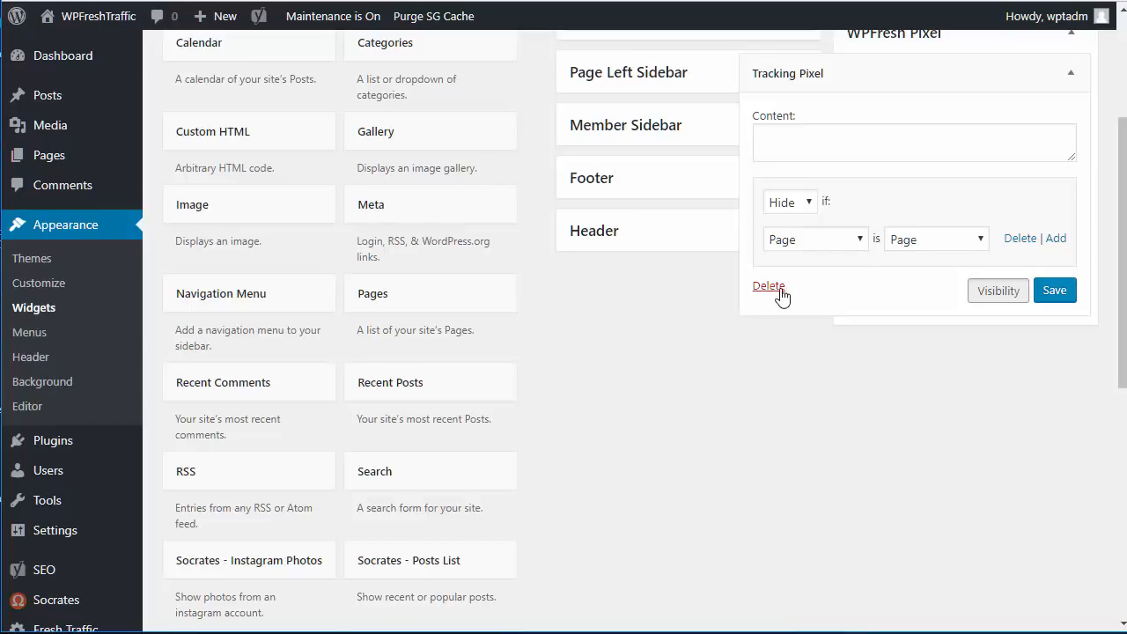
# Delete the Tracking Pixel widget from the WPFresh Pixel sidebar.
pyautogui.click(768, 285)
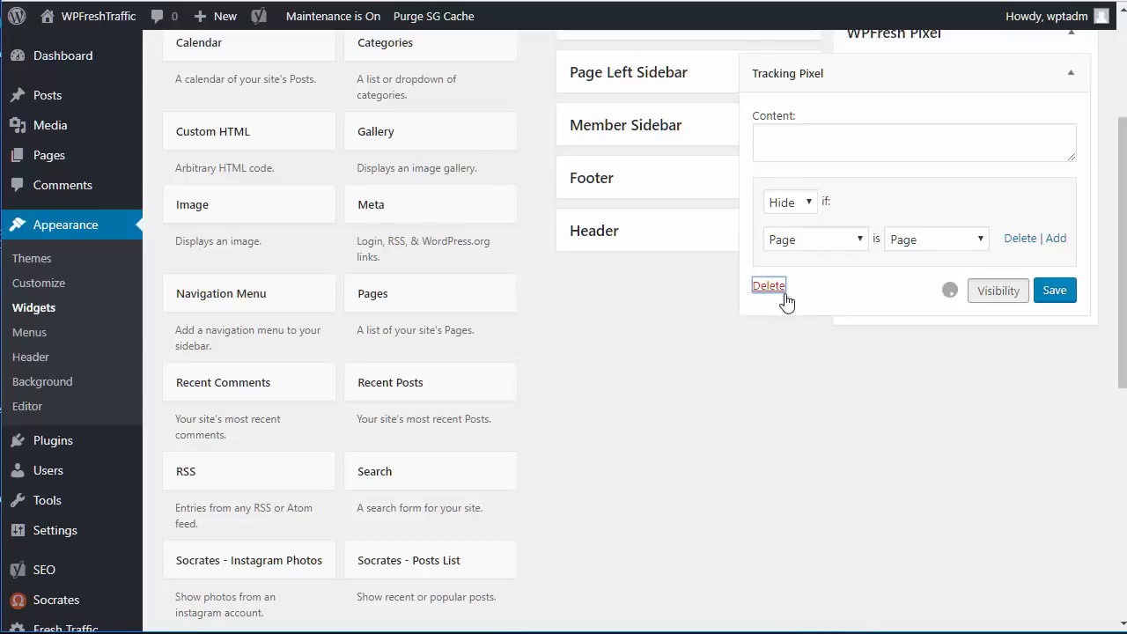
pyautogui.click(768, 285)
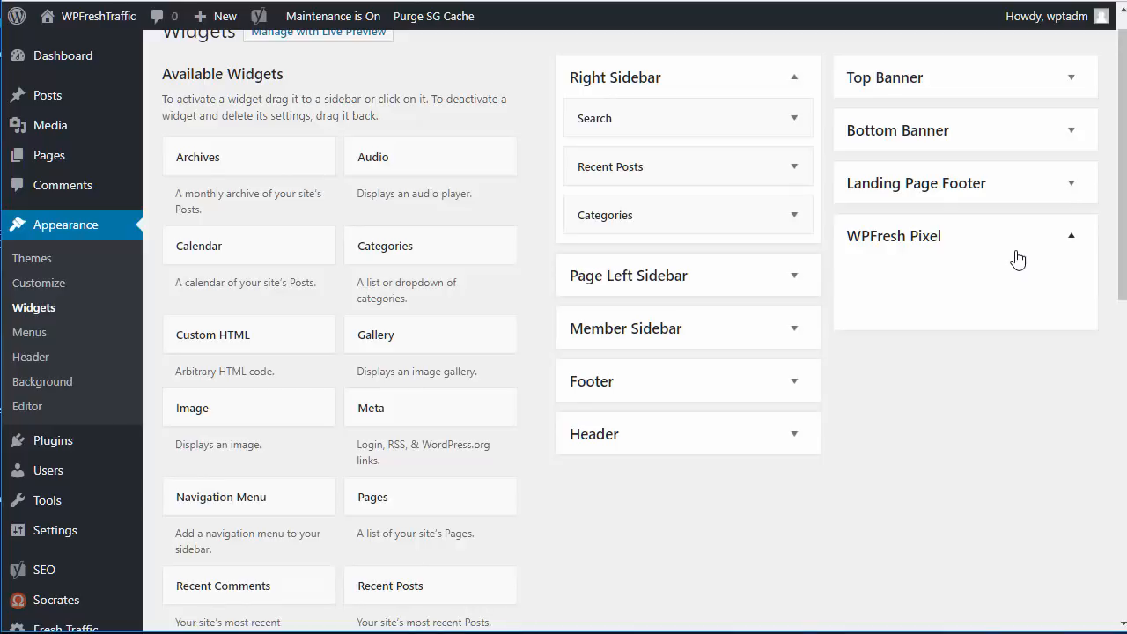
pyautogui.moveTo(863, 282)
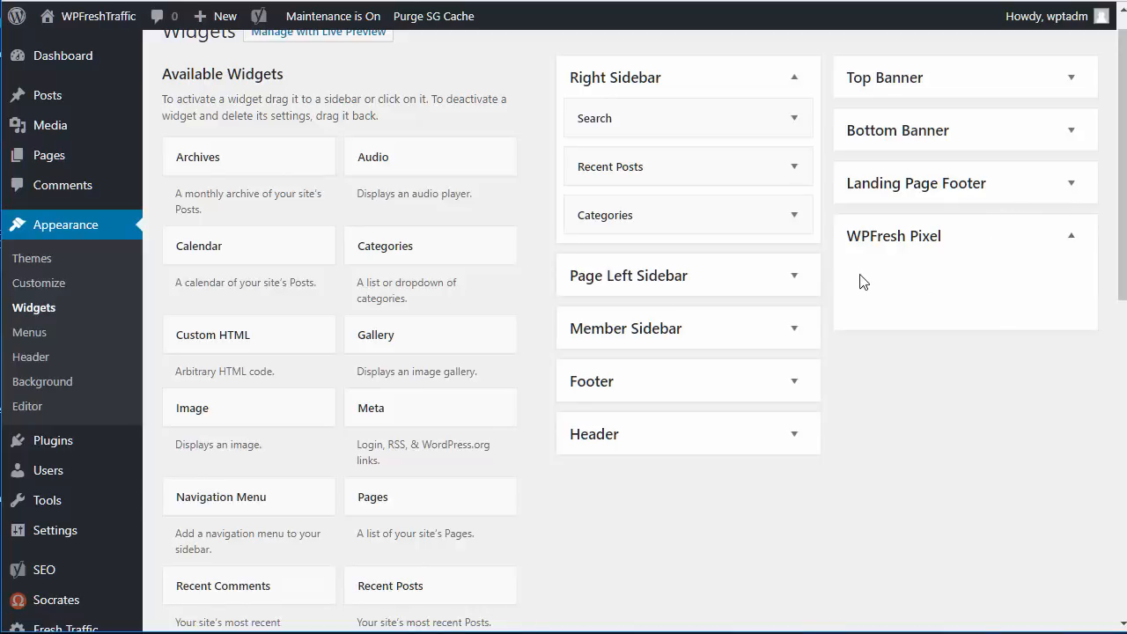
pyautogui.moveTo(867, 240)
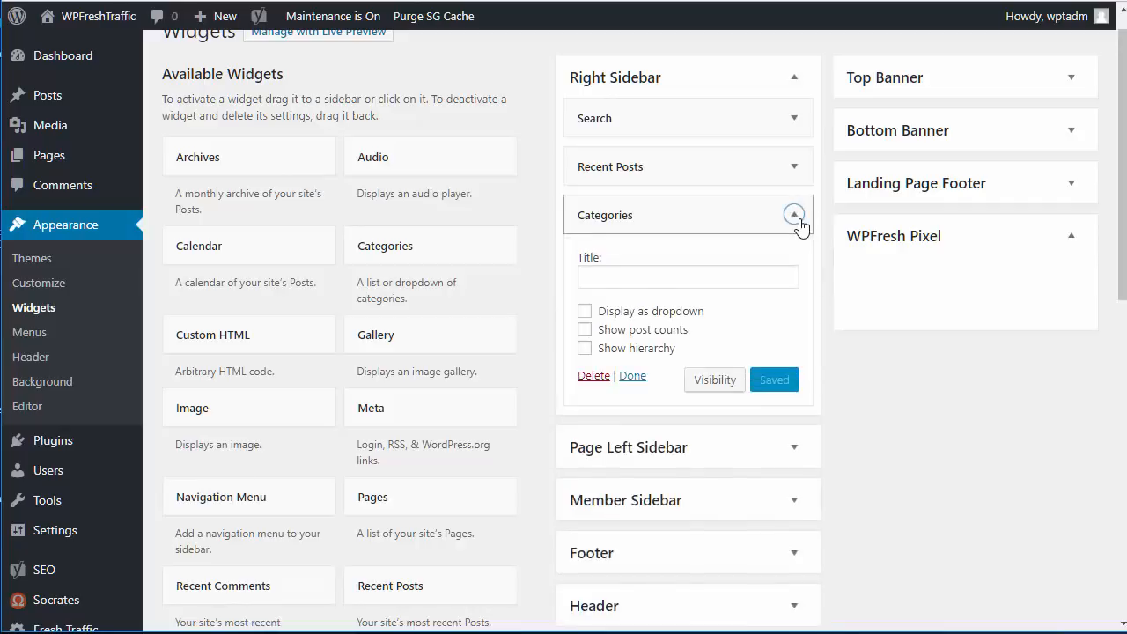
# Give the Categories widget a Show if Tag is All tag pages rule, then delete it from Right Sidebar.
pyautogui.click(715, 381)
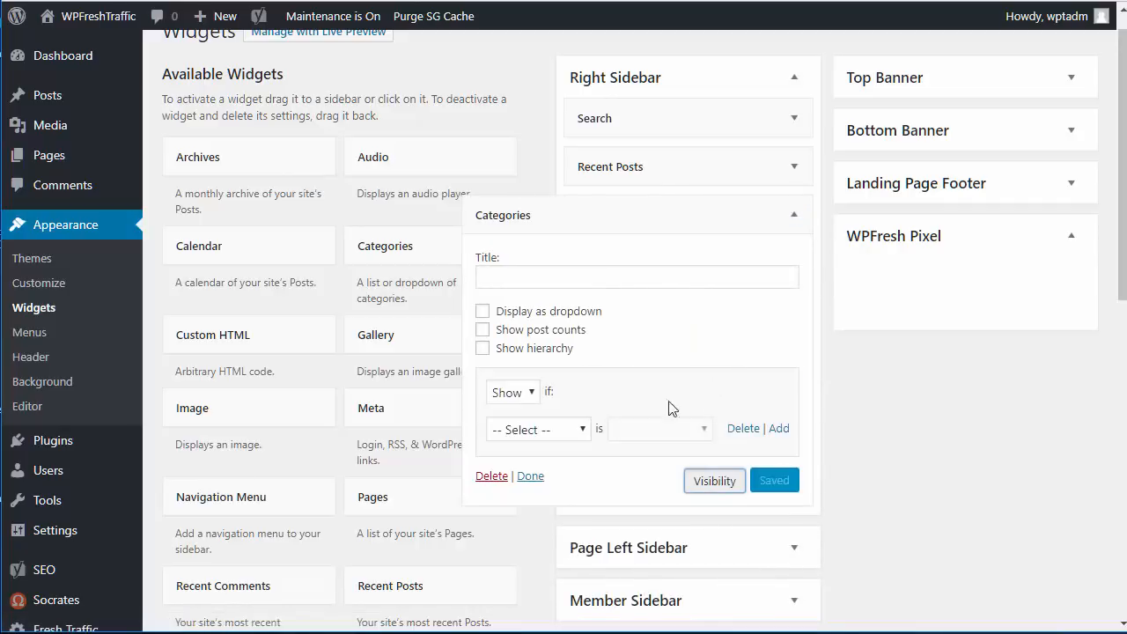
pyautogui.click(537, 430)
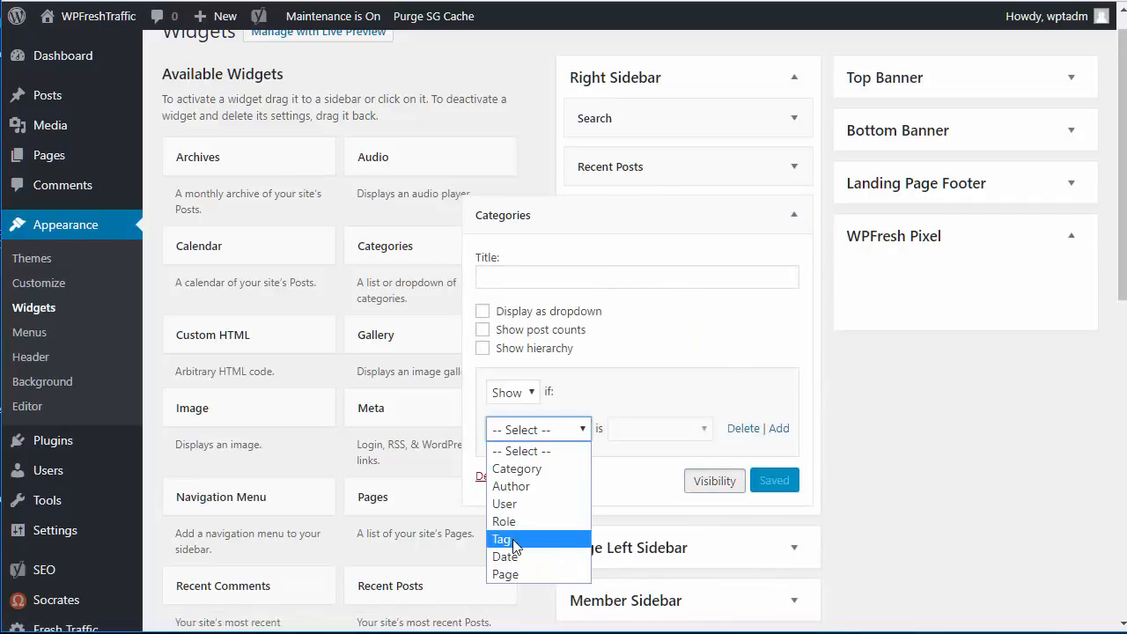
pyautogui.click(502, 539)
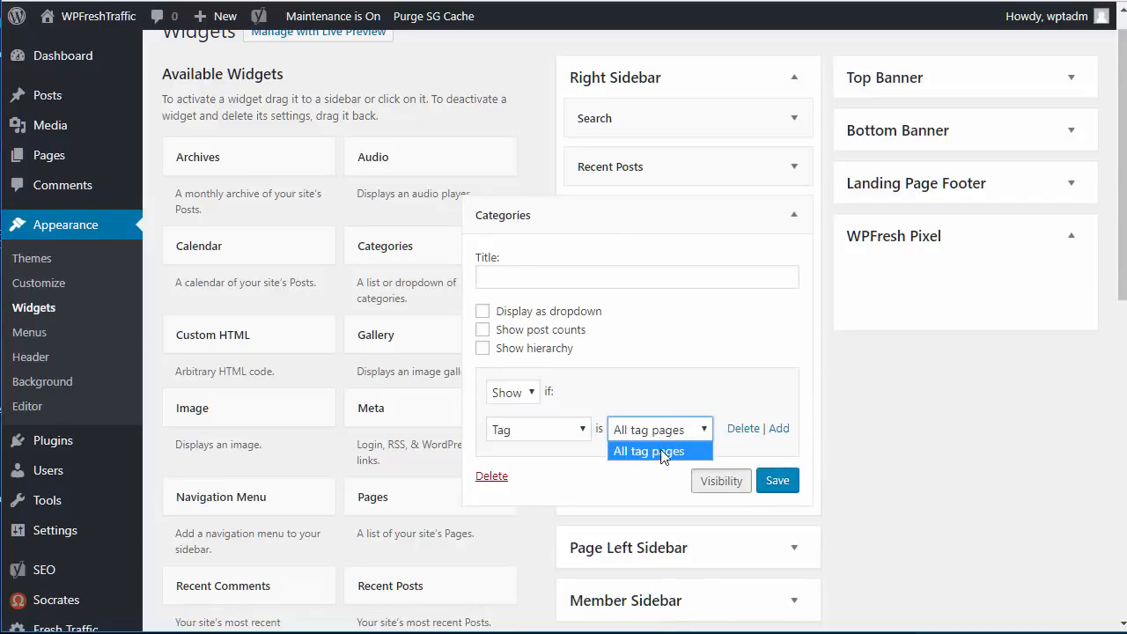
pyautogui.click(648, 451)
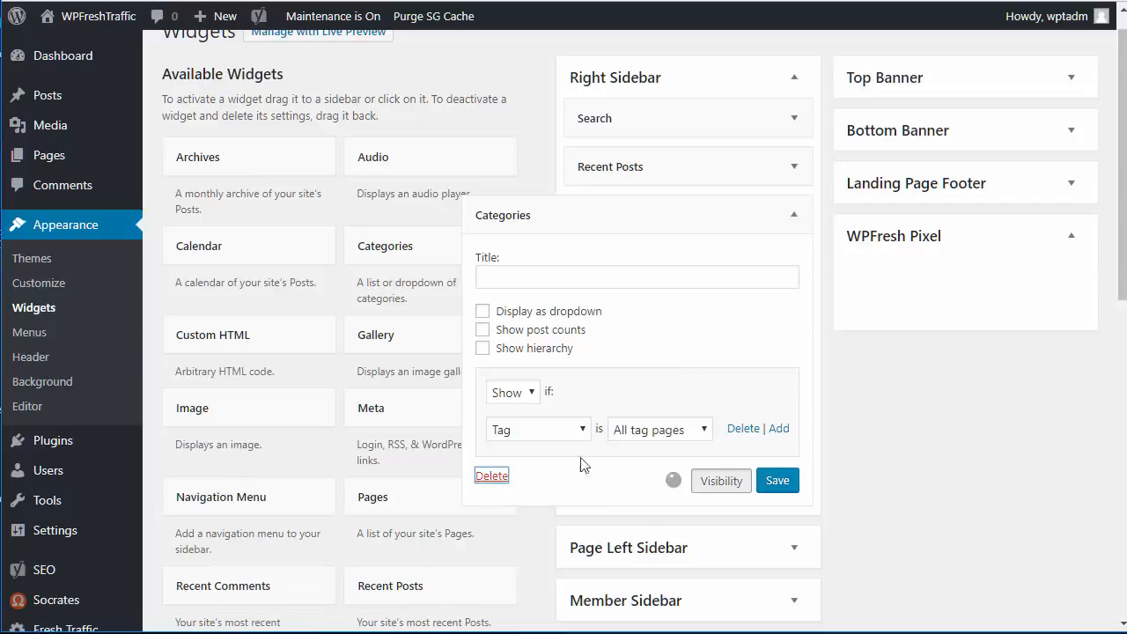
pyautogui.click(492, 475)
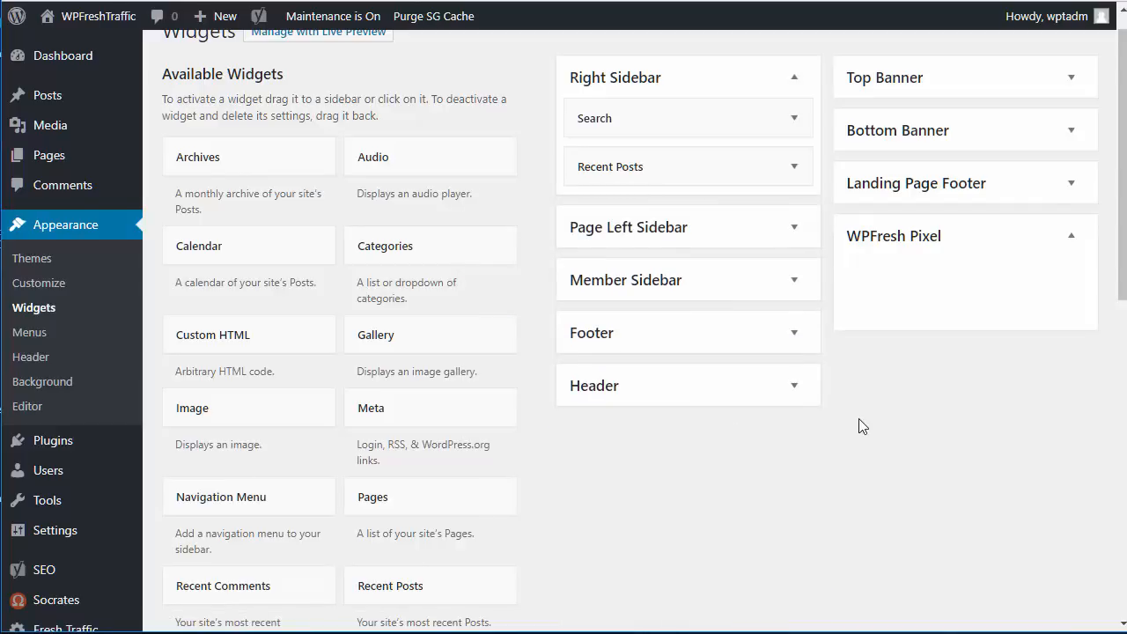
pyautogui.moveTo(859, 429)
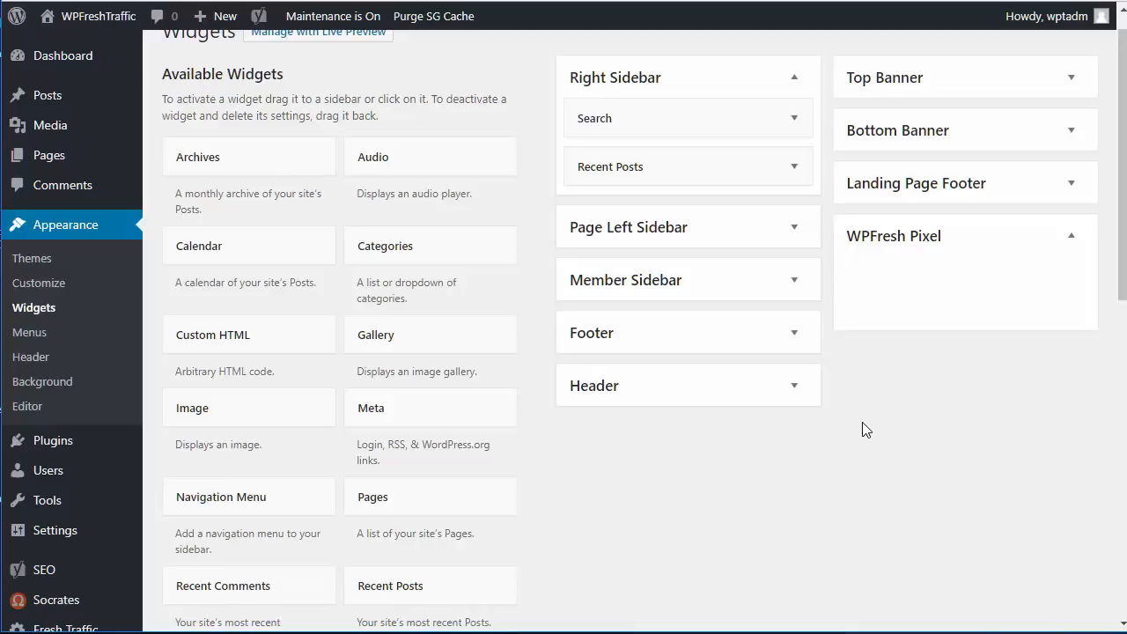
pyautogui.moveTo(923, 504)
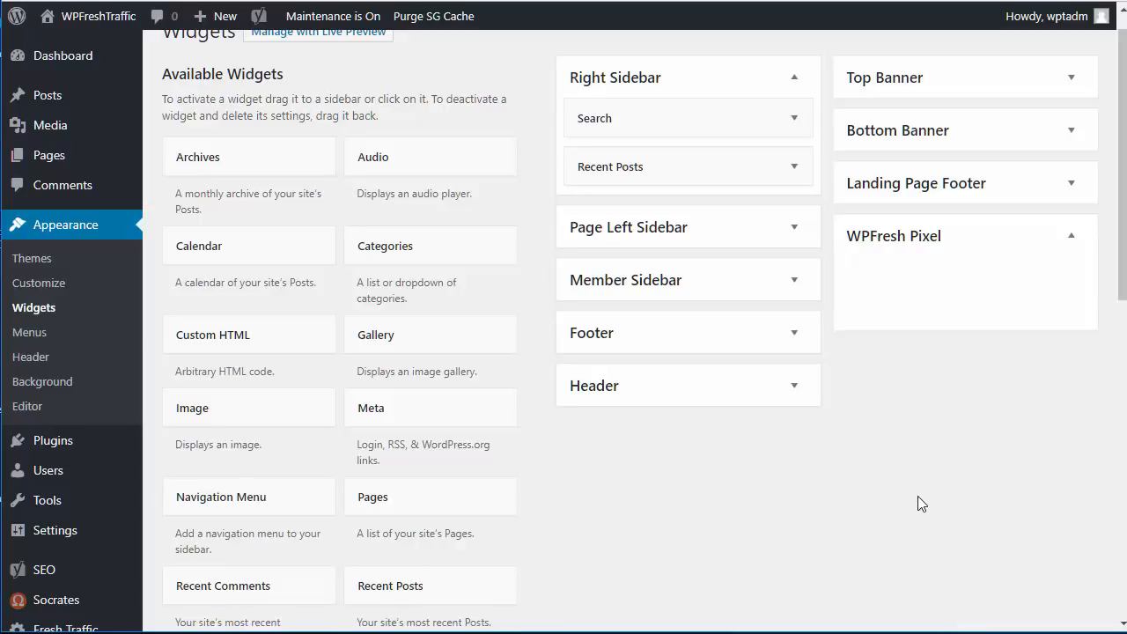